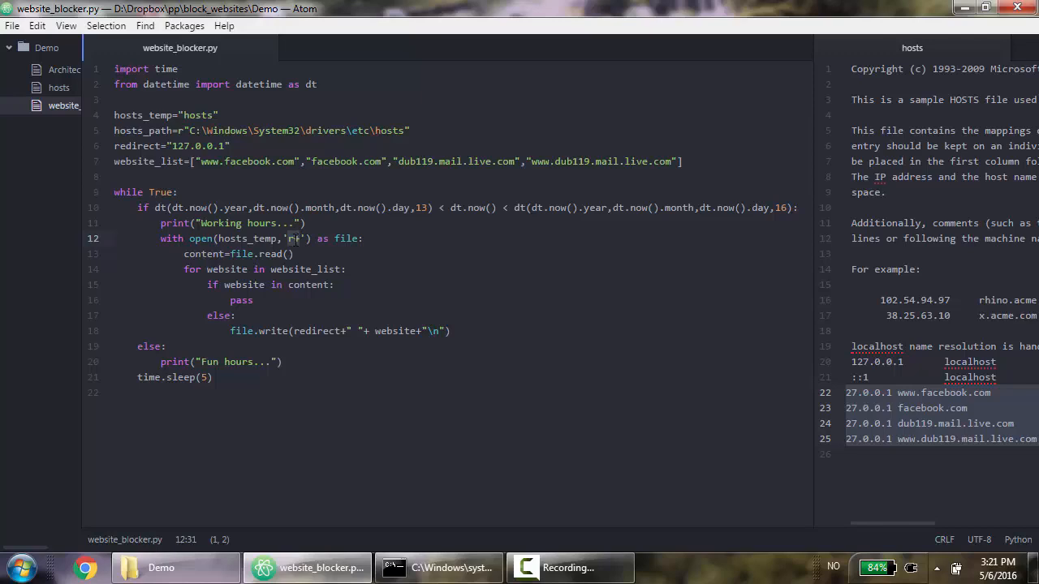
pyautogui.moveTo(370, 261)
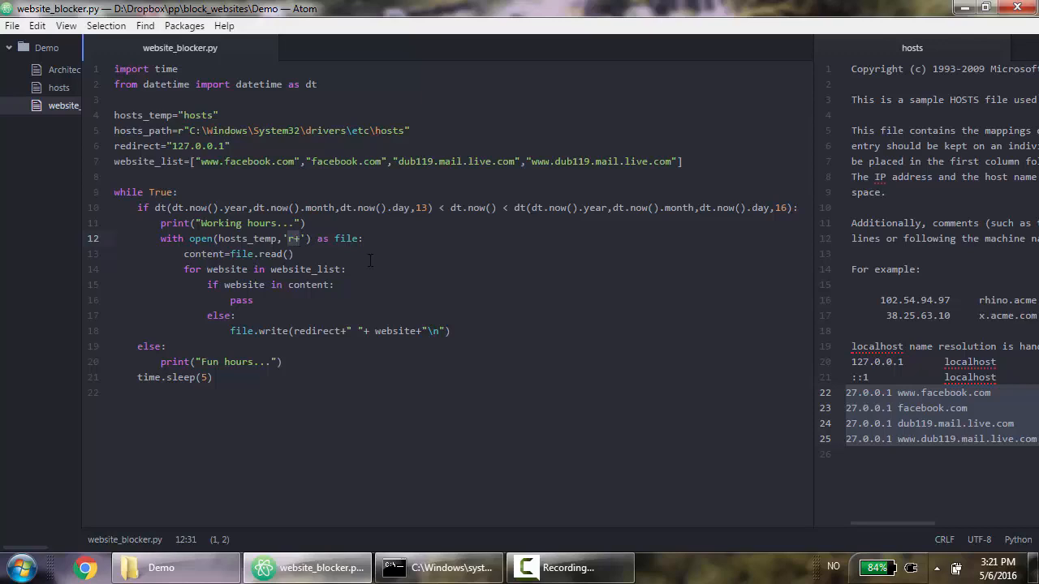
pyautogui.moveTo(370, 257)
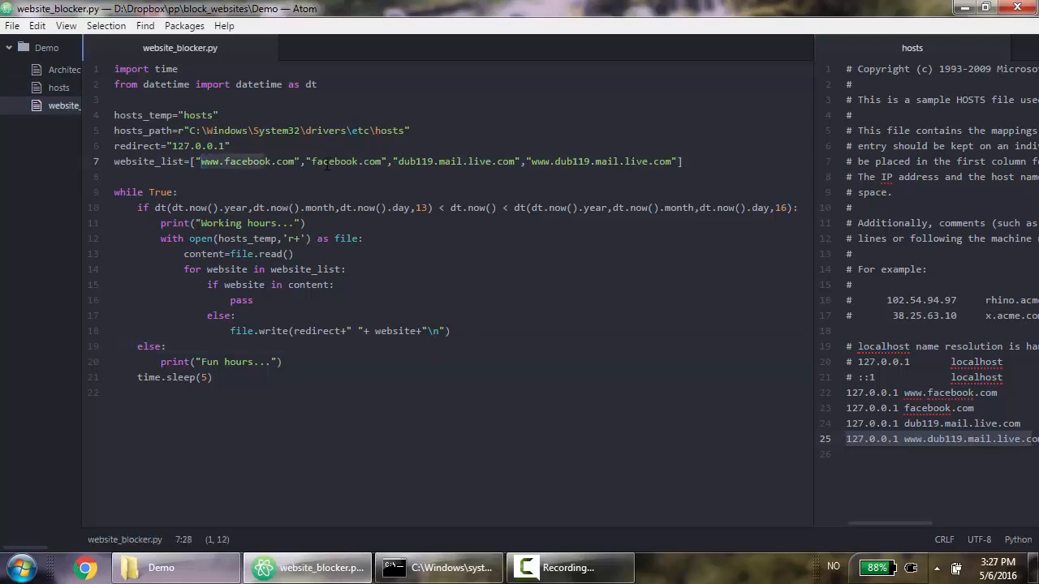
# - Select the blocked-website entries in website_list on line 7 of website_blocker.py
pyautogui.click(682, 161)
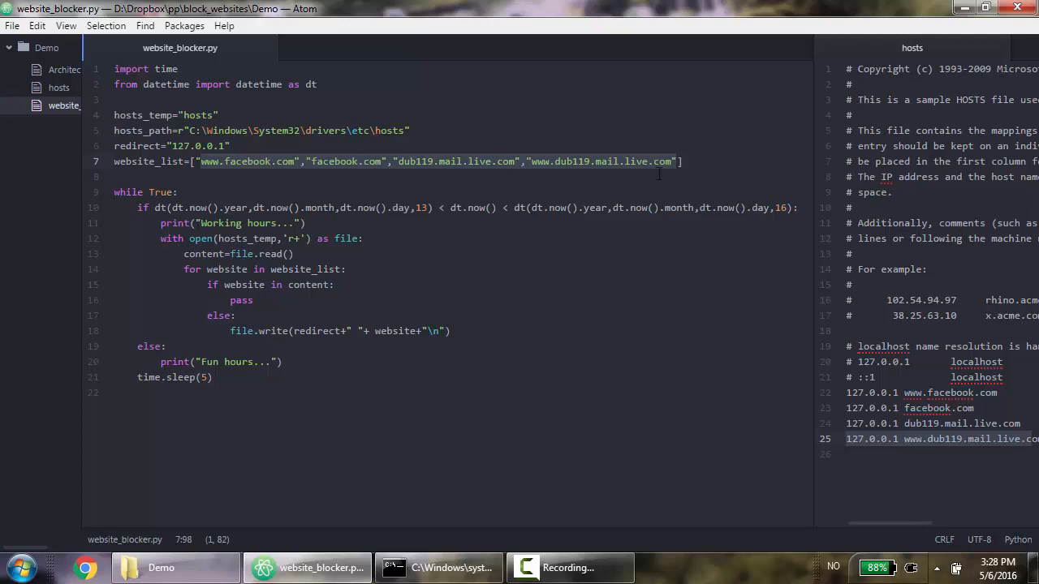
pyautogui.moveTo(455, 297)
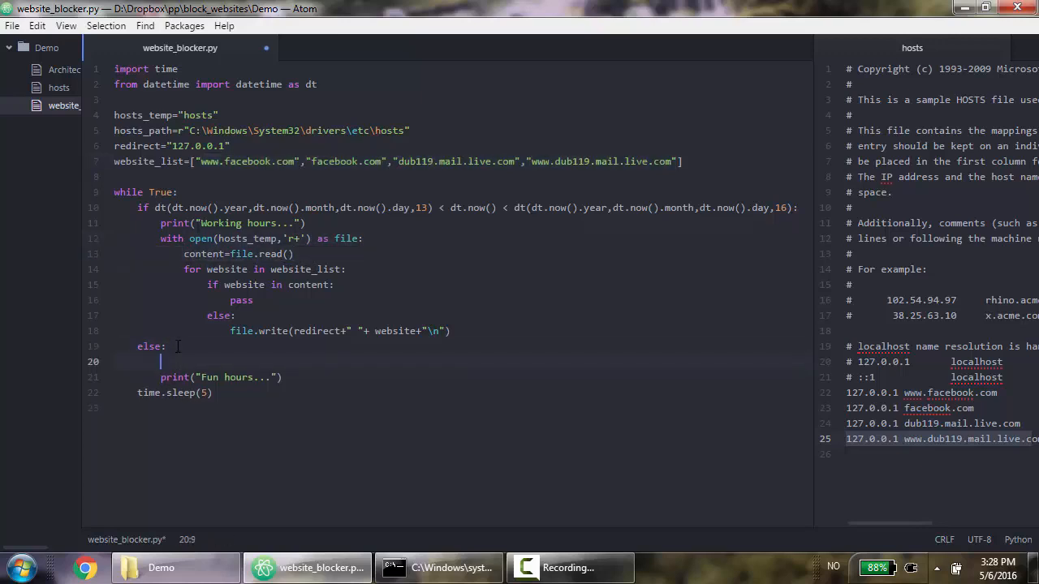
# - Under else:, write with open(hosts_temp,'r+') as file: and content=file.readlines()
pyautogui.write('with open')
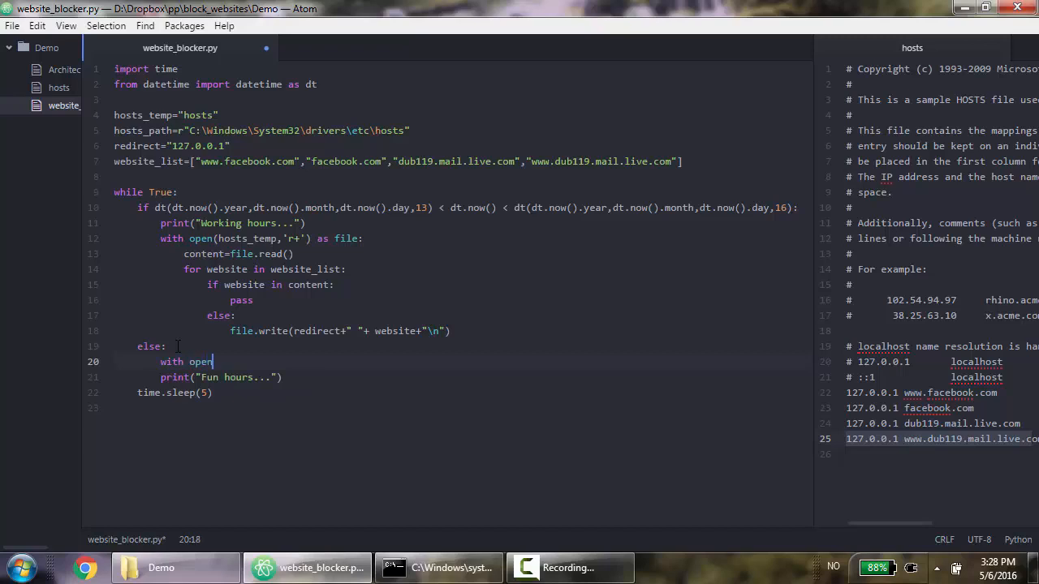
pyautogui.write("(hosts_temp,'r")
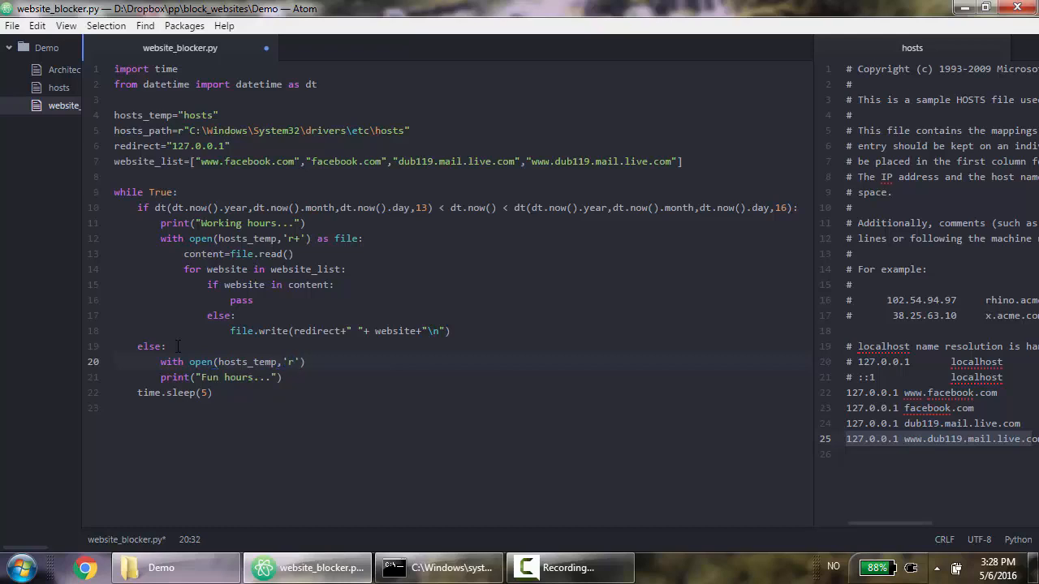
pyautogui.write('+')
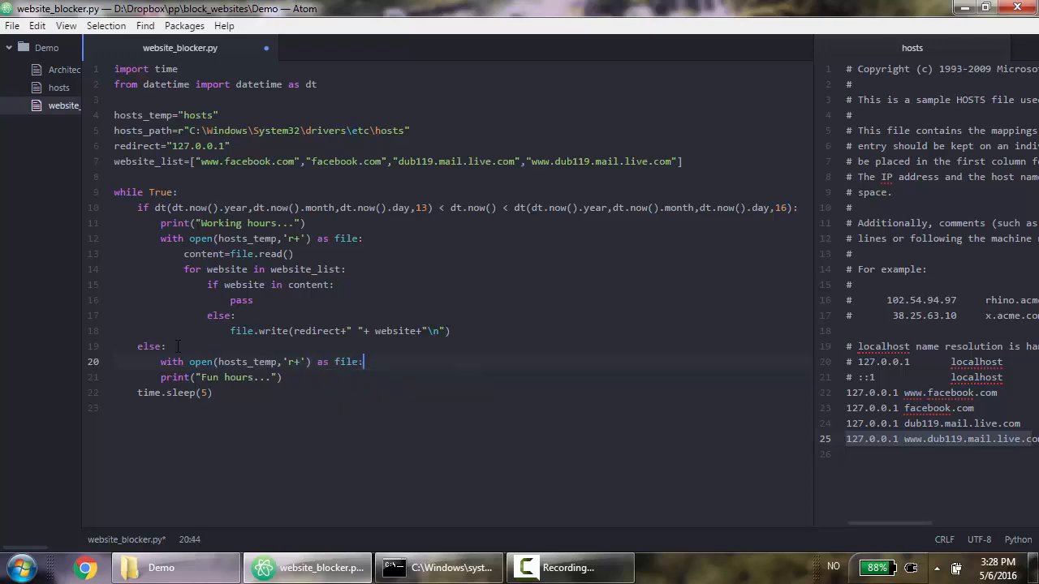
pyautogui.write('content=')
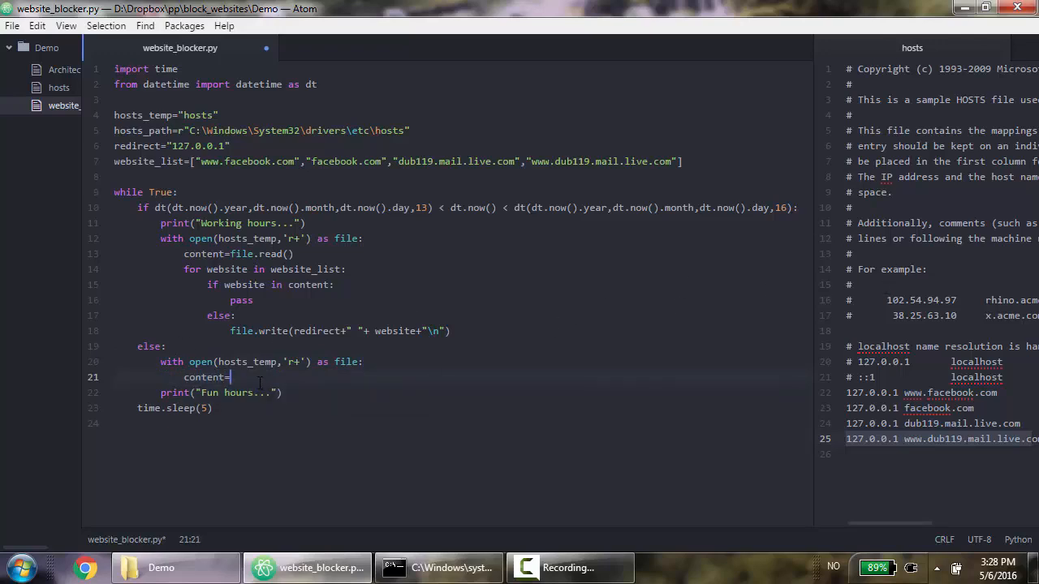
pyautogui.write('file.read()')
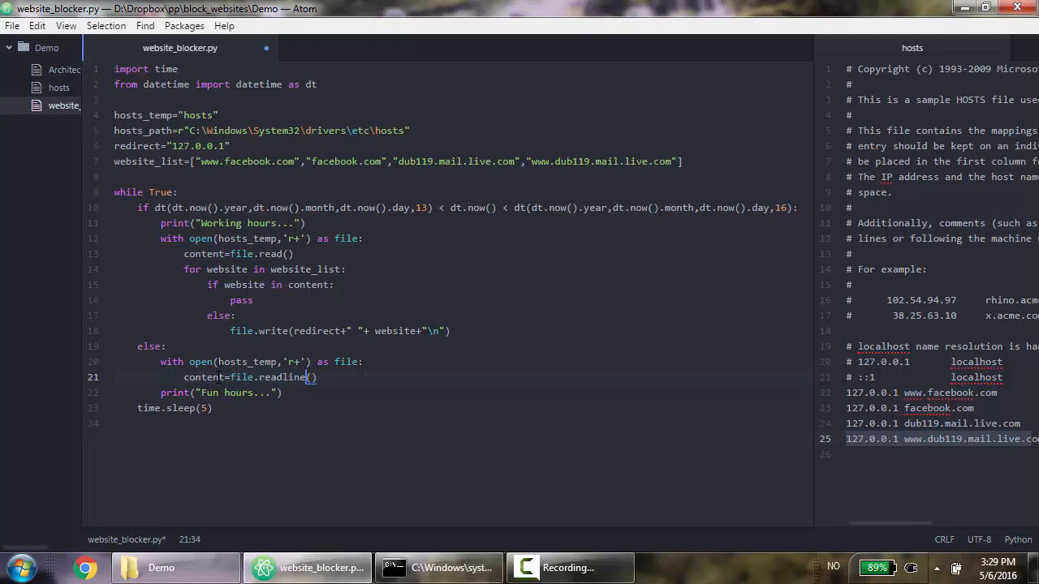
pyautogui.write('s')
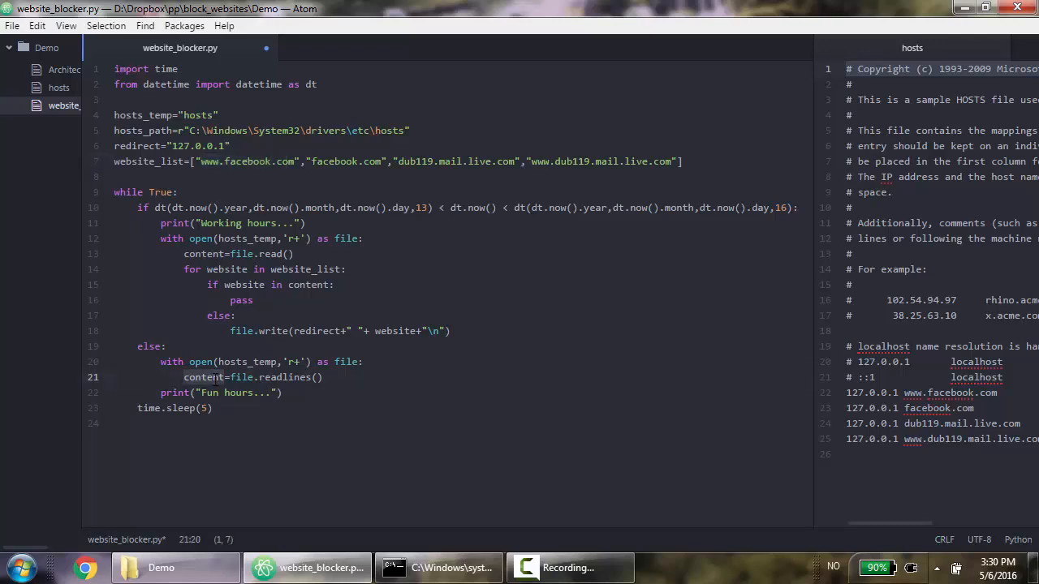
pyautogui.moveTo(377, 362)
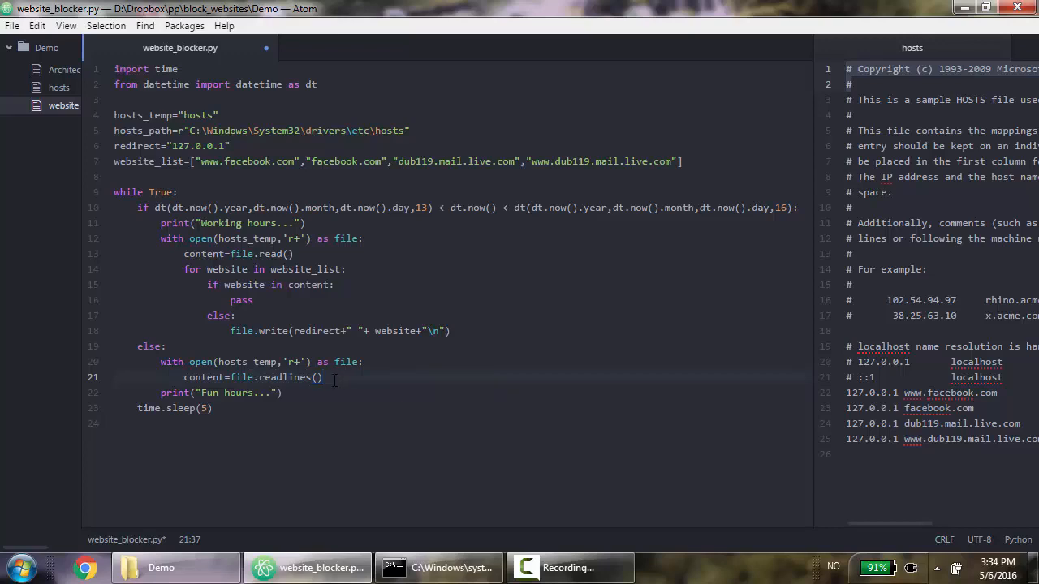
pyautogui.click(323, 377)
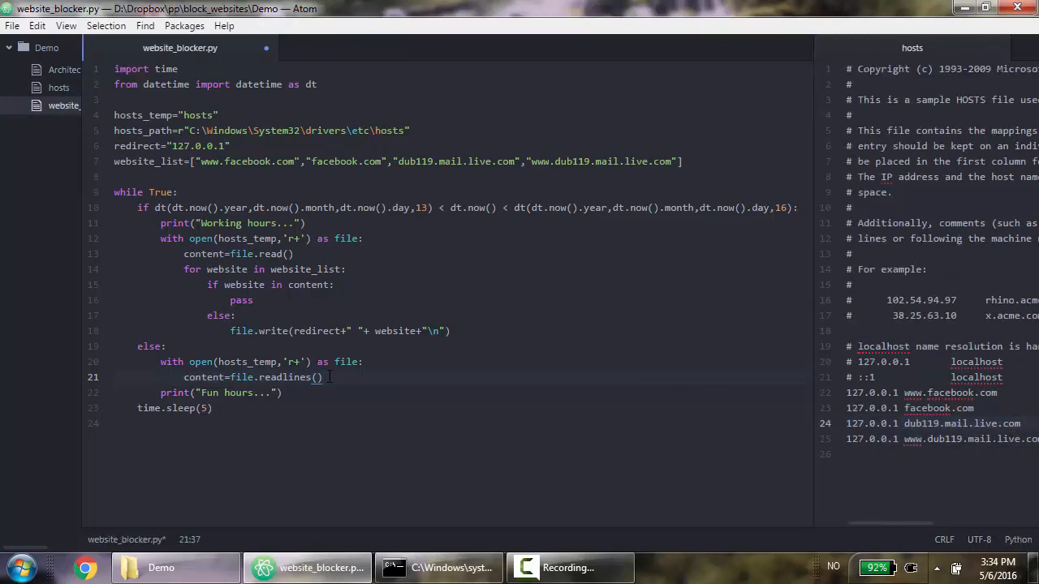
# - Add a for line in content: loop after the readlines call
pyautogui.press('enter')
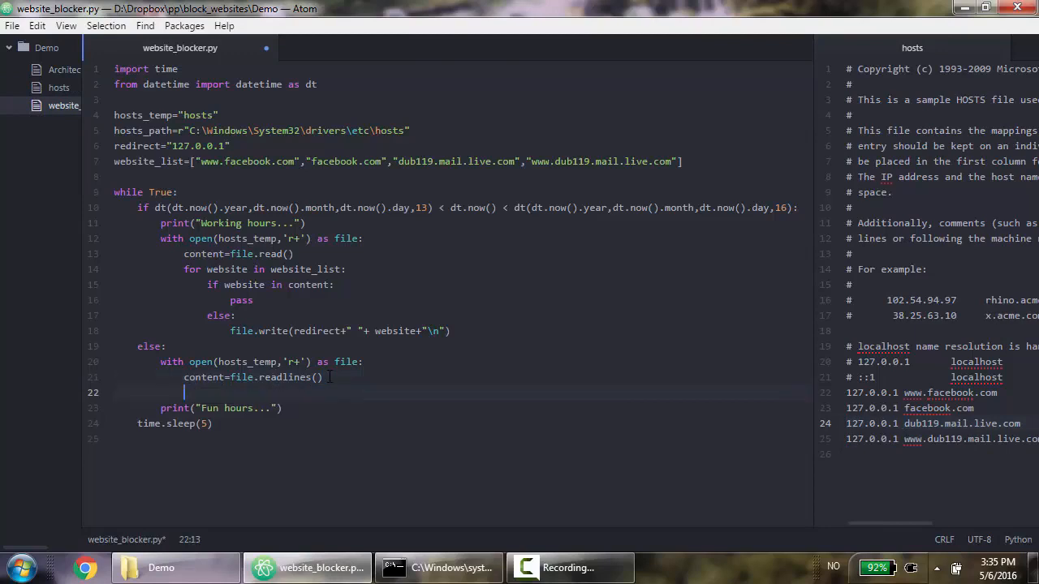
pyautogui.write('for')
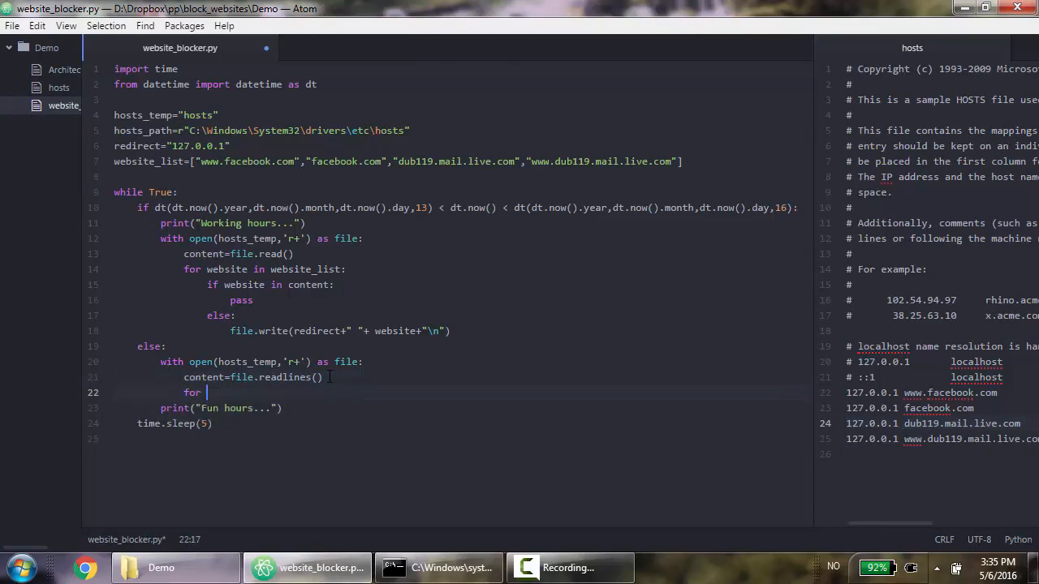
pyautogui.write('l')
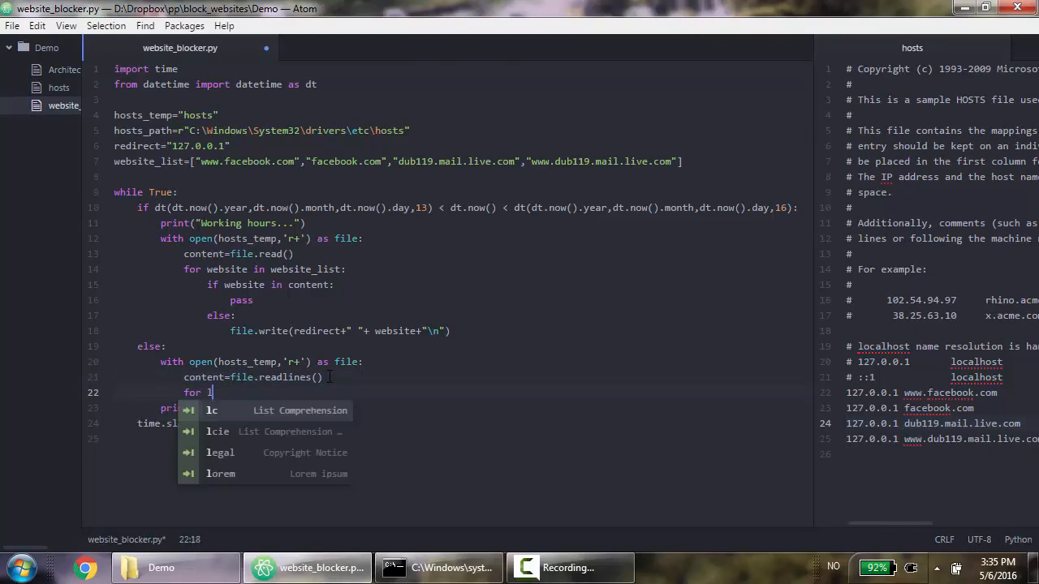
pyautogui.write('ine in con')
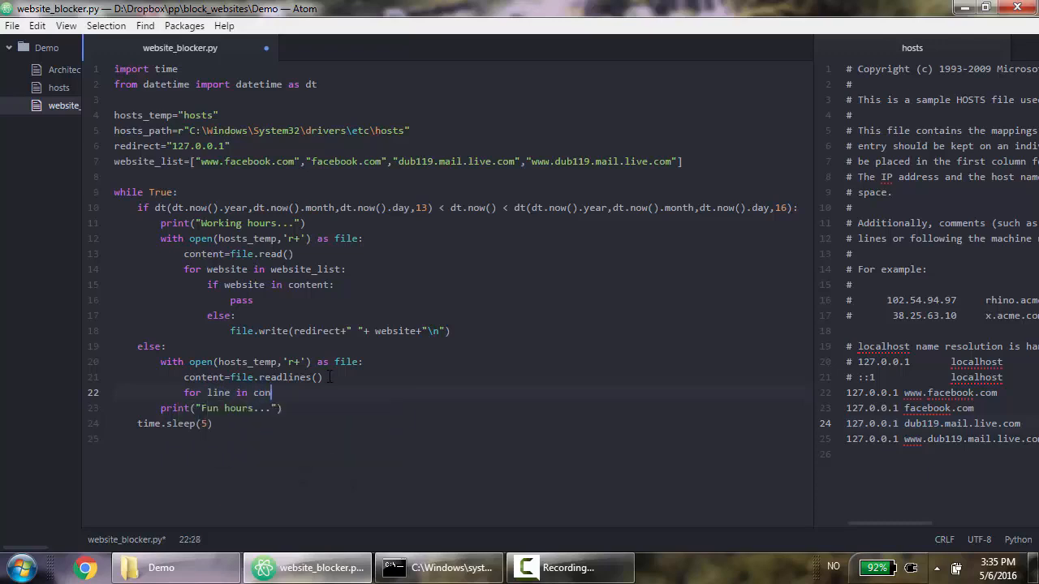
pyautogui.write('tent')
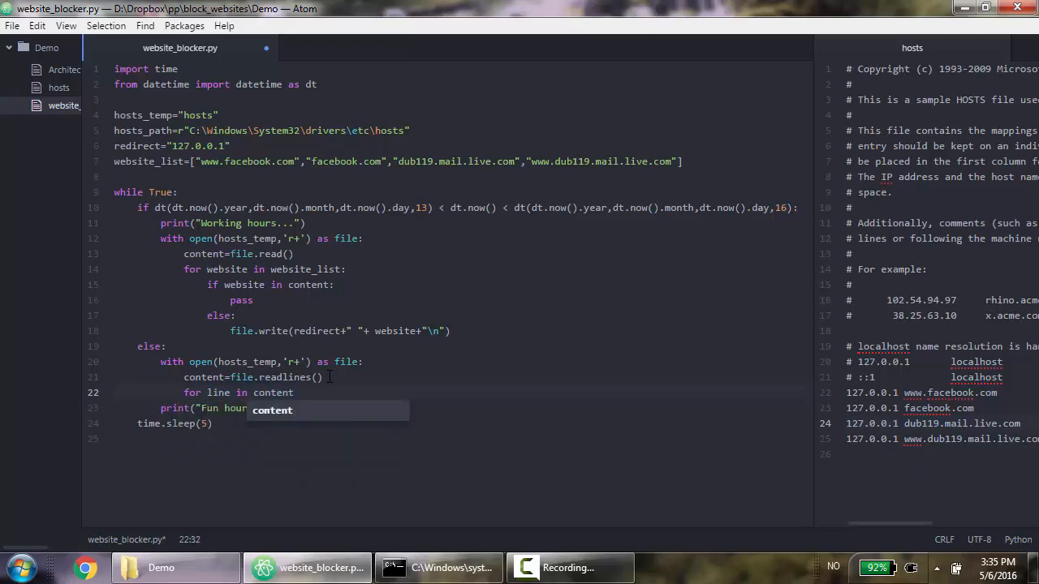
pyautogui.press('enter')
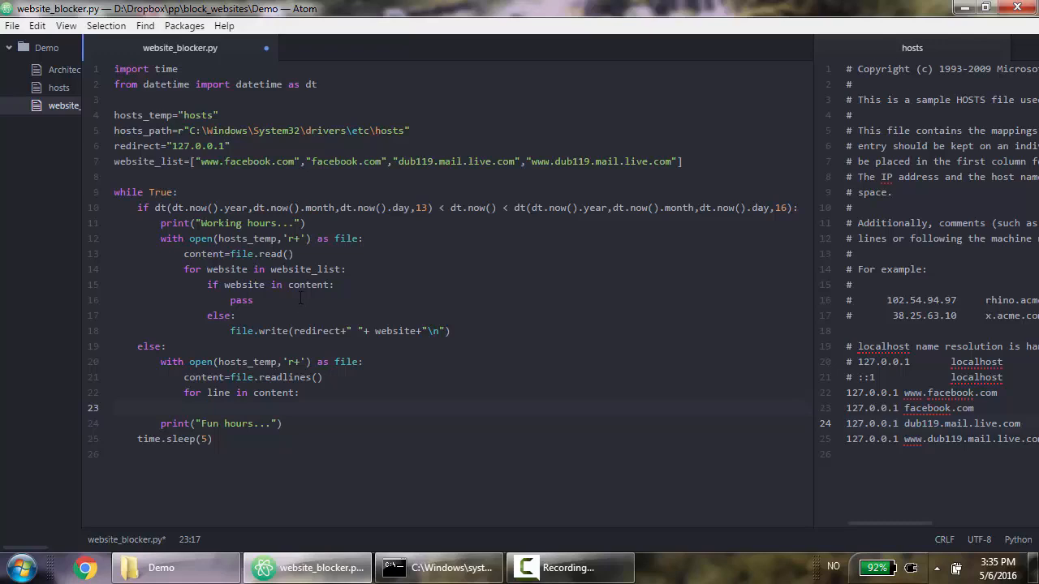
# - Inside the loop, write the line only if not any(website in line for website in website_list)
pyautogui.doubleClick(348, 162)
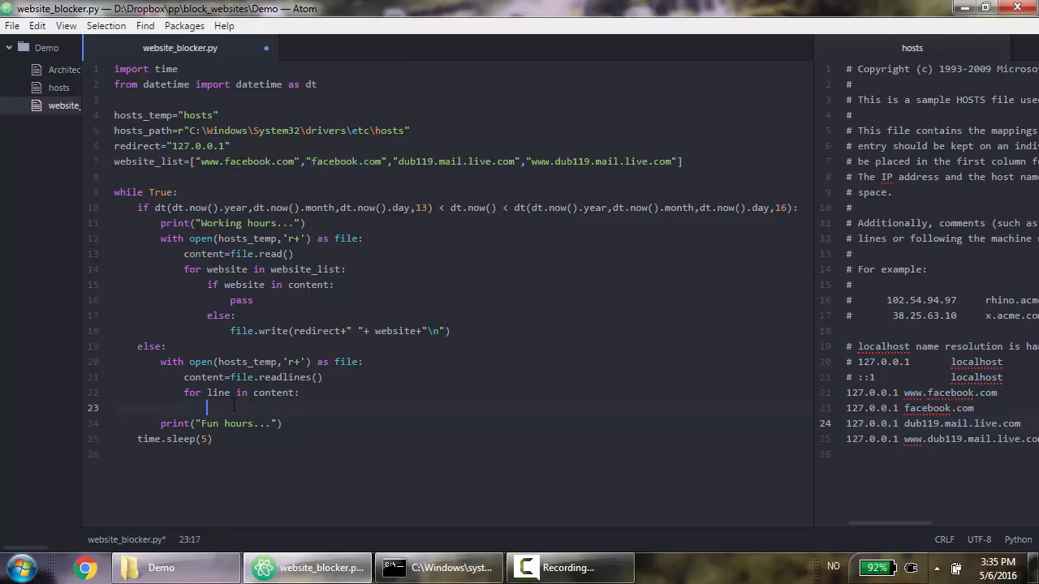
pyautogui.write('if not any(')
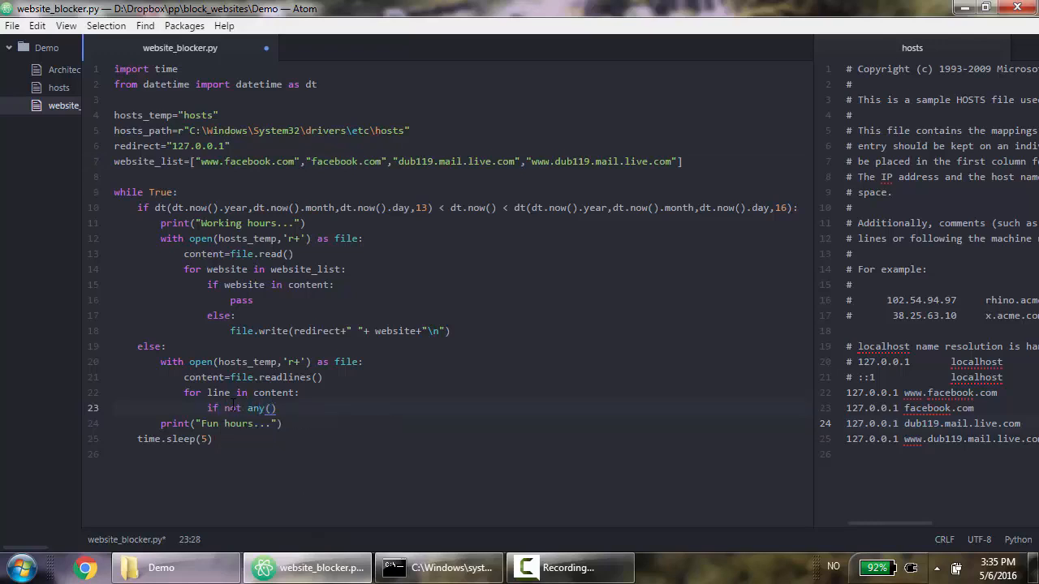
pyautogui.write('website in line for website in w')
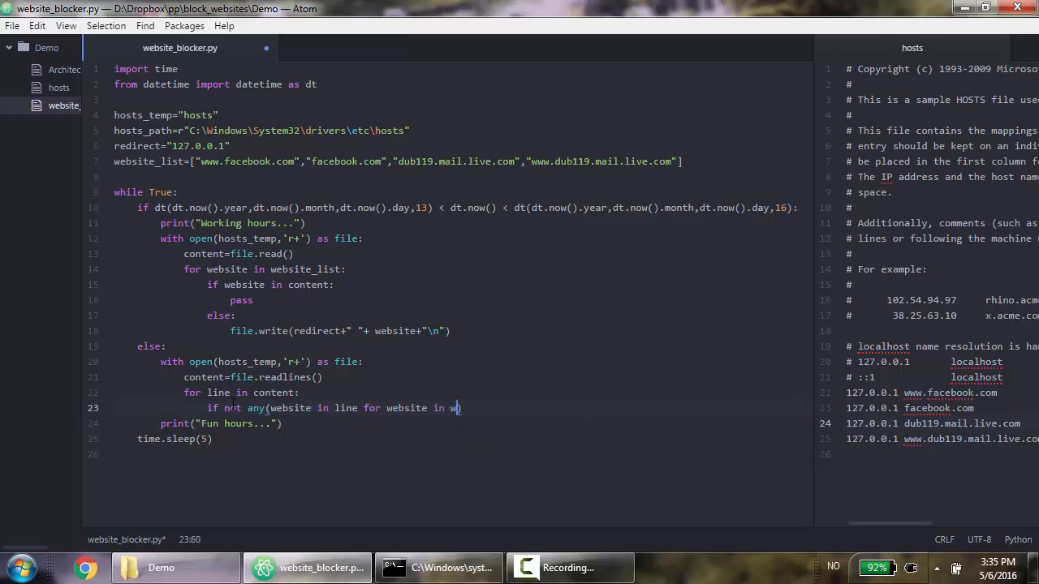
pyautogui.write('ebsite_list)')
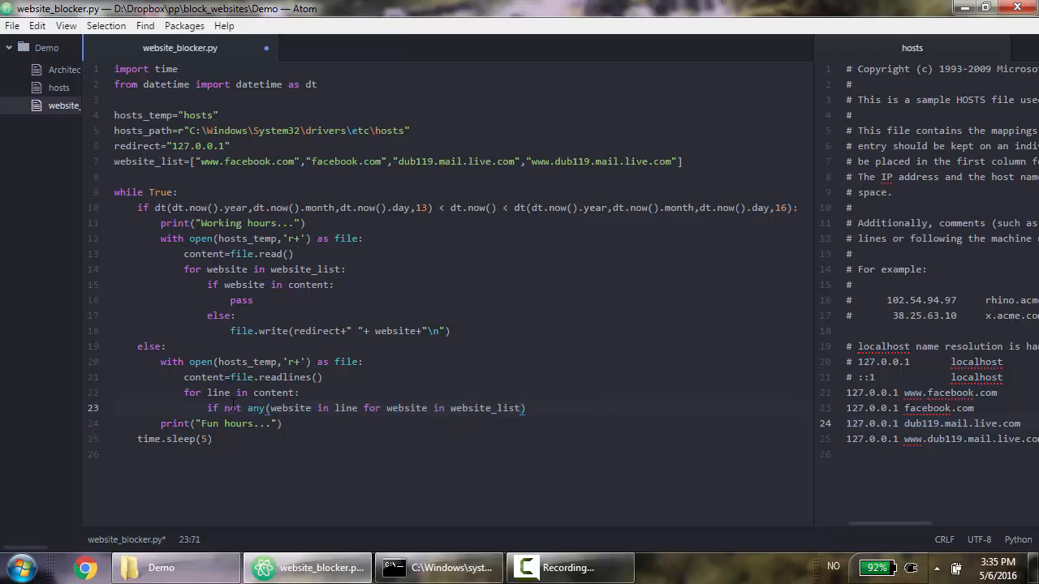
pyautogui.write(':')
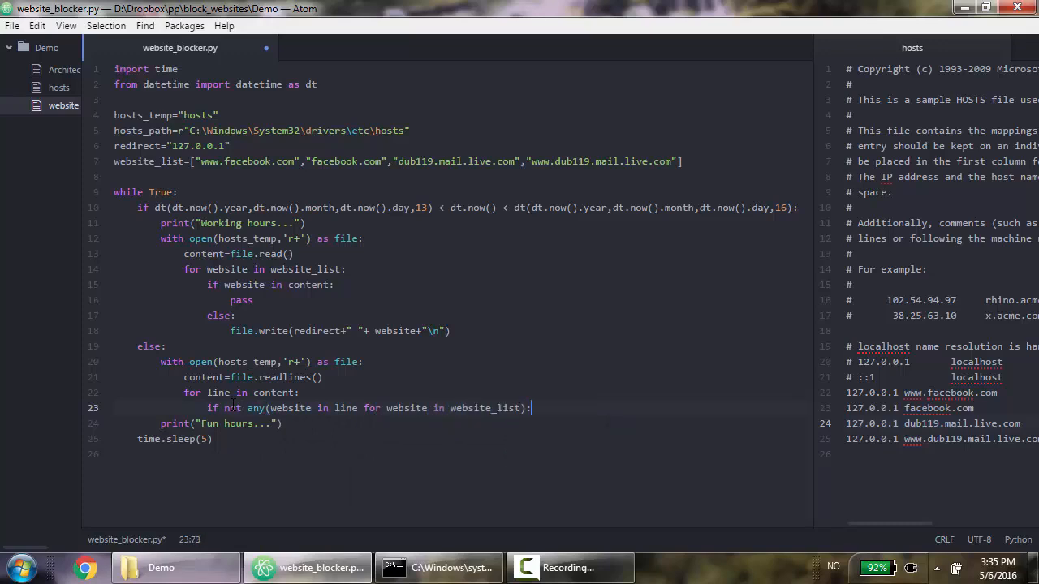
pyautogui.write('file.write()')
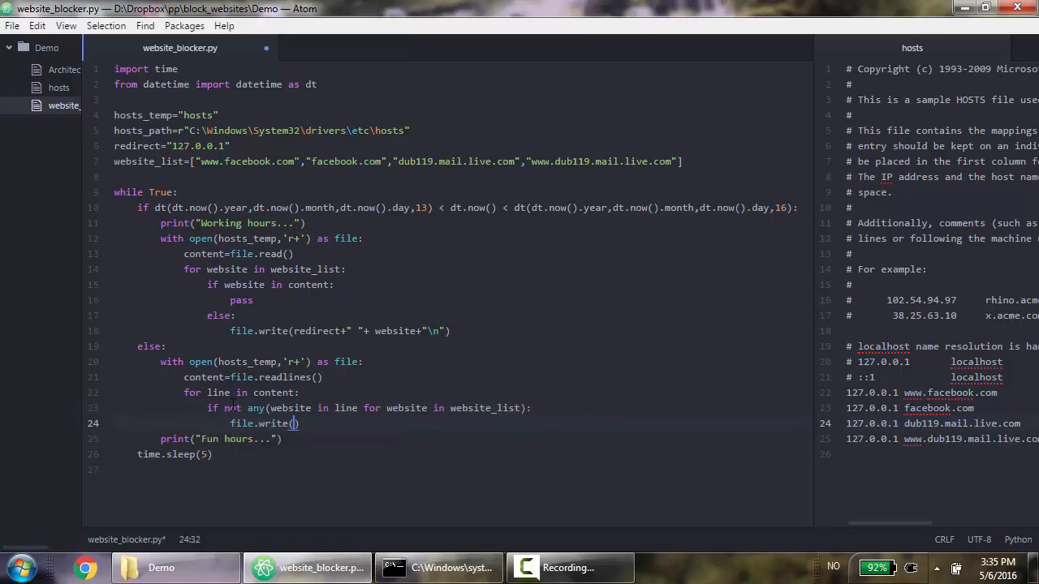
pyautogui.write('line')
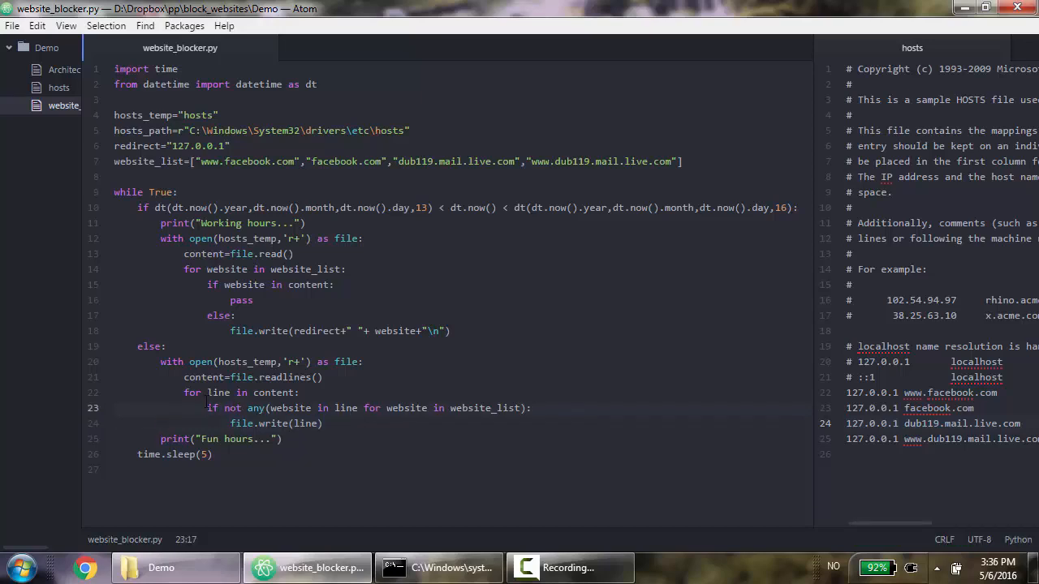
pyautogui.click(208, 409)
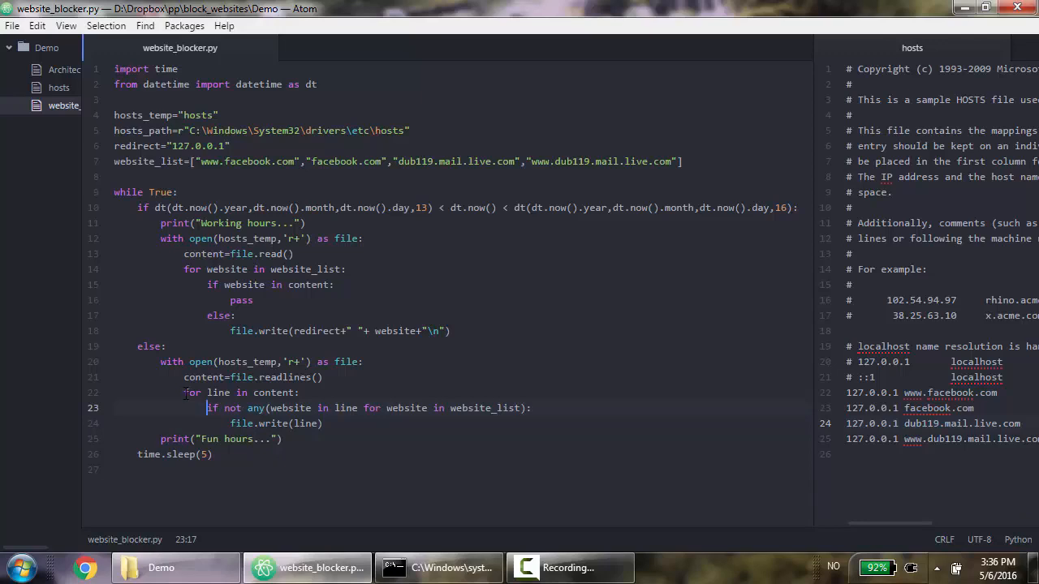
pyautogui.moveTo(825, 179)
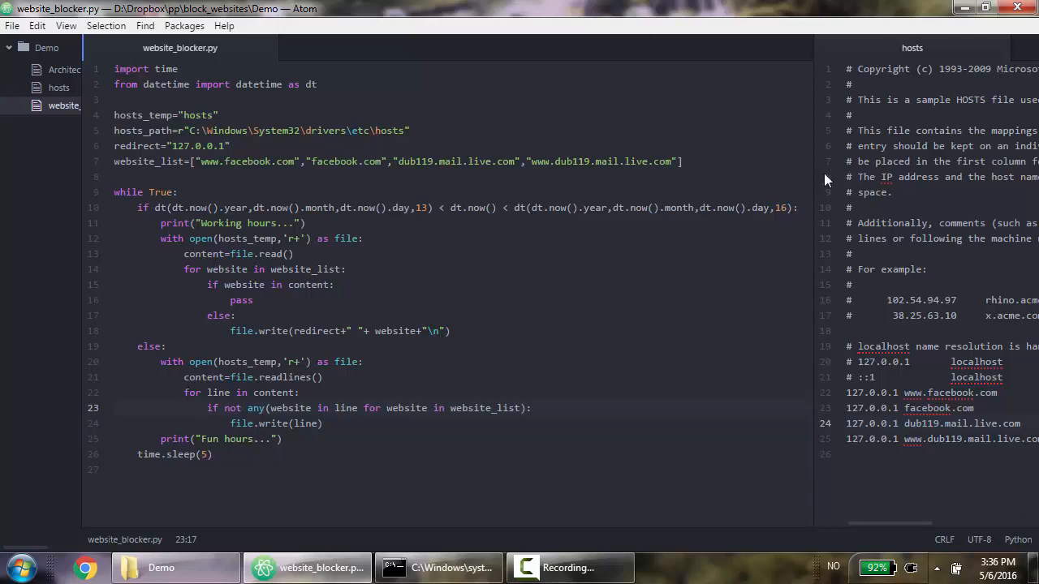
pyautogui.click(59, 87)
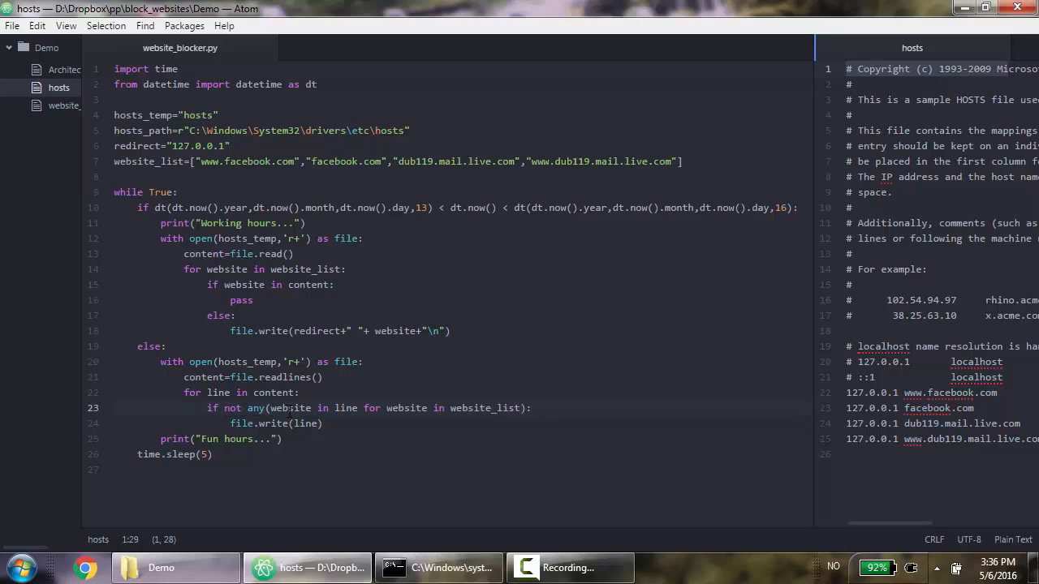
pyautogui.click(63, 106)
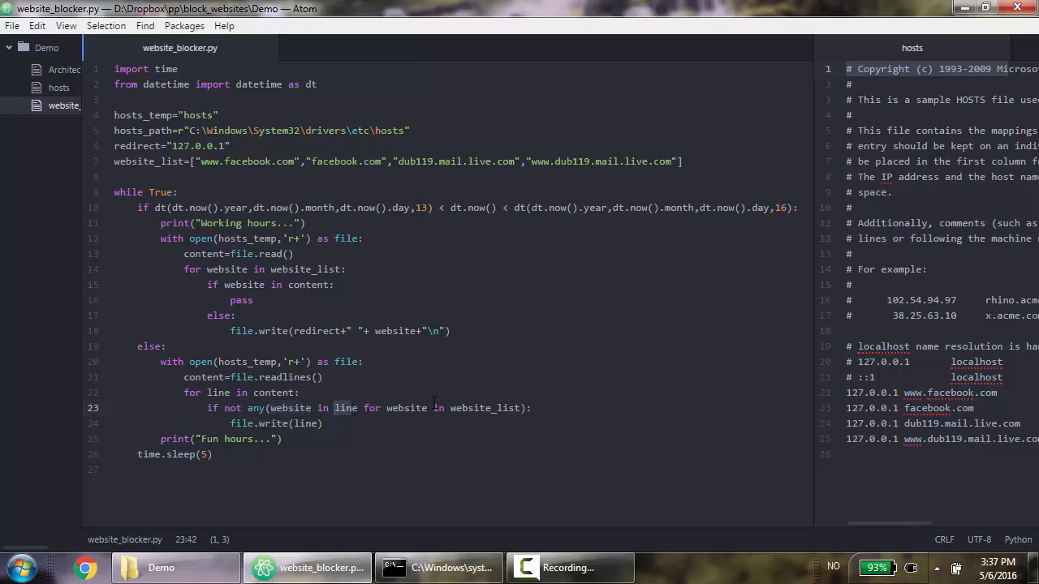
pyautogui.click(58, 87)
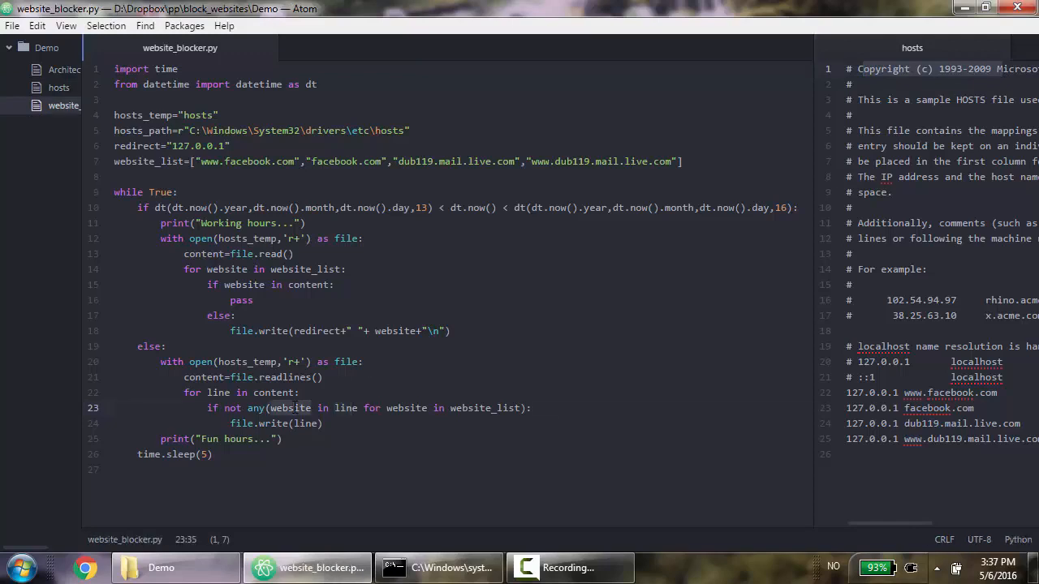
pyautogui.doubleClick(405, 407)
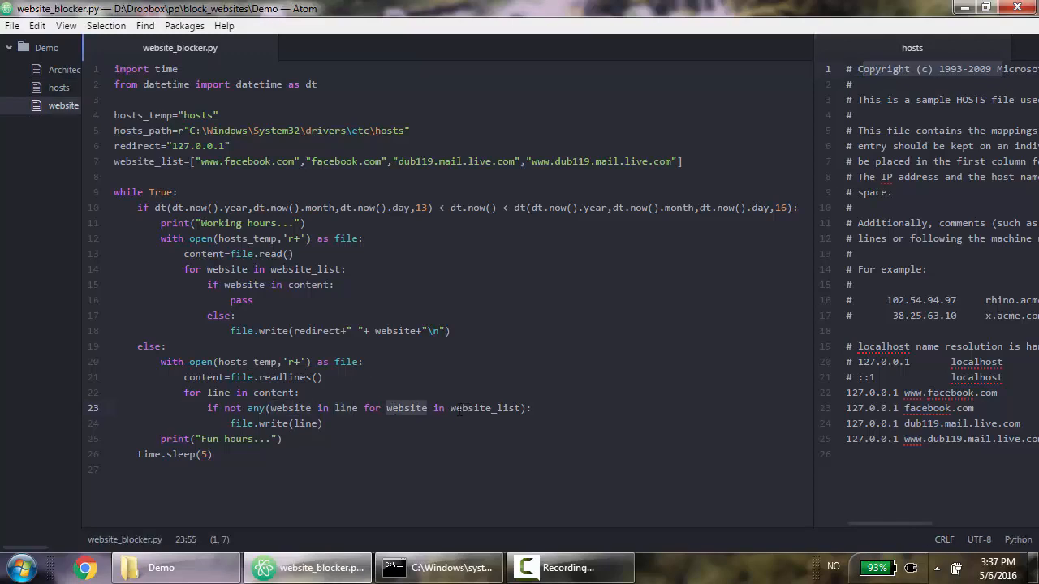
pyautogui.doubleClick(485, 408)
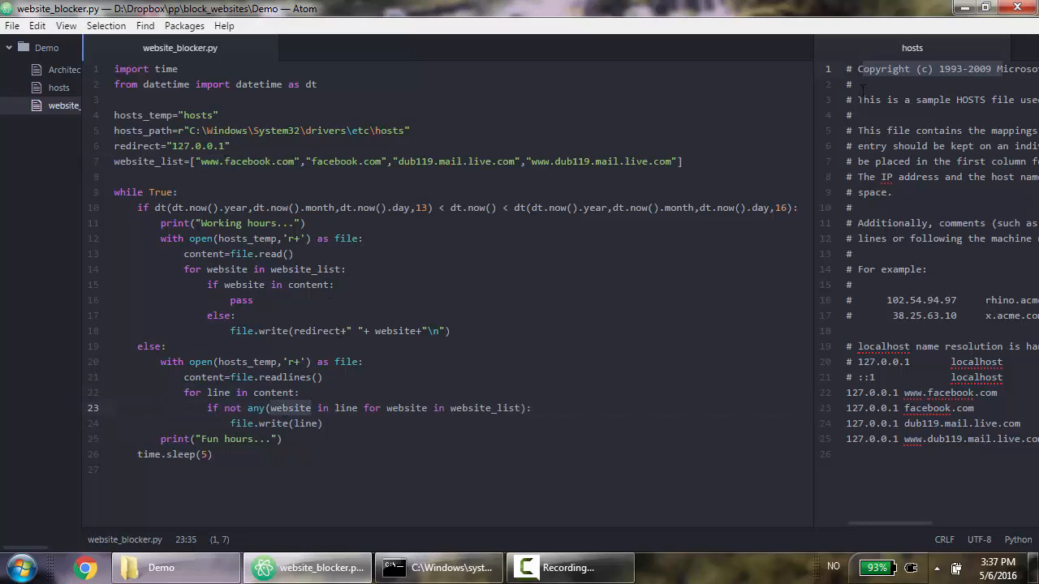
pyautogui.moveTo(863, 92)
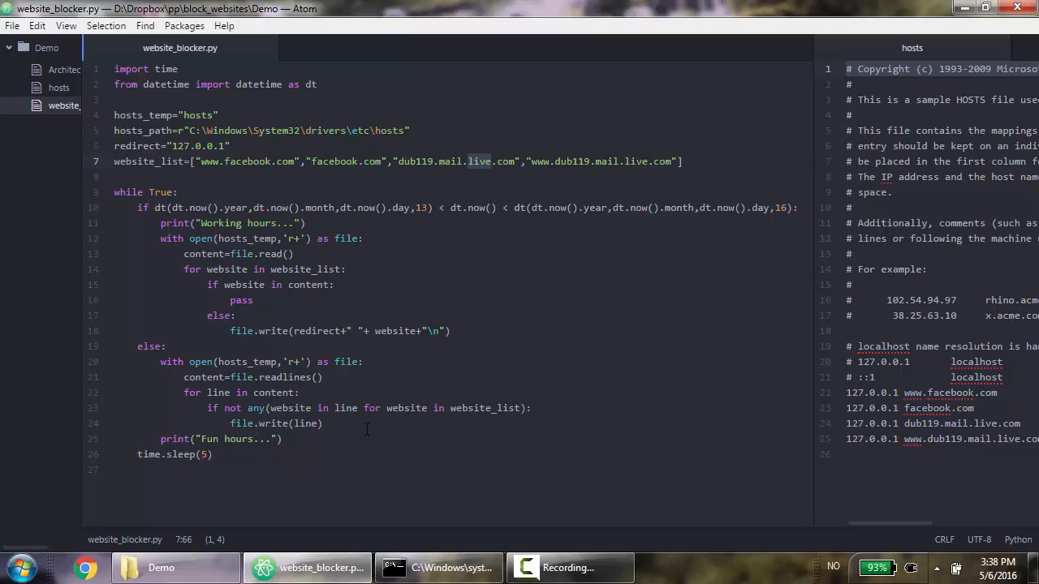
pyautogui.moveTo(777, 144)
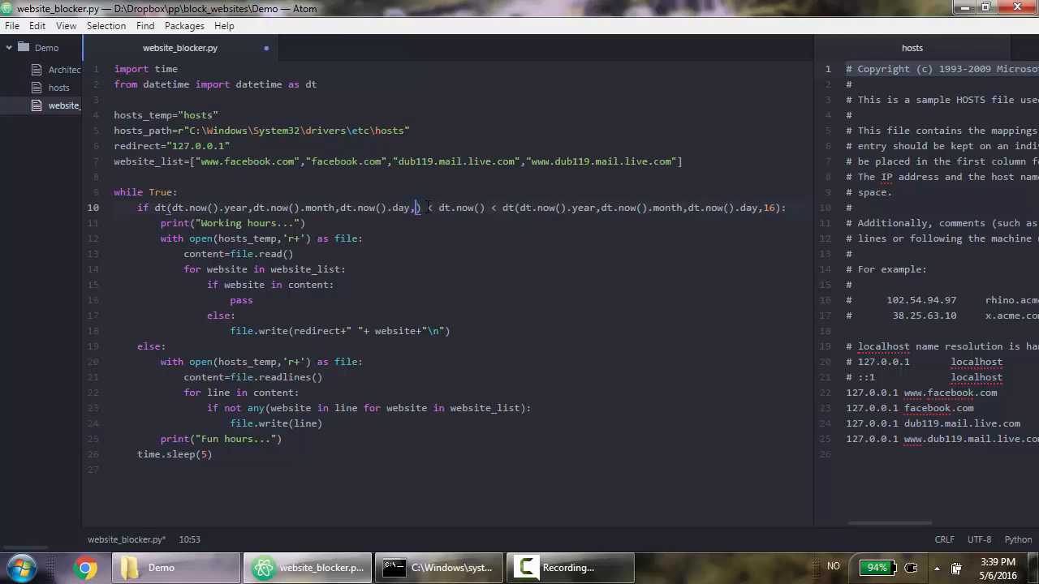
# - Change the working-hours condition on line 10 from 13–16 to 16–17
pyautogui.write('16')
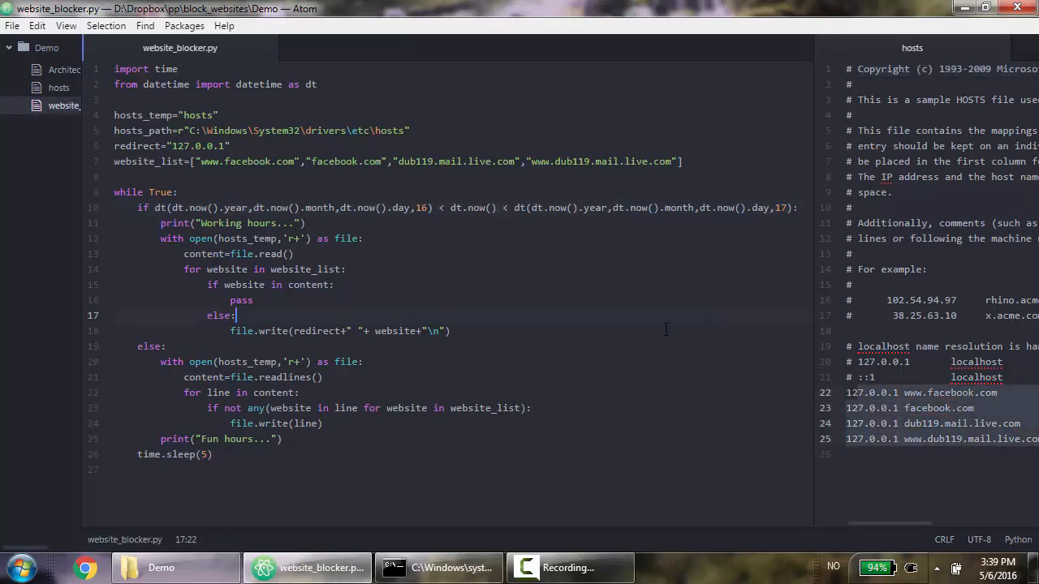
# - Run python website_blocker.py in Command Prompt
pyautogui.click(439, 567)
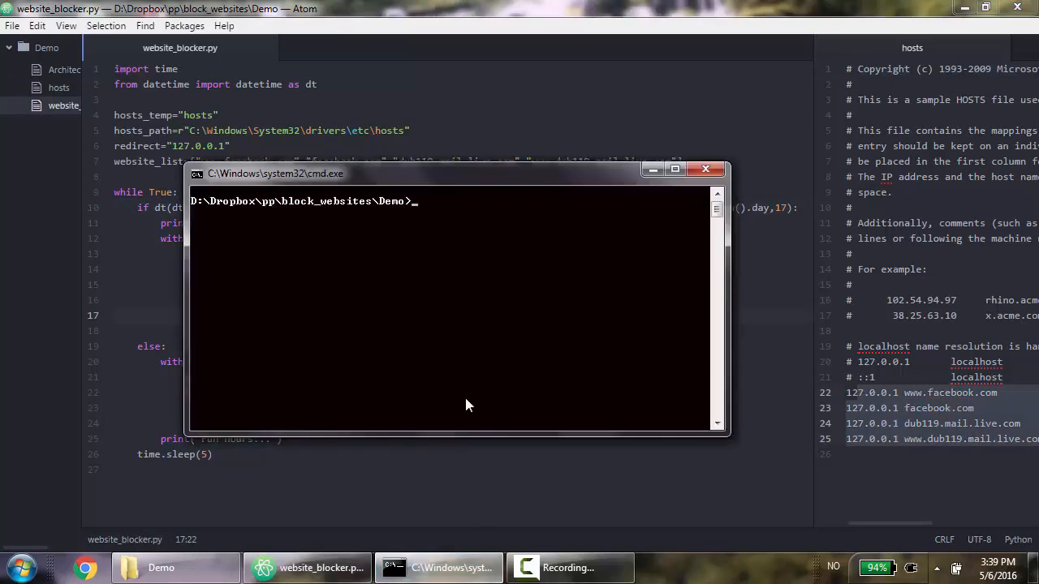
pyautogui.write('python')
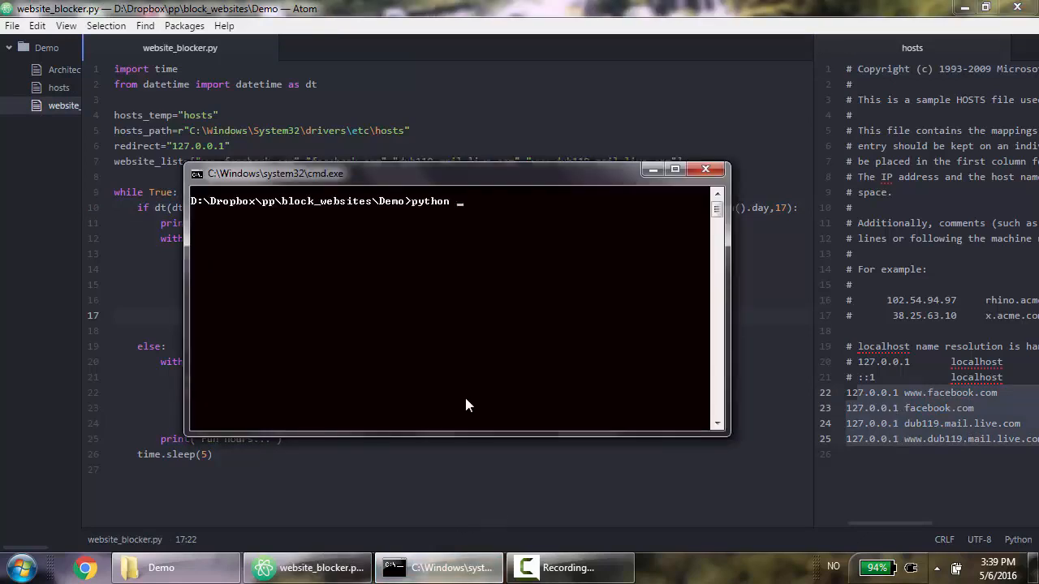
pyautogui.write('website_blocker.py')
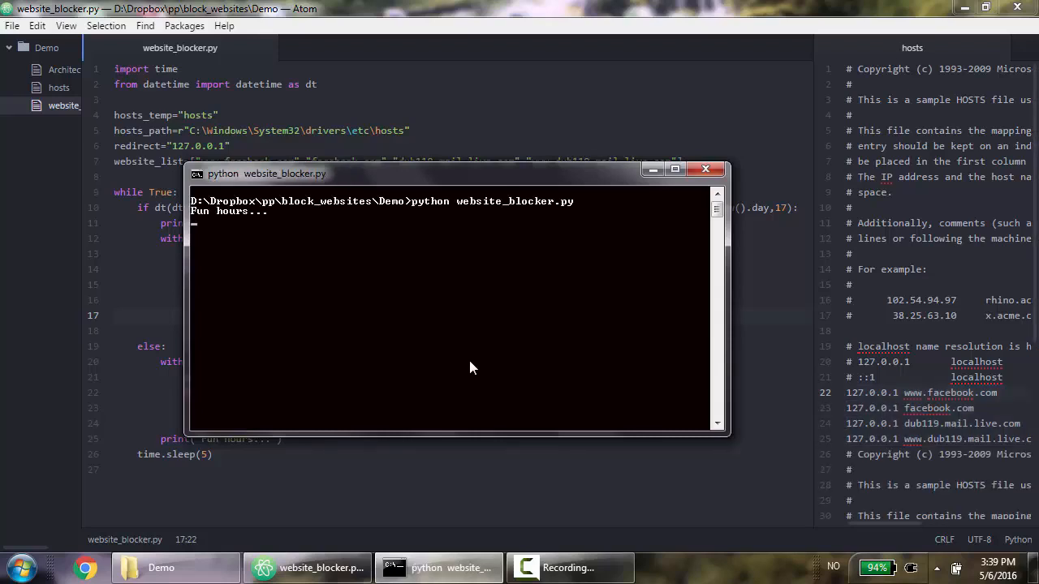
pyautogui.moveTo(465, 335)
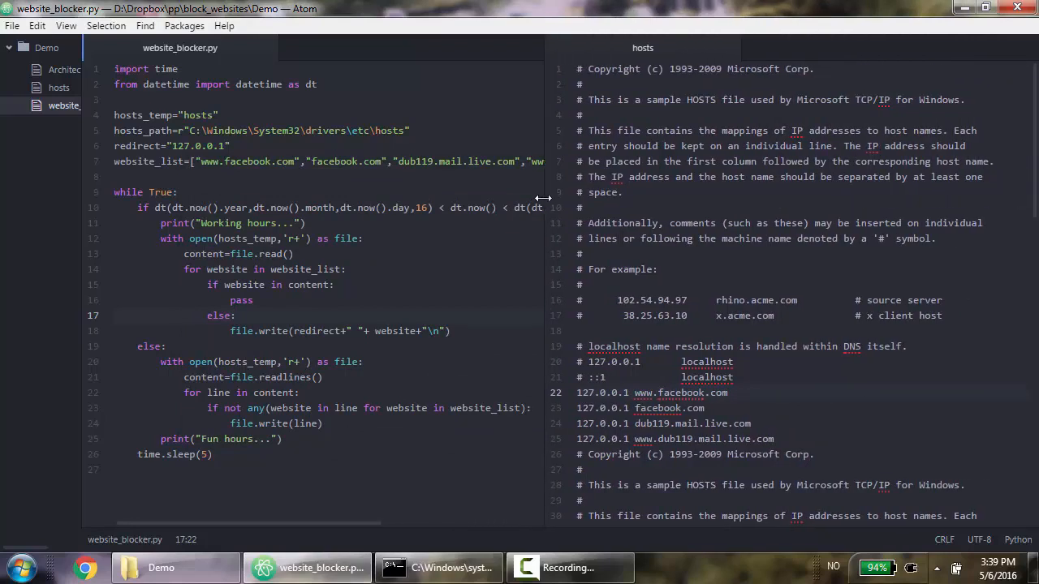
# - Widen the hosts pane and scroll through its repeated header blocks
pyautogui.click(733, 377)
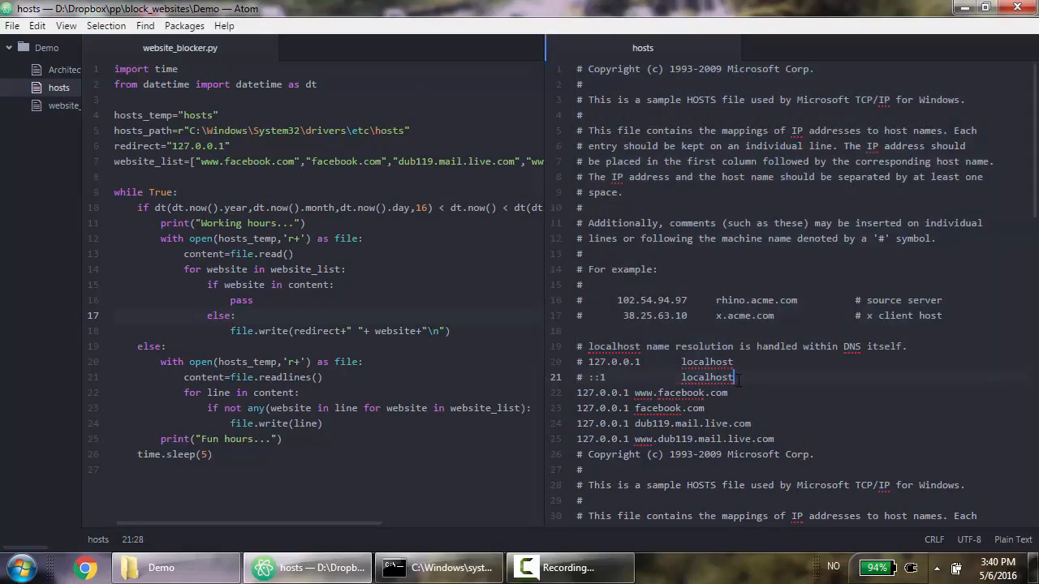
pyautogui.click(775, 439)
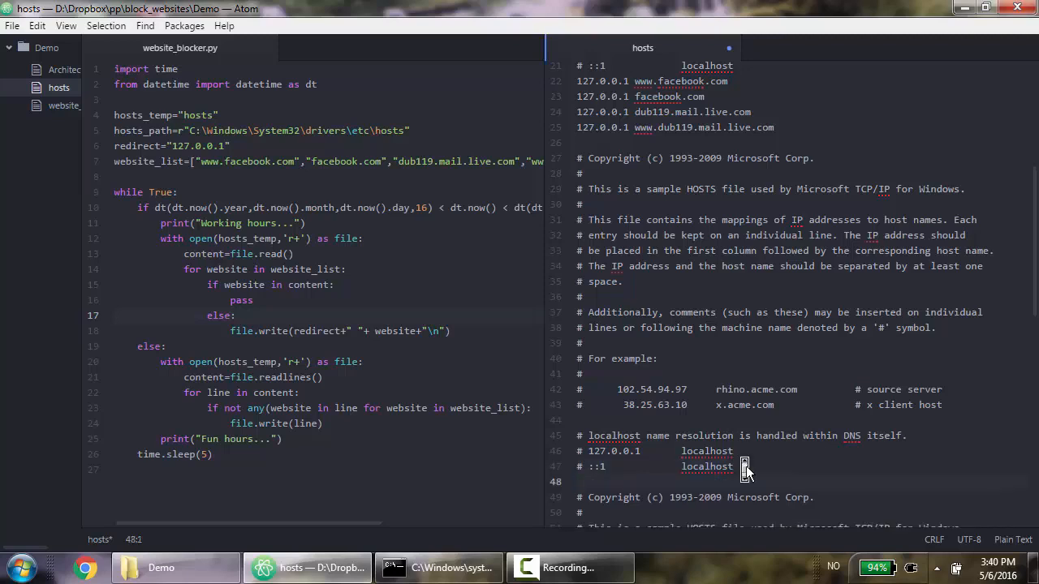
pyautogui.scroll(-3)
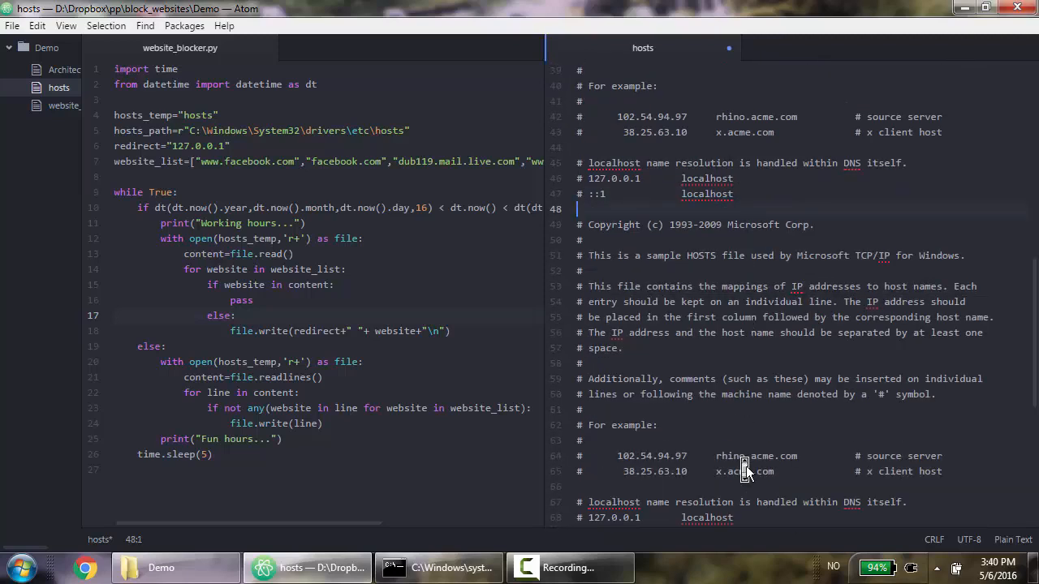
pyautogui.scroll(-3)
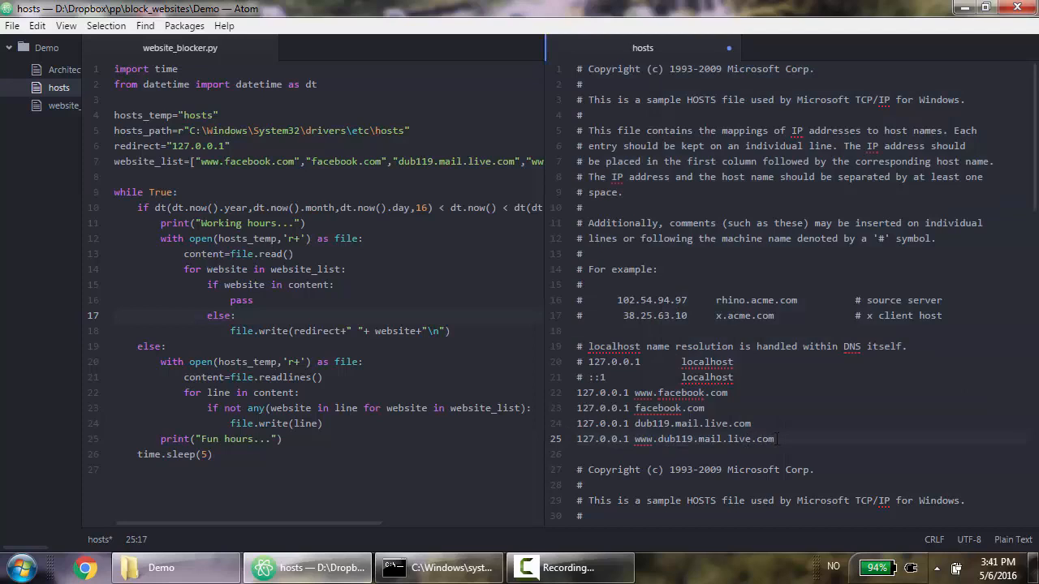
pyautogui.scroll(-3)
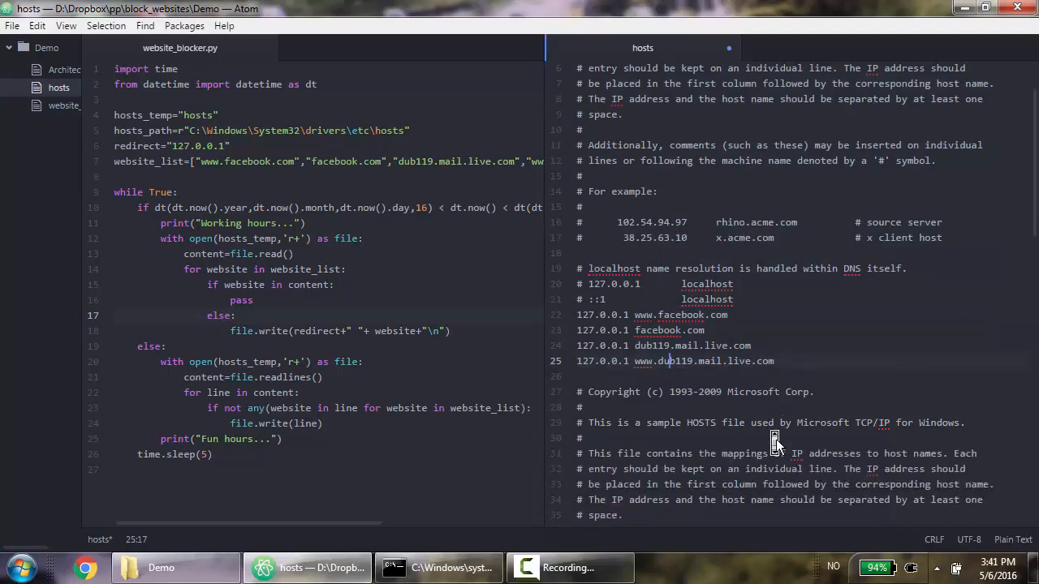
pyautogui.scroll(-3)
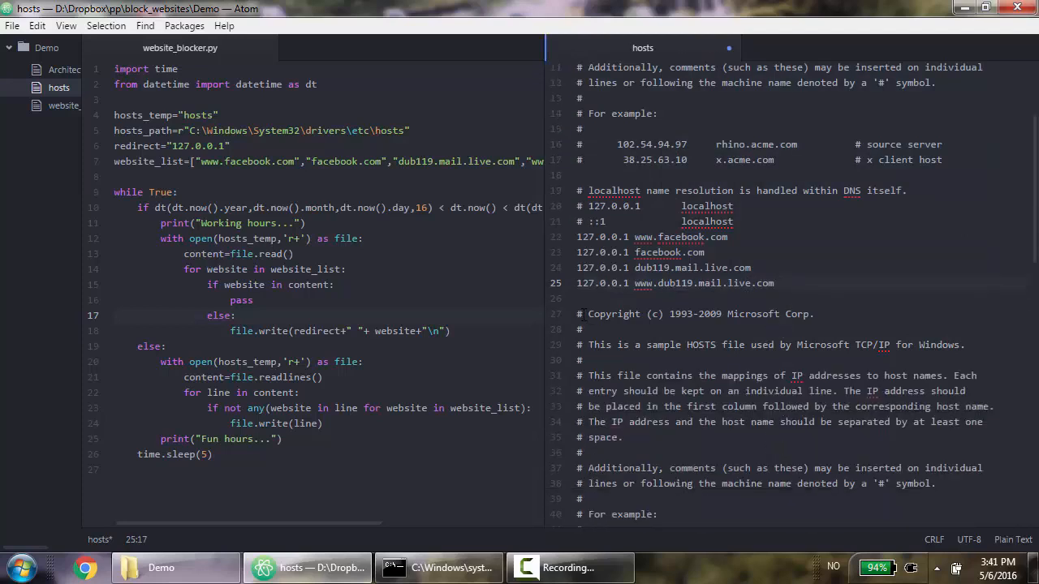
pyautogui.scroll(-3)
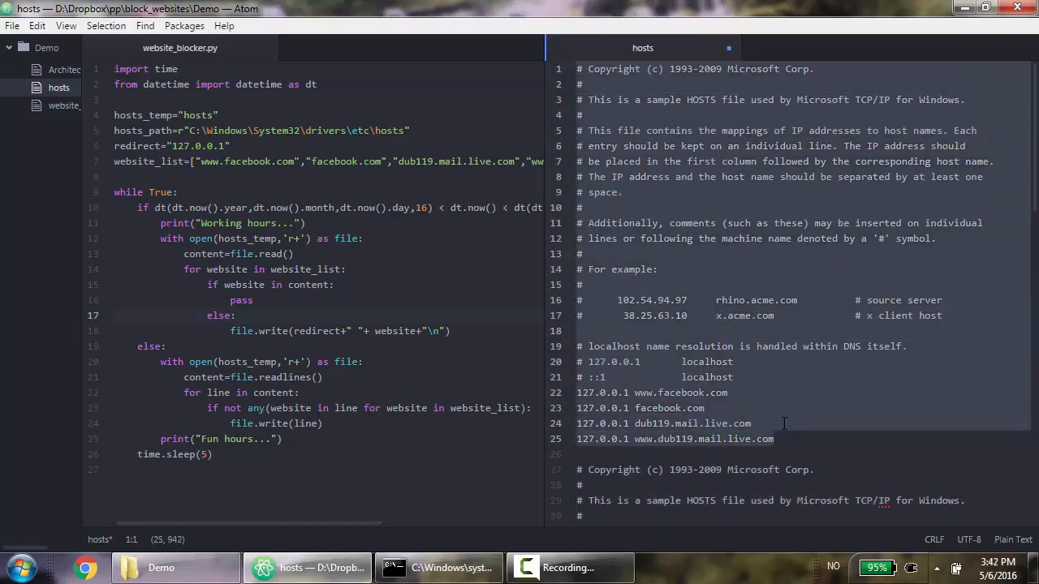
pyautogui.scroll(-3)
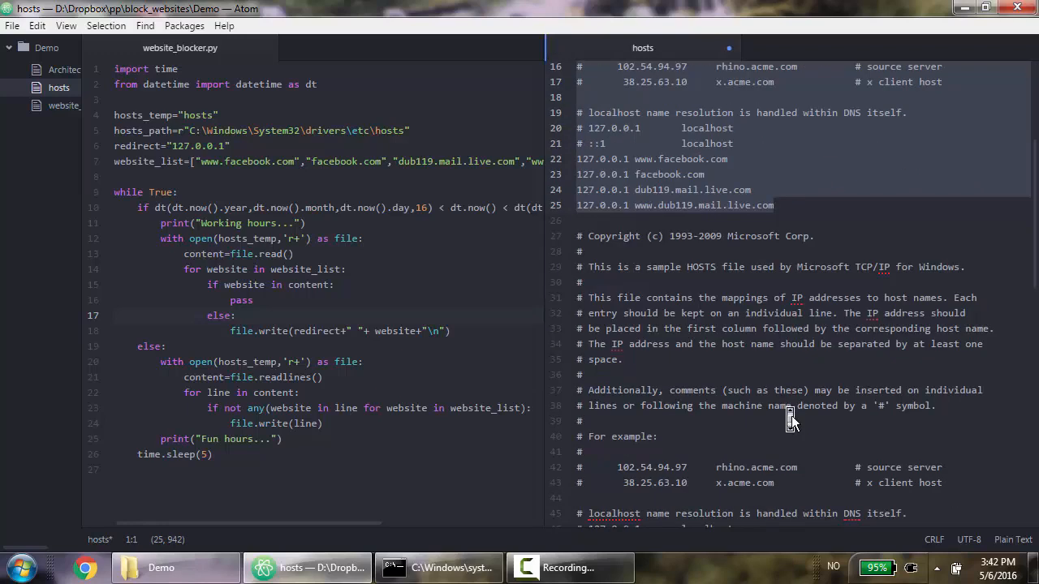
pyautogui.scroll(-3)
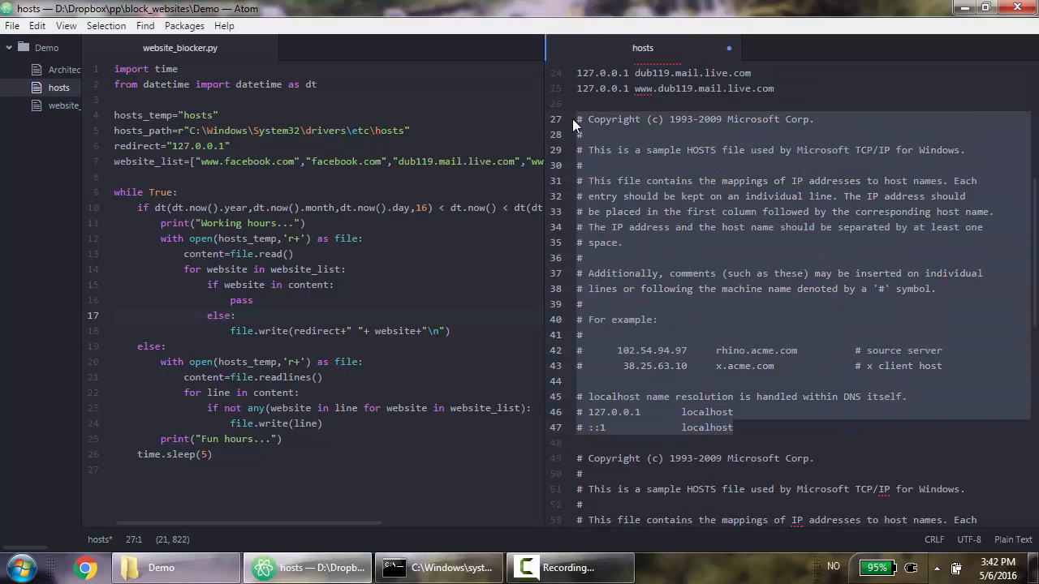
pyautogui.moveTo(612, 154)
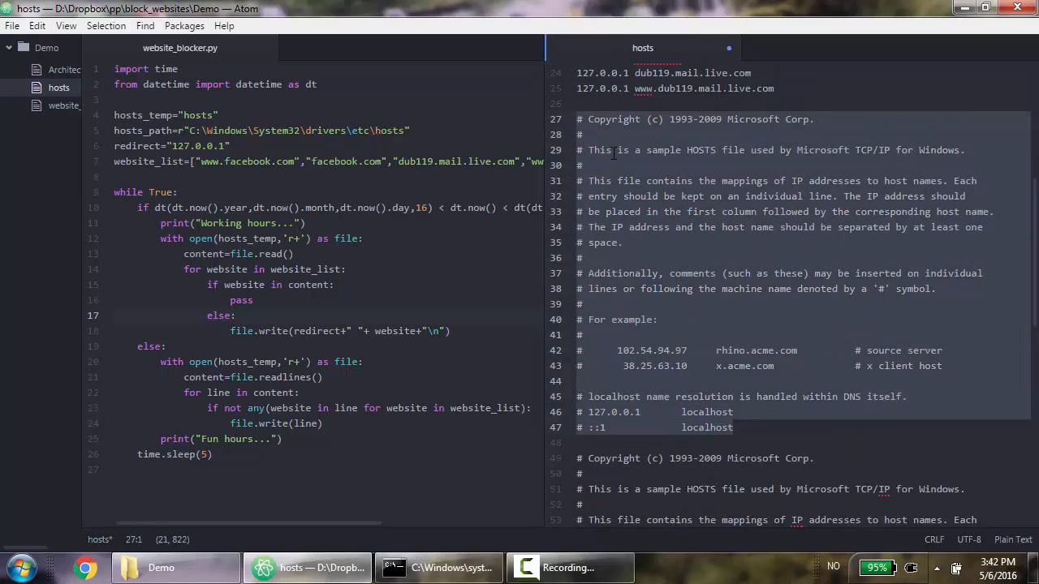
pyautogui.moveTo(730, 406)
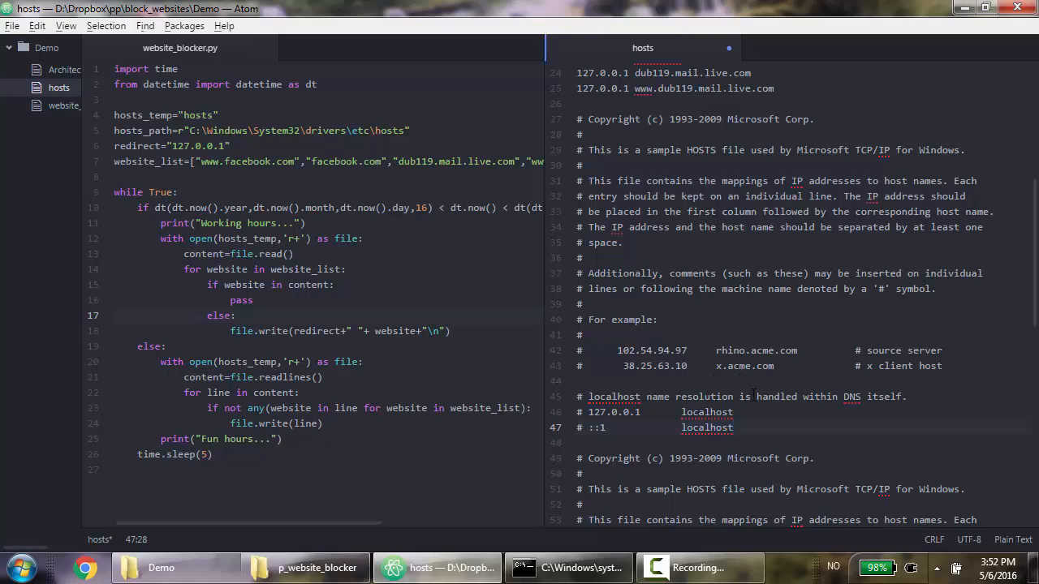
# - Add file.truncate() after the file.write(line) loop in website_blocker.py
pyautogui.click(731, 427)
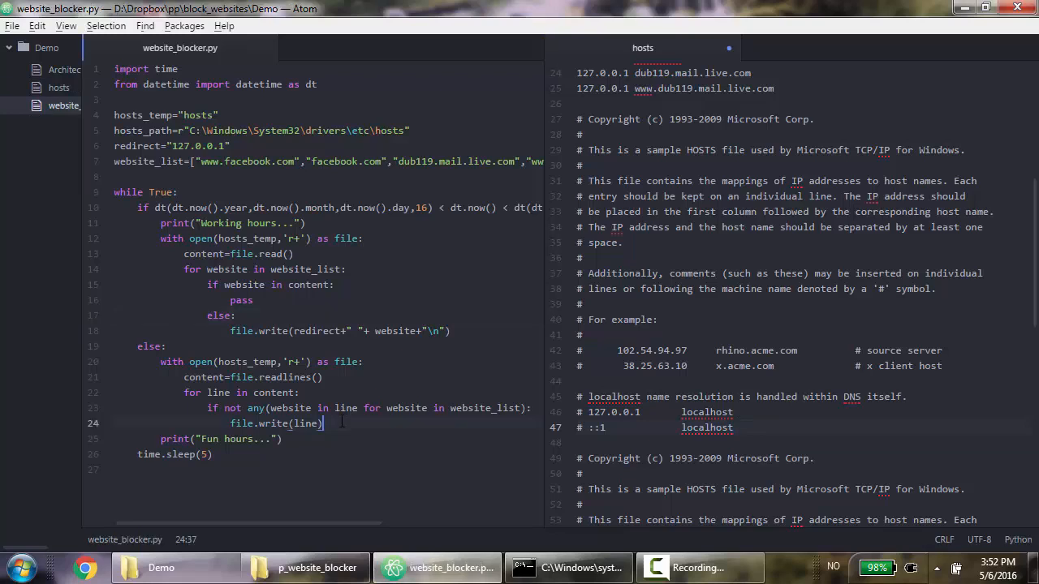
pyautogui.press('enter')
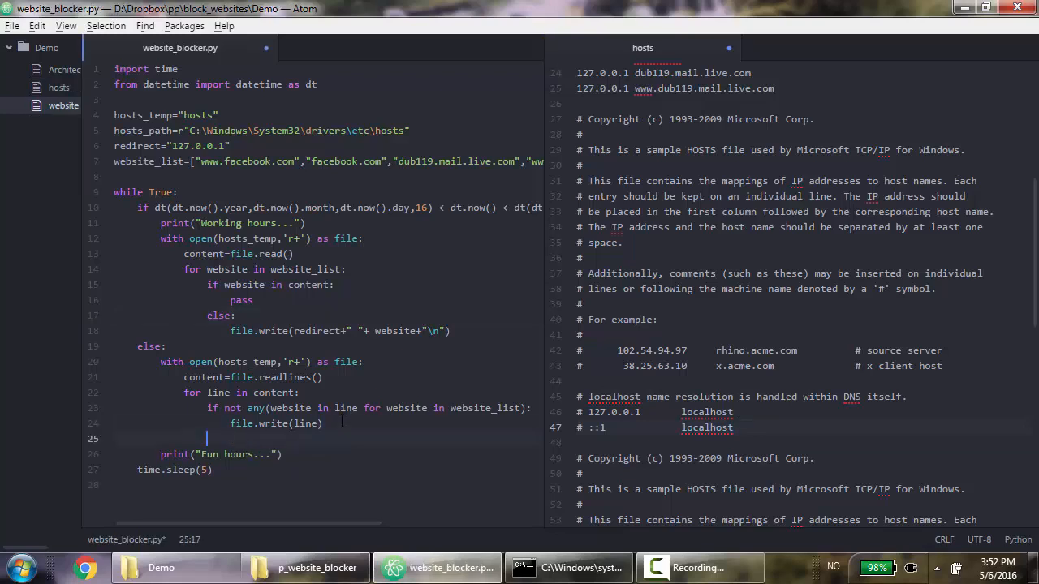
pyautogui.write('file.t')
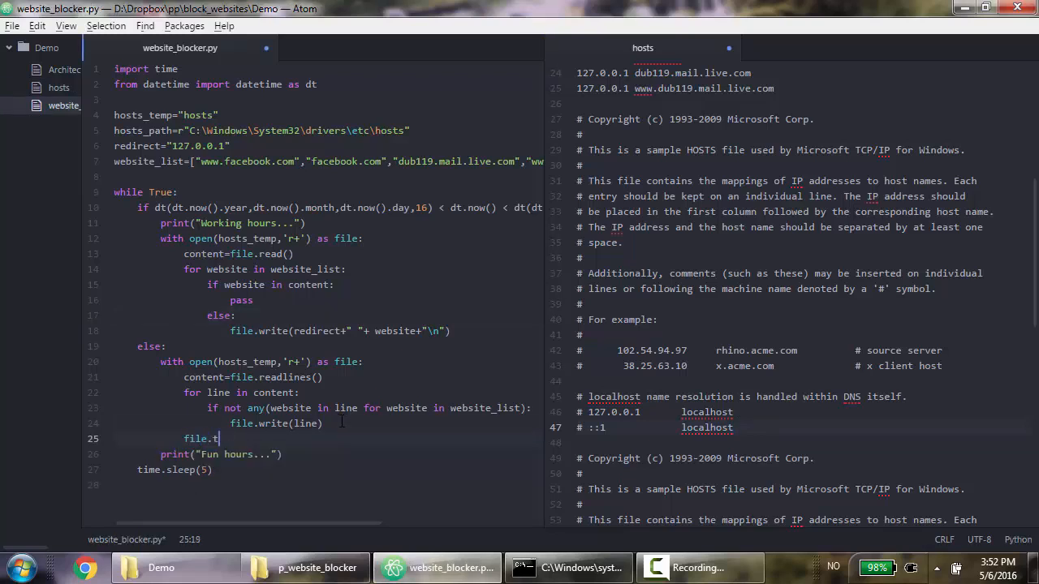
pyautogui.write('runcate()')
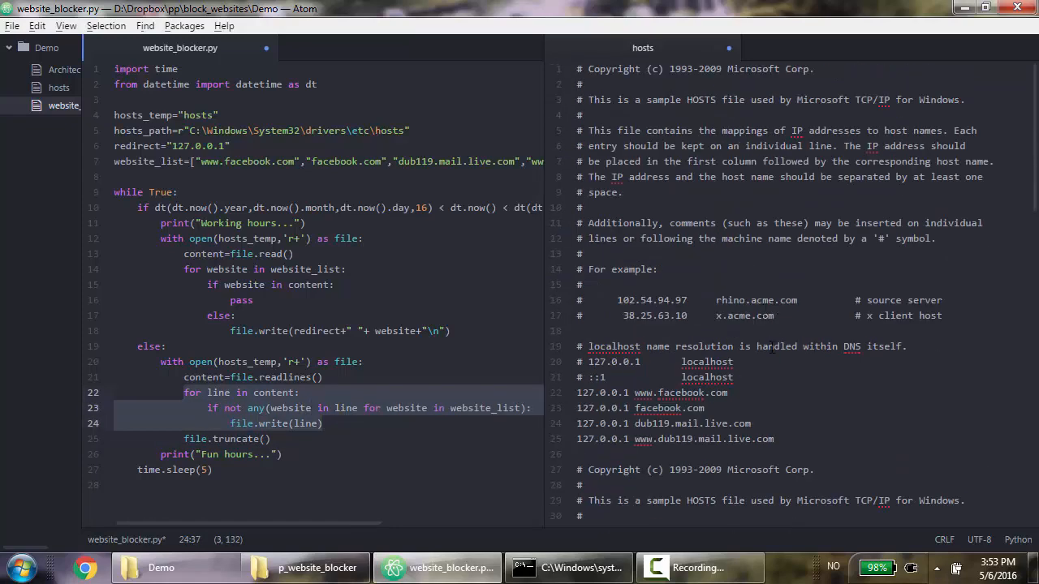
pyautogui.scroll(-3)
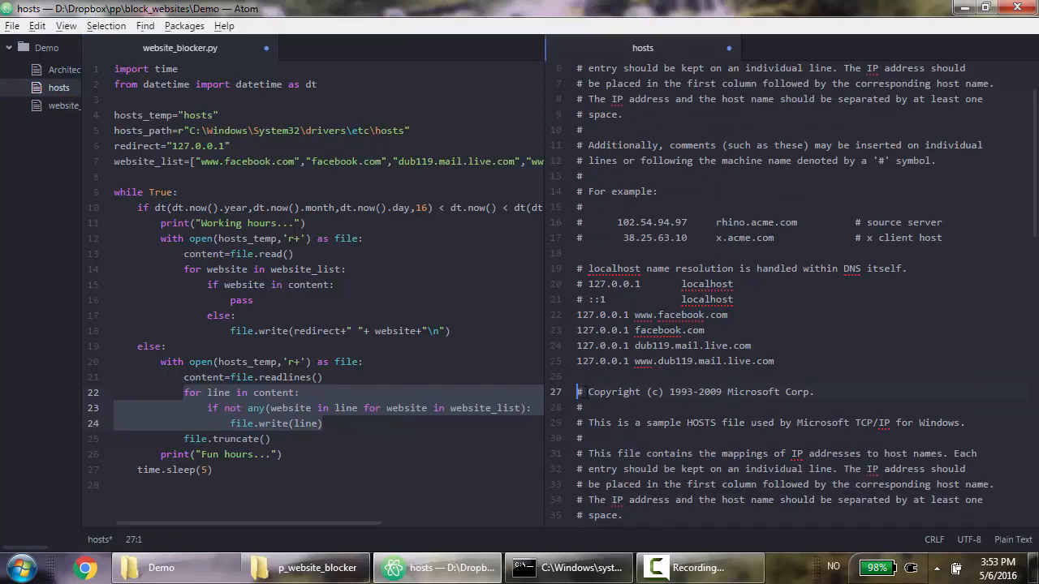
pyautogui.scroll(-3)
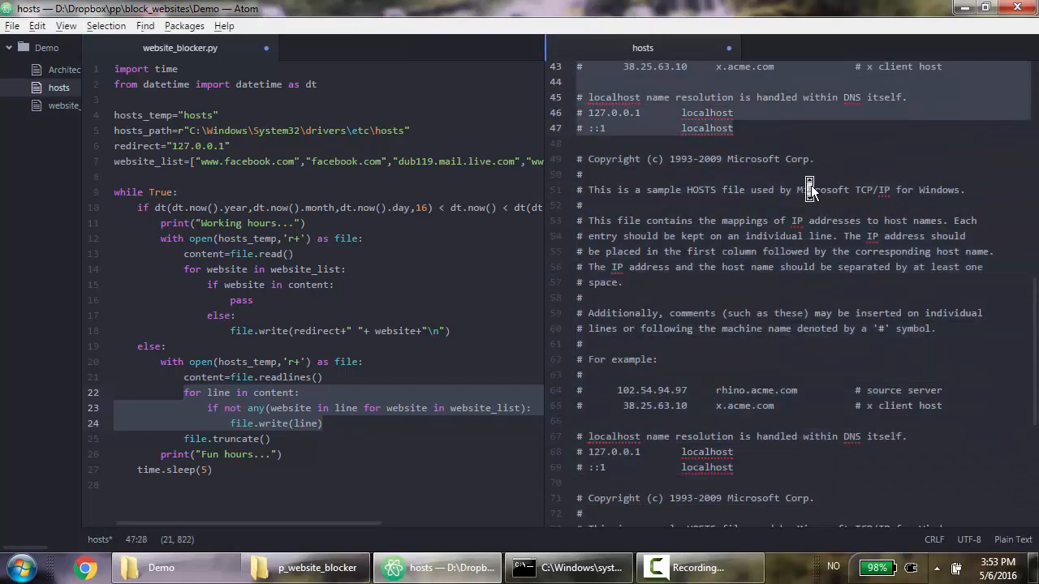
pyautogui.scroll(3)
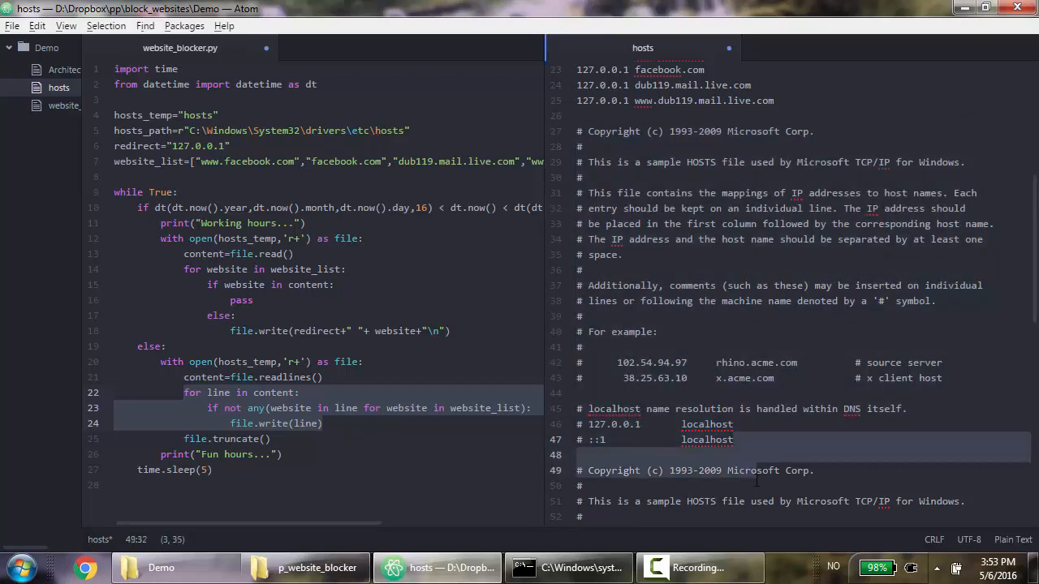
pyautogui.scroll(-3)
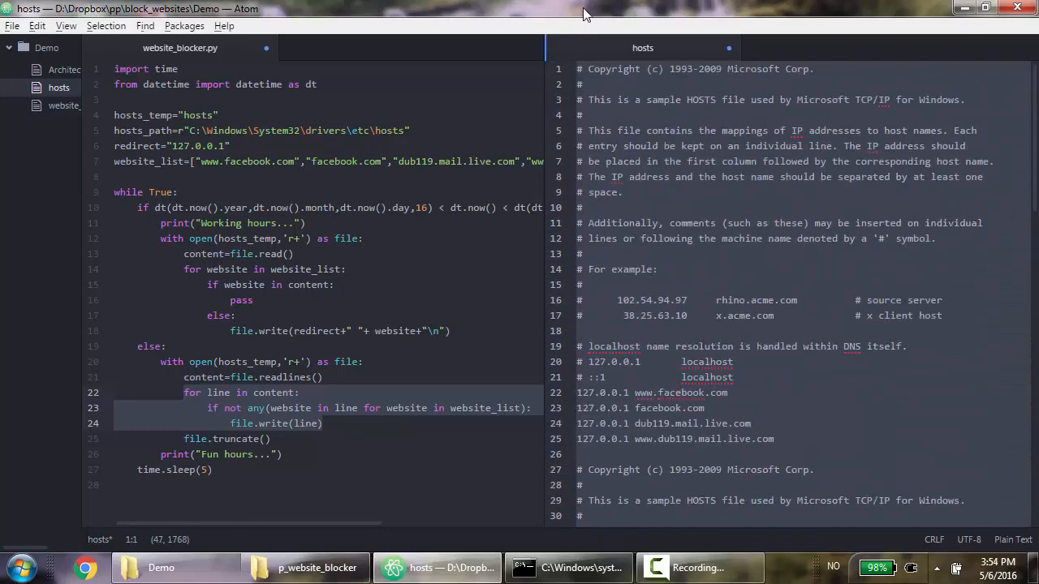
# - Write file.seek(0) before the filtering loop, then scroll the hosts pane to check its contents
pyautogui.scroll(-3)
pyautogui.write('file.s')
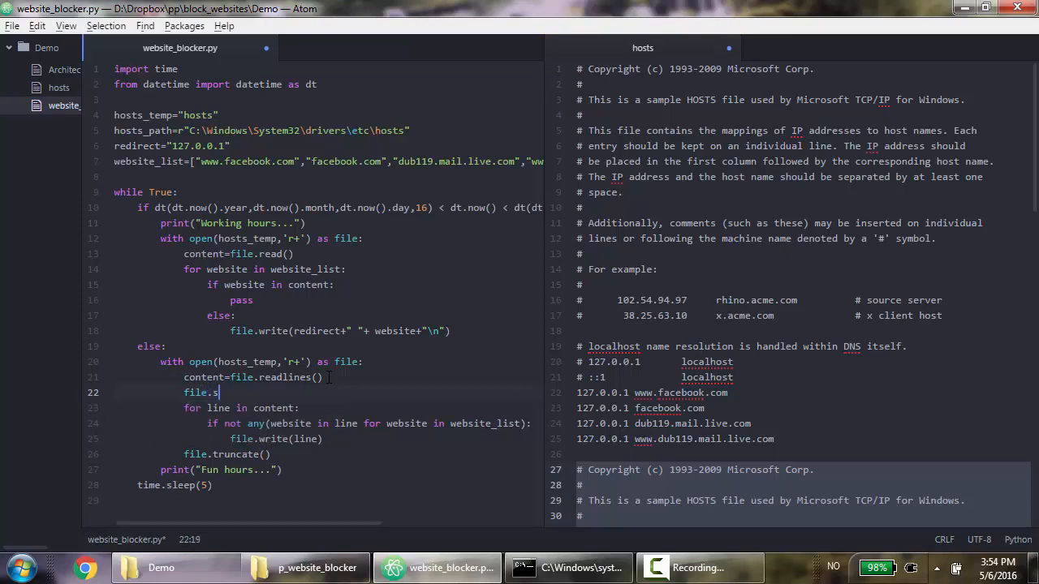
pyautogui.write('eek()')
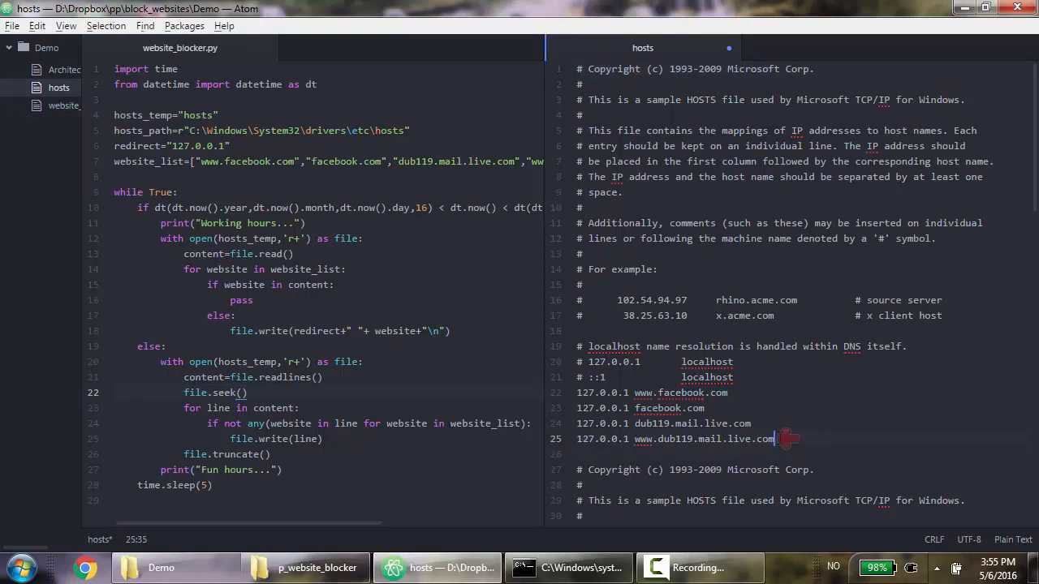
pyautogui.moveTo(786, 439)
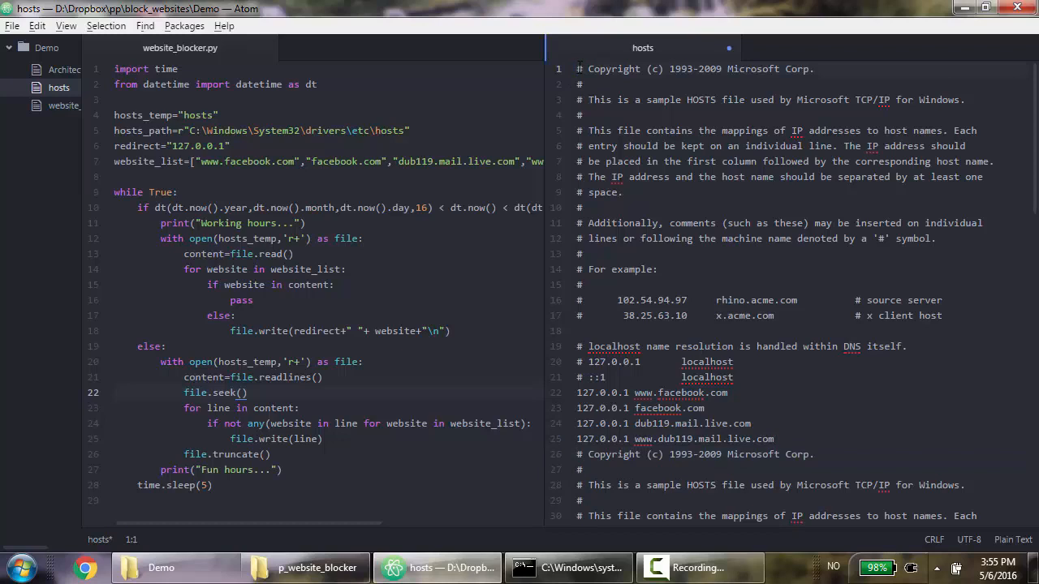
pyautogui.click(241, 393)
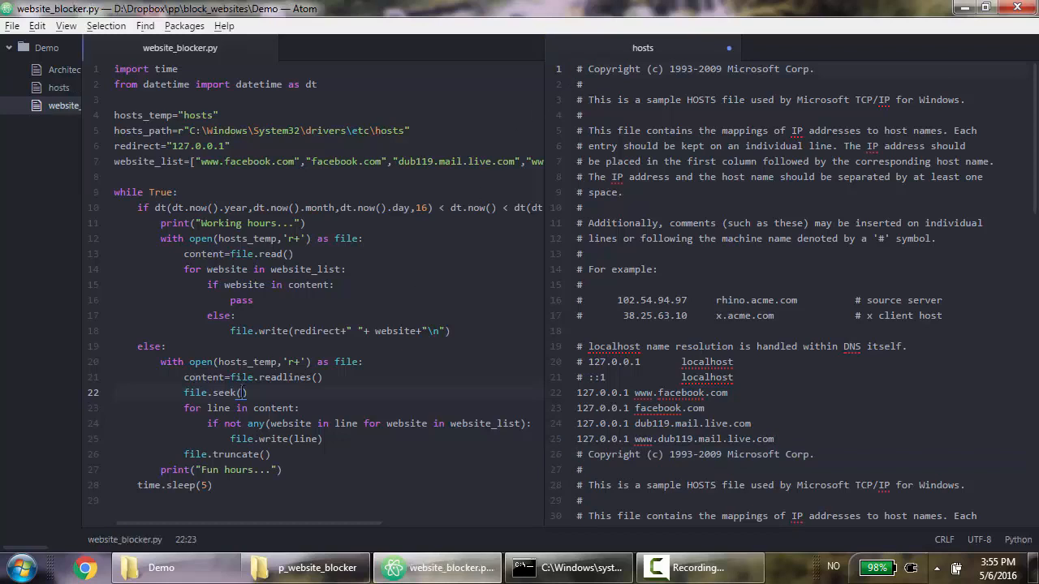
pyautogui.write('0')
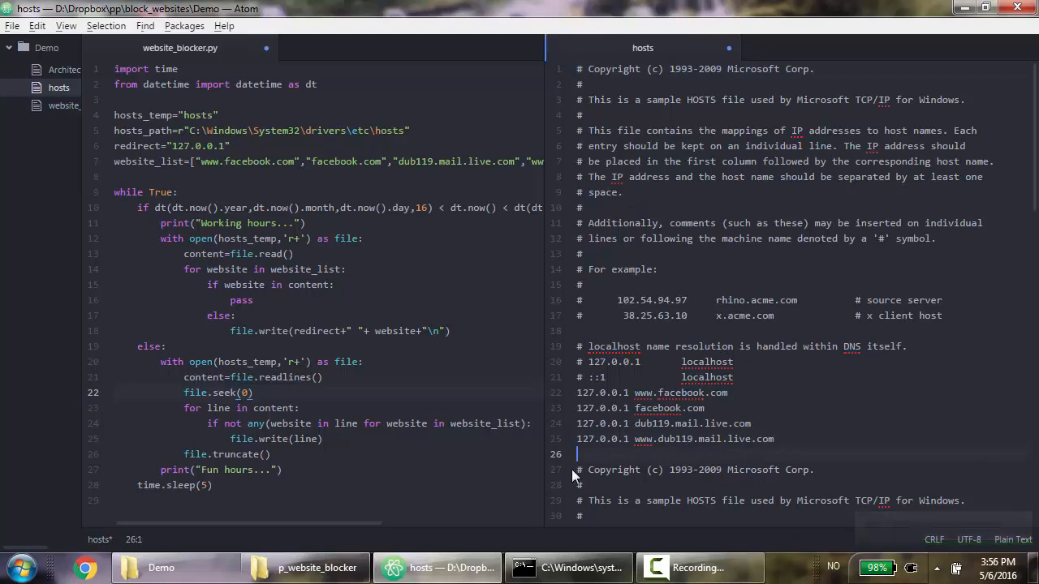
pyautogui.scroll(-3)
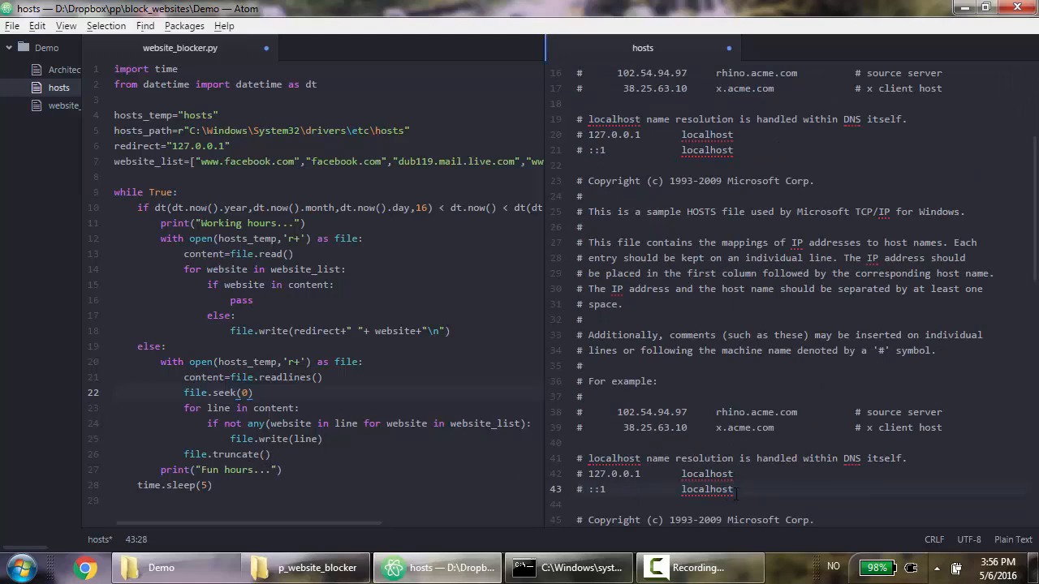
pyautogui.scroll(-3)
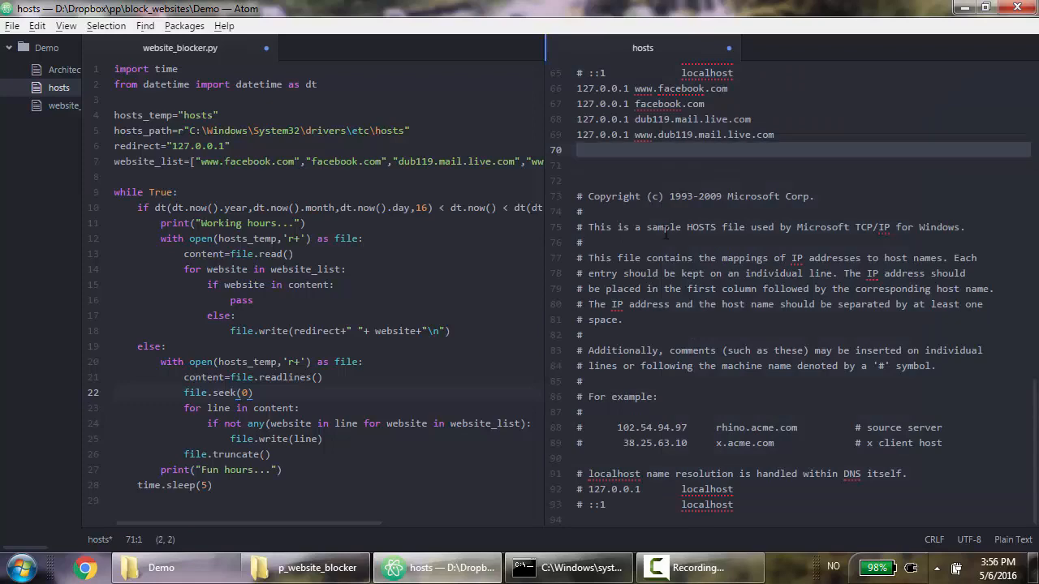
pyautogui.scroll(-3)
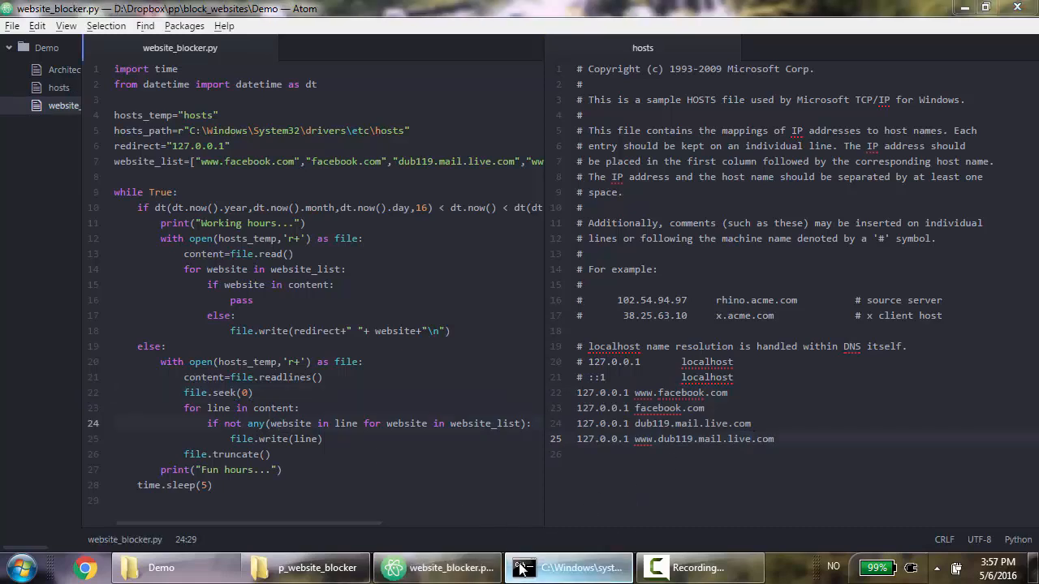
# - Switch to the Command Prompt window to rerun the script
pyautogui.click(568, 567)
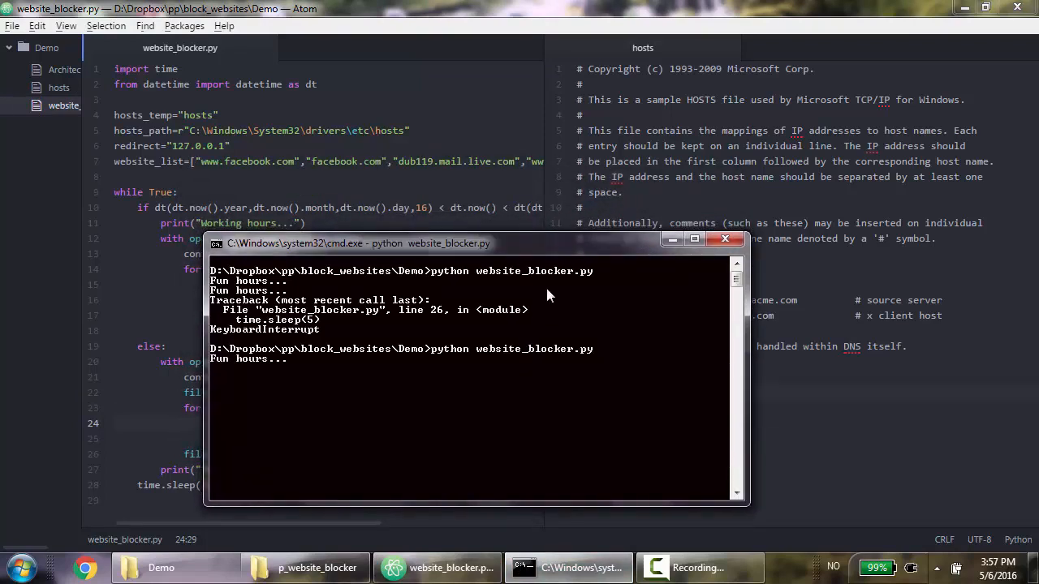
# - Resize Atom's split panes to view the hosts file without its four blocked-site entries
pyautogui.moveTo(474, 244); pyautogui.dragTo(409, 63)
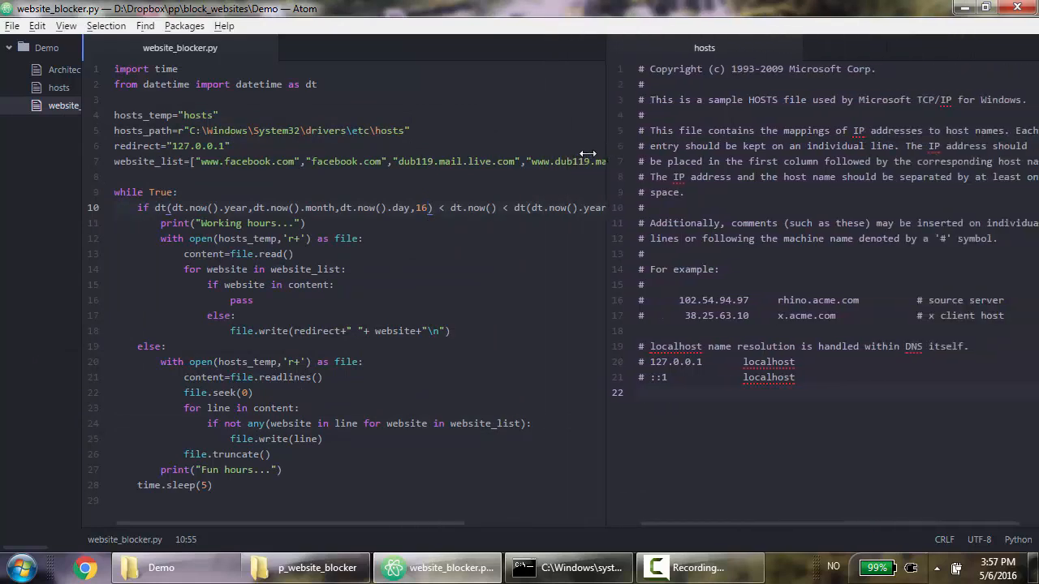
# - Change the working-hours start from 16 to 15 on line 10 and rerun the blocker
pyautogui.click(65, 25)
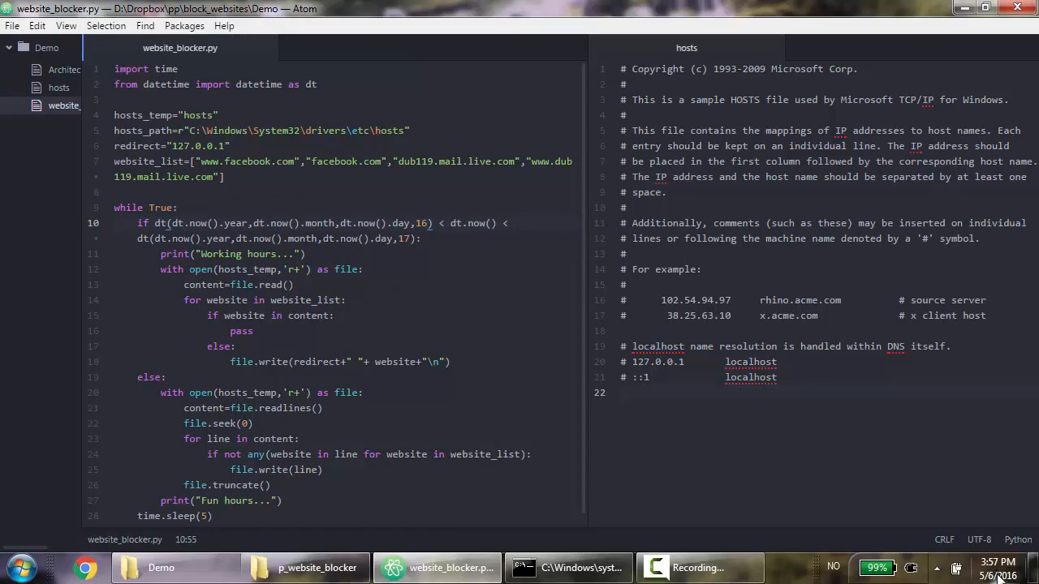
pyautogui.click(430, 223)
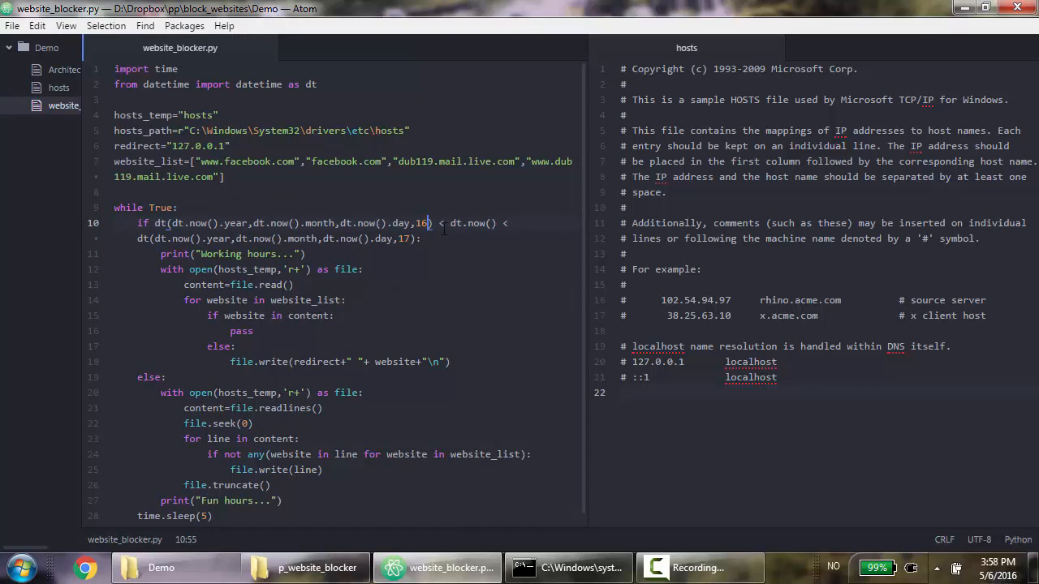
pyautogui.press('Backspace')
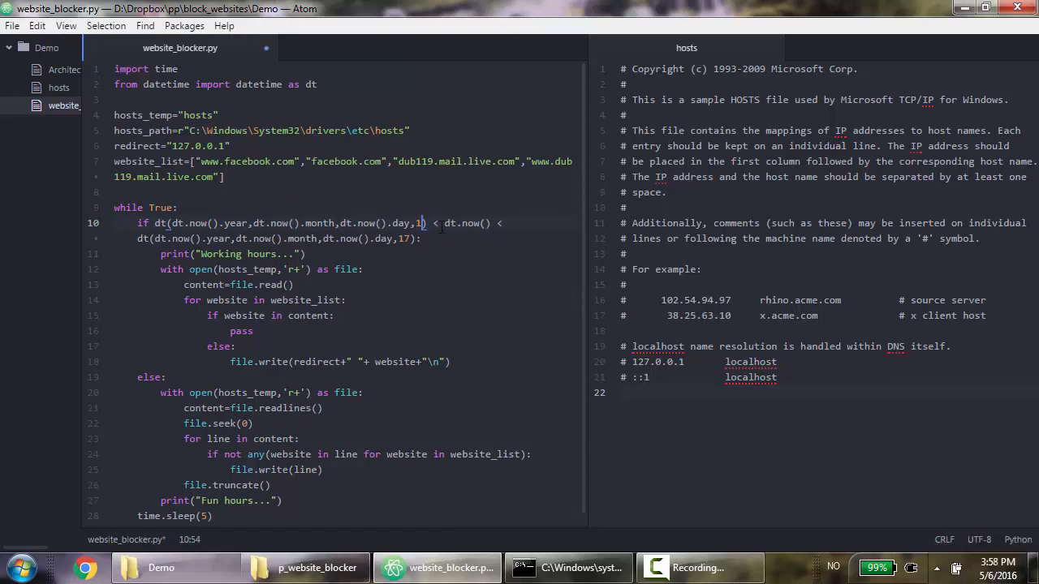
pyautogui.write('5')
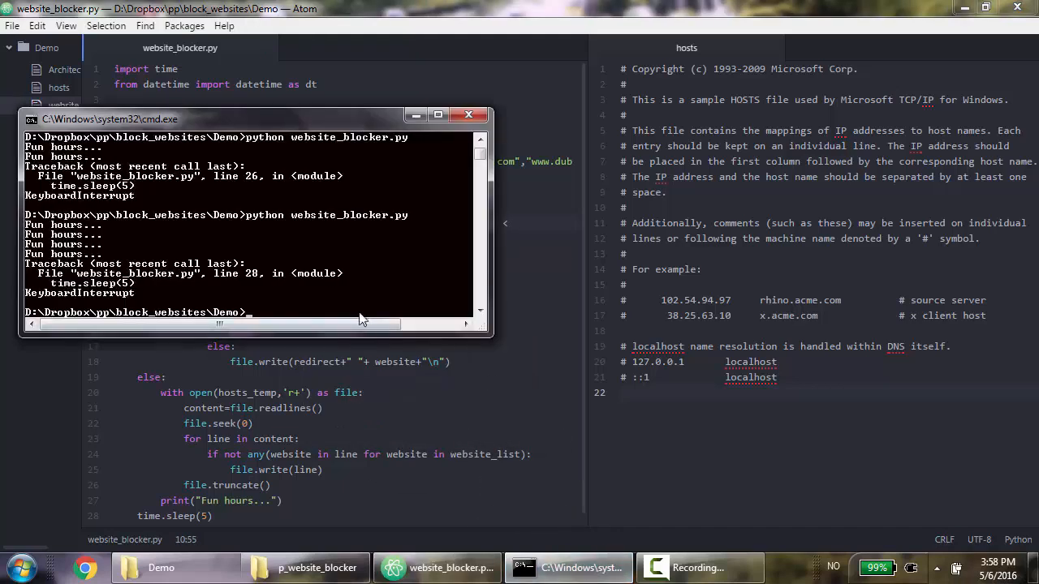
pyautogui.press('enter')
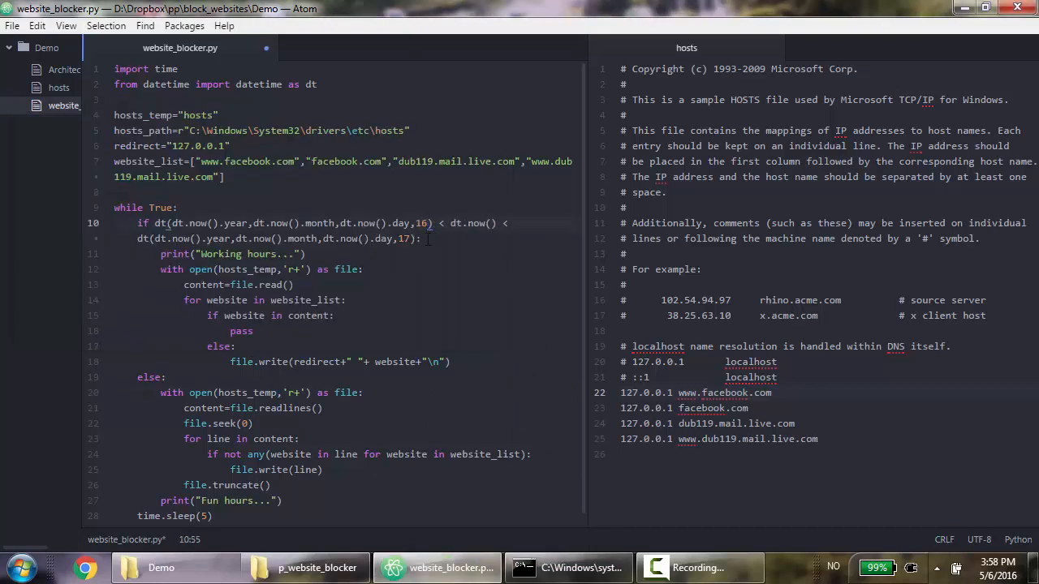
pyautogui.click(568, 567)
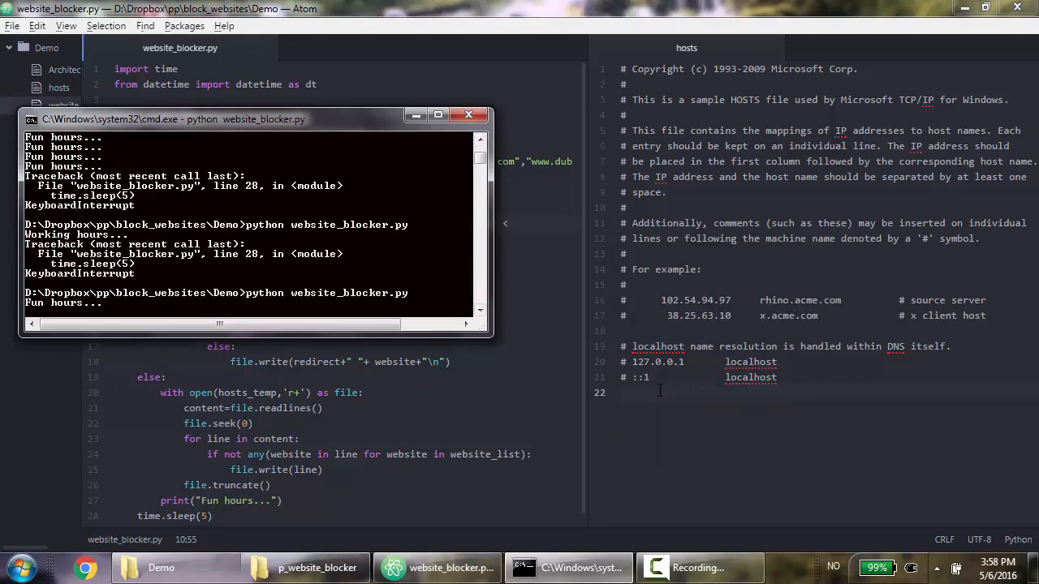
pyautogui.moveTo(259, 205)
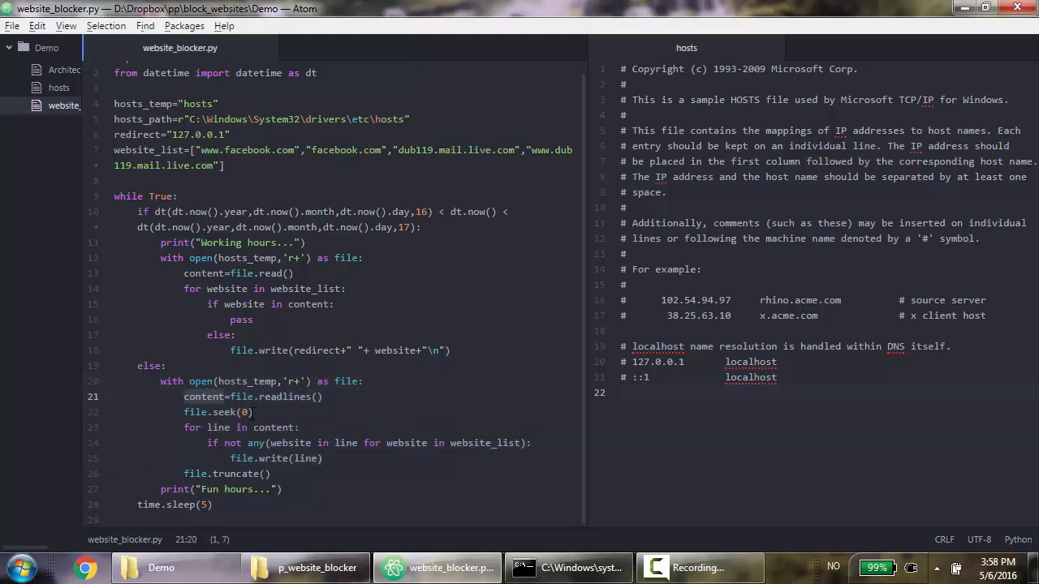
# - Undo stray test text and remove the trailing blank line, leaving the hosts header only
pyautogui.click(776, 376)
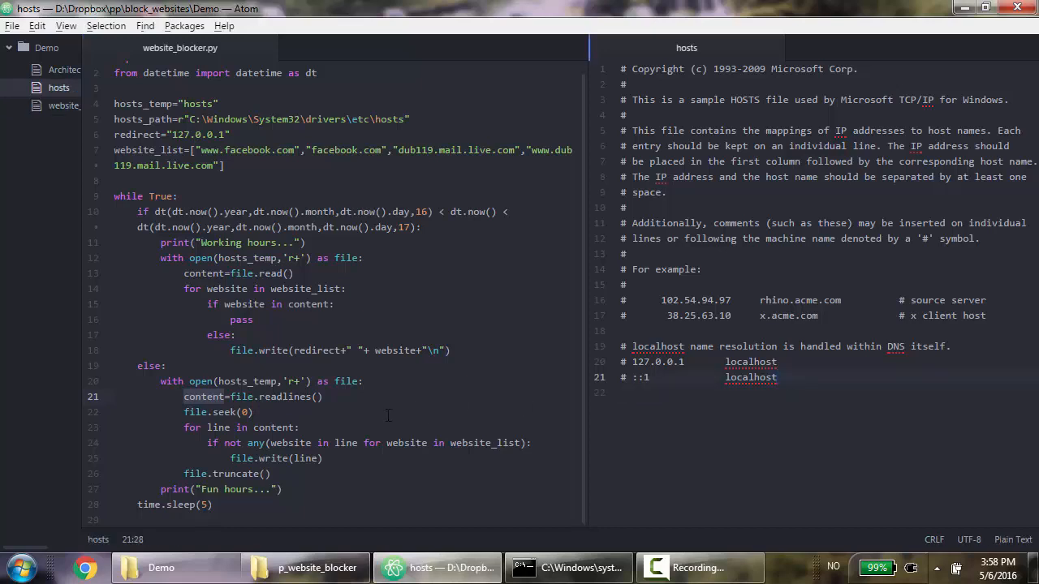
pyautogui.write('kjhkj')
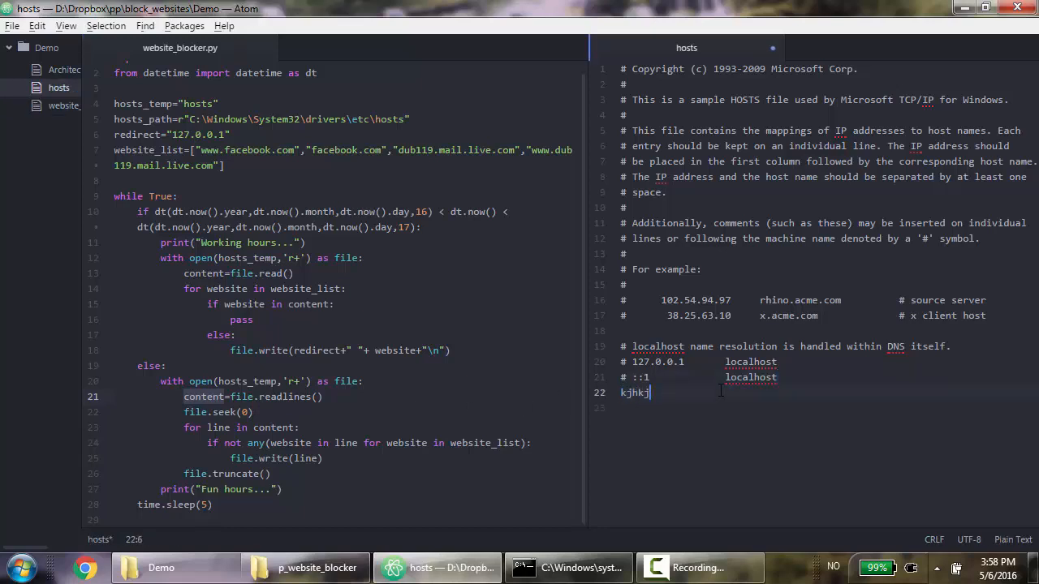
pyautogui.press('ctrl+z')
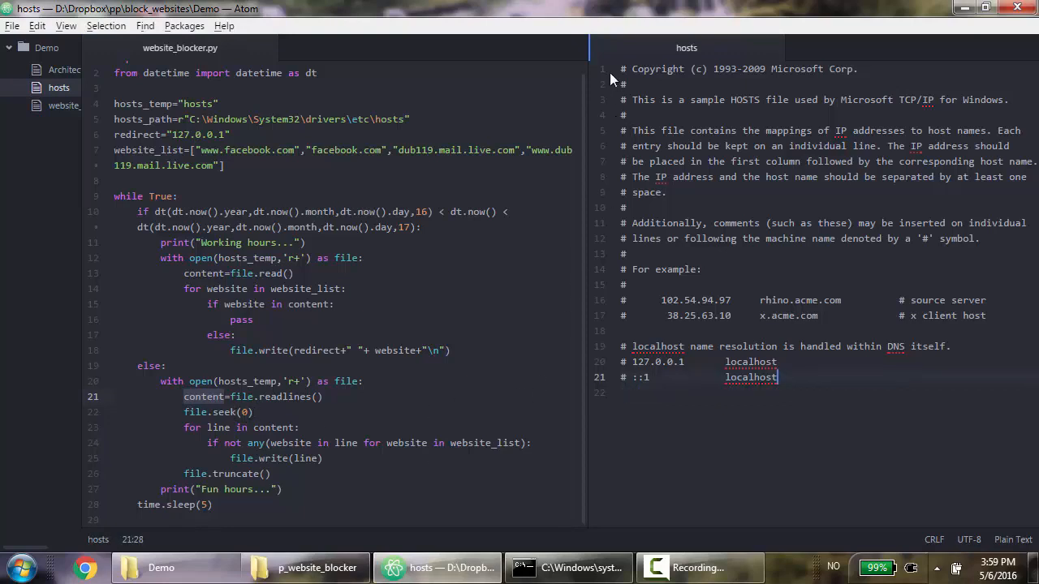
pyautogui.click(621, 69)
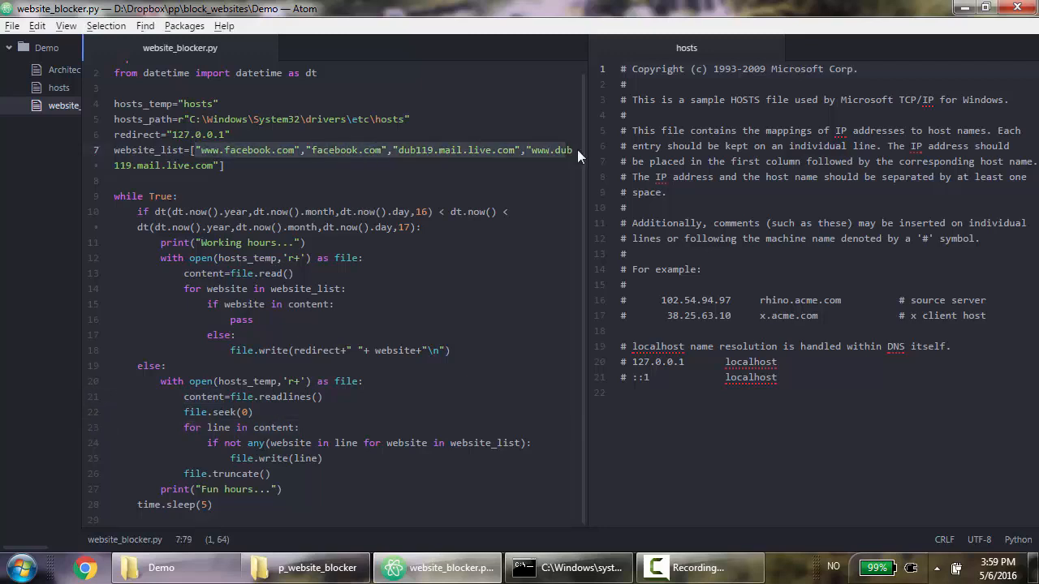
pyautogui.click(332, 443)
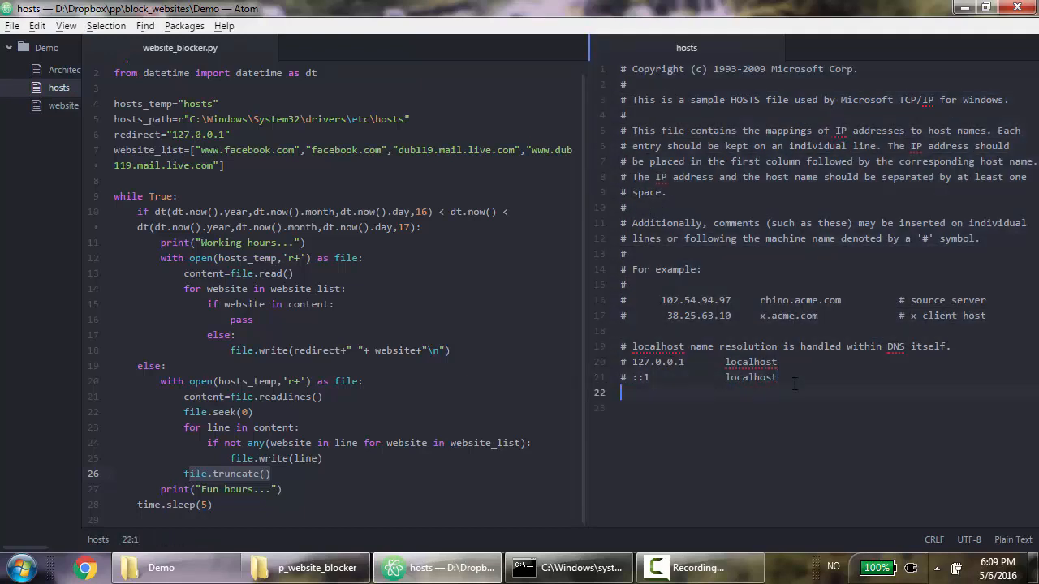
pyautogui.press('enter')
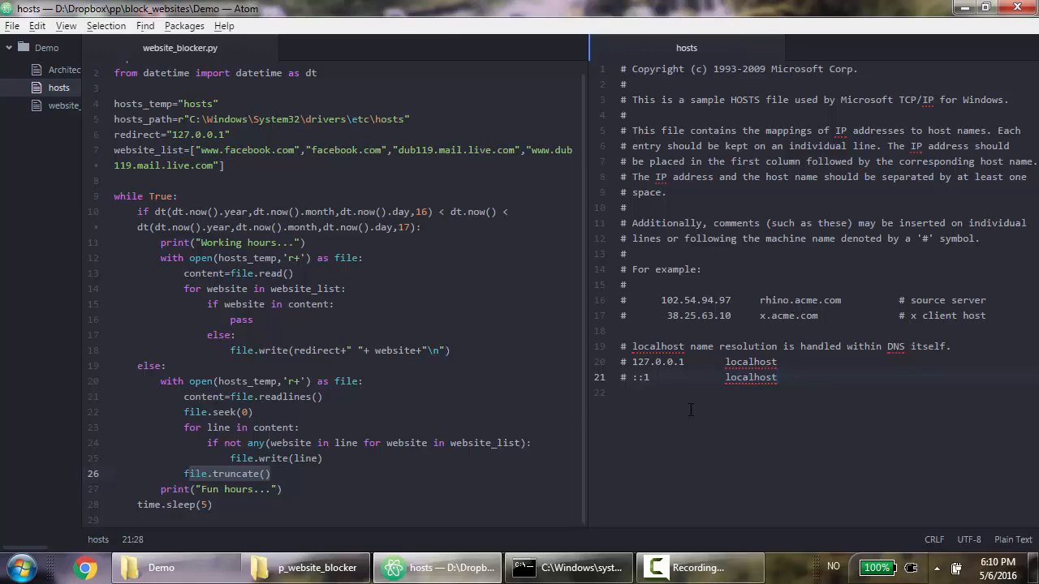
pyautogui.click(777, 377)
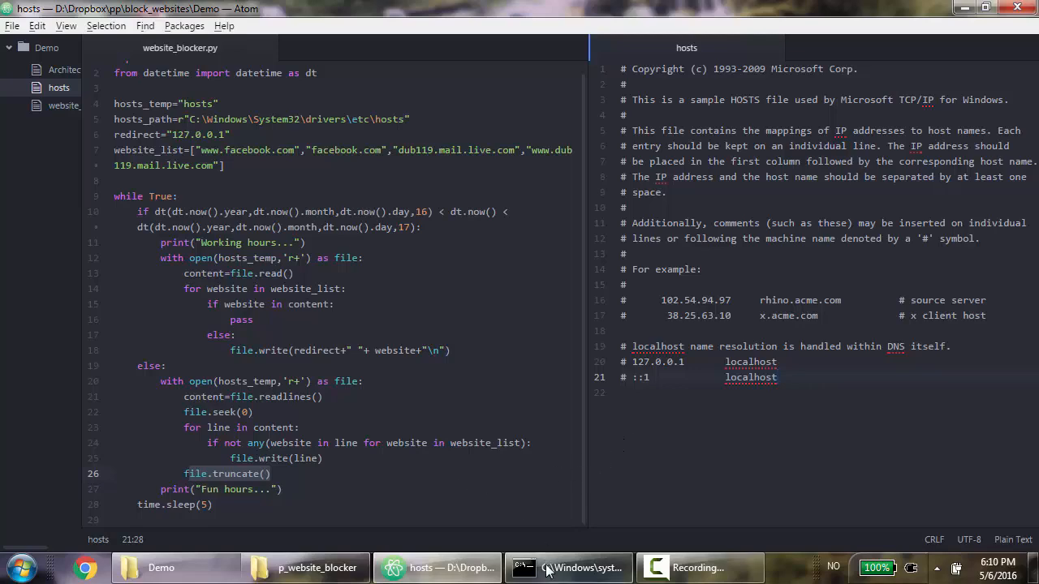
# - Browse Explorer to C:\Windows\System32\drivers\etc to locate the real hosts file
pyautogui.click(568, 567)
pyautogui.write('C:\\Windows\\System32\\drivers\\etc')
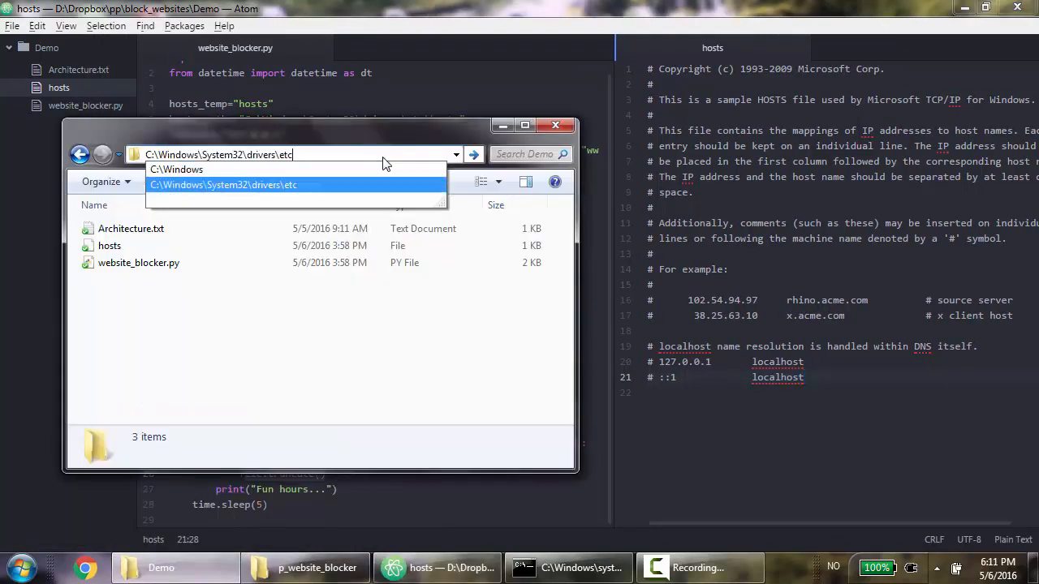
pyautogui.click(223, 185)
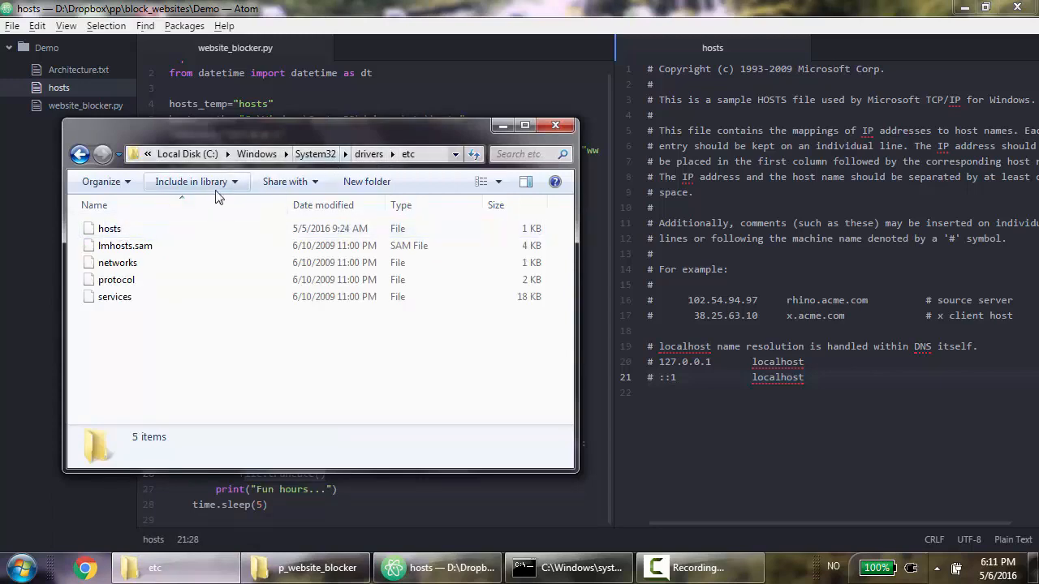
pyautogui.click(110, 228)
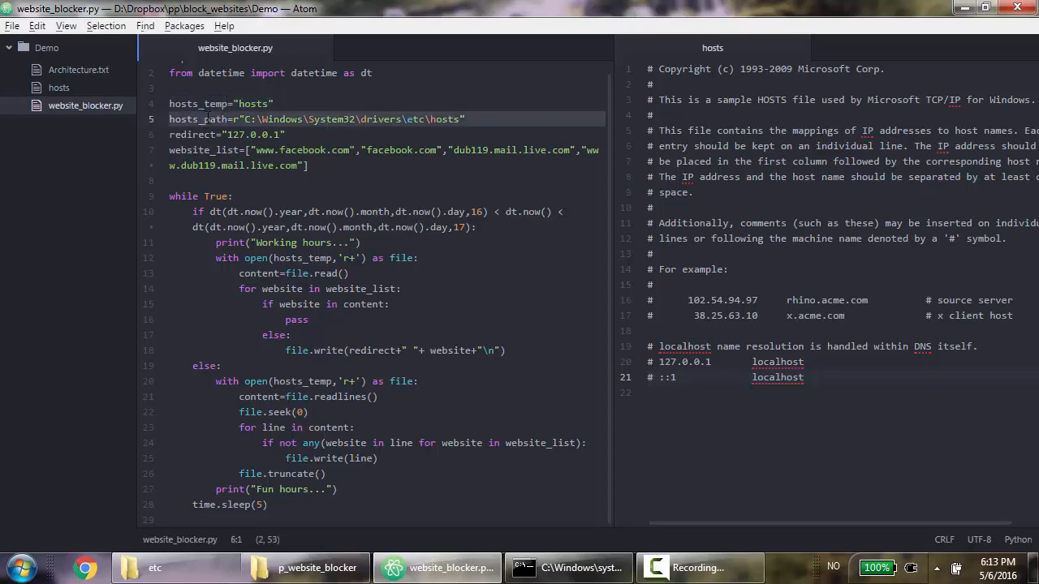
# - Search for 'hosts' and switch the open() calls from hosts_temp to hosts_path
pyautogui.press('ctrl+f')
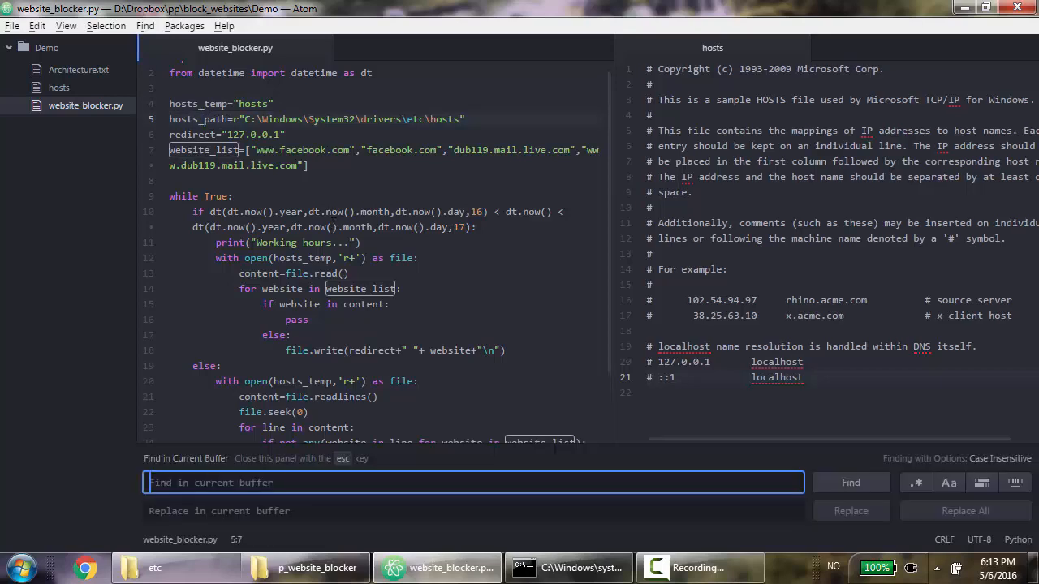
pyautogui.write('hosts')
pyautogui.click(385, 258)
pyautogui.write('path')
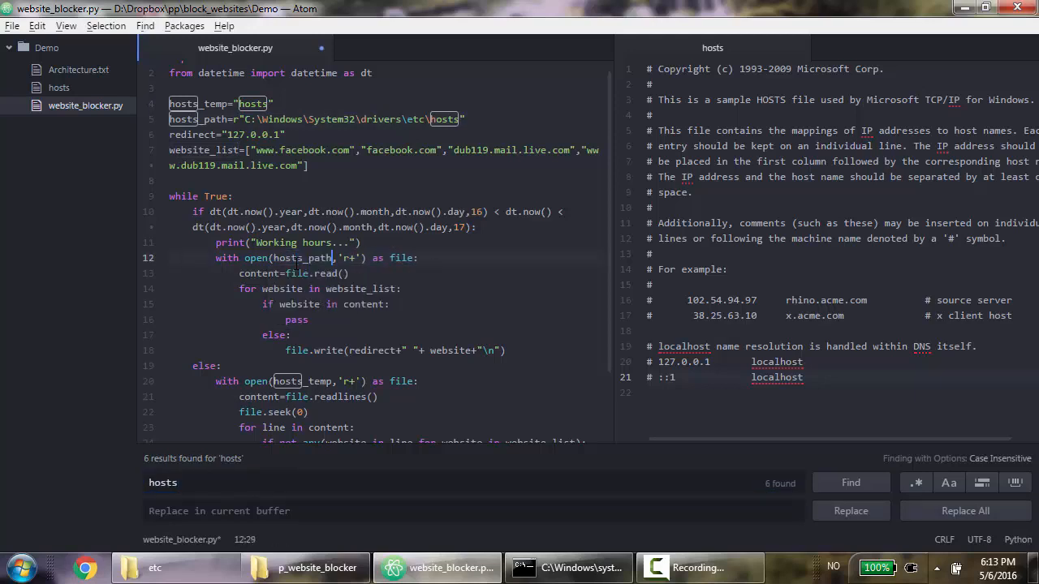
pyautogui.click(296, 381)
pyautogui.write('path')
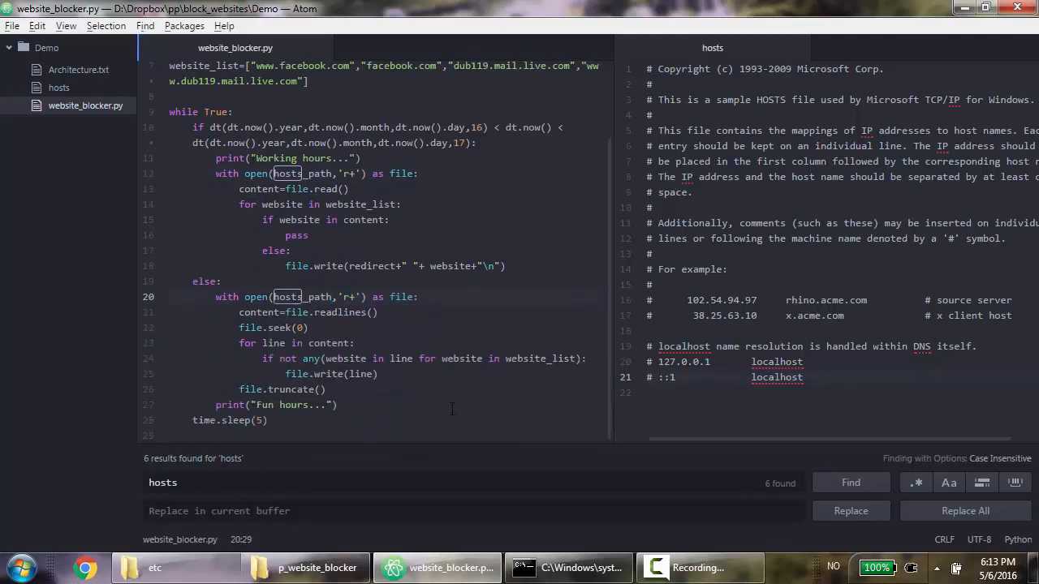
pyautogui.click(568, 567)
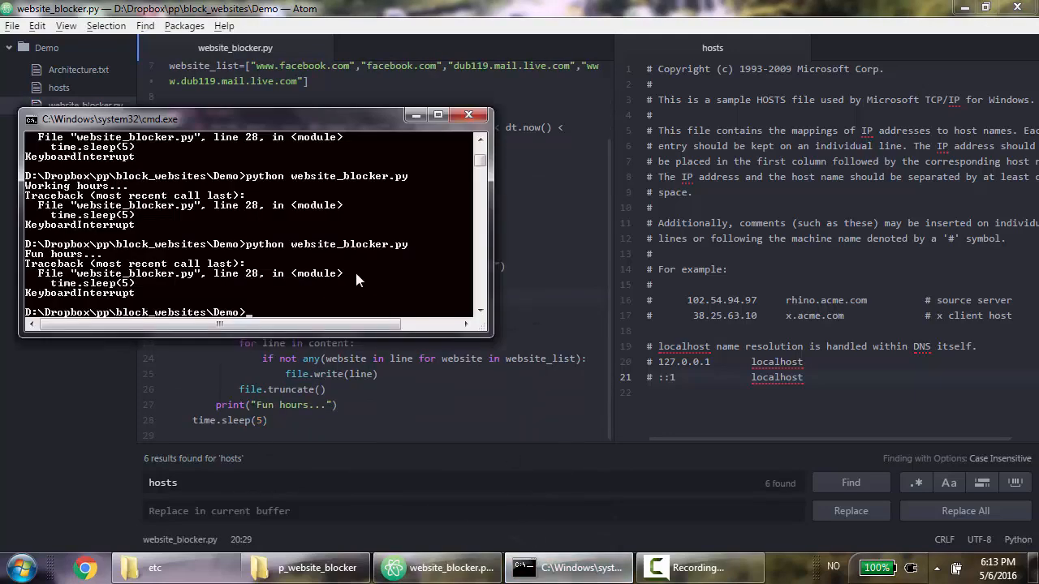
# - Rerun the blocker, hit PermissionError [Errno 13], and search the Start menu for cmd
pyautogui.write('python website_blocker.py')
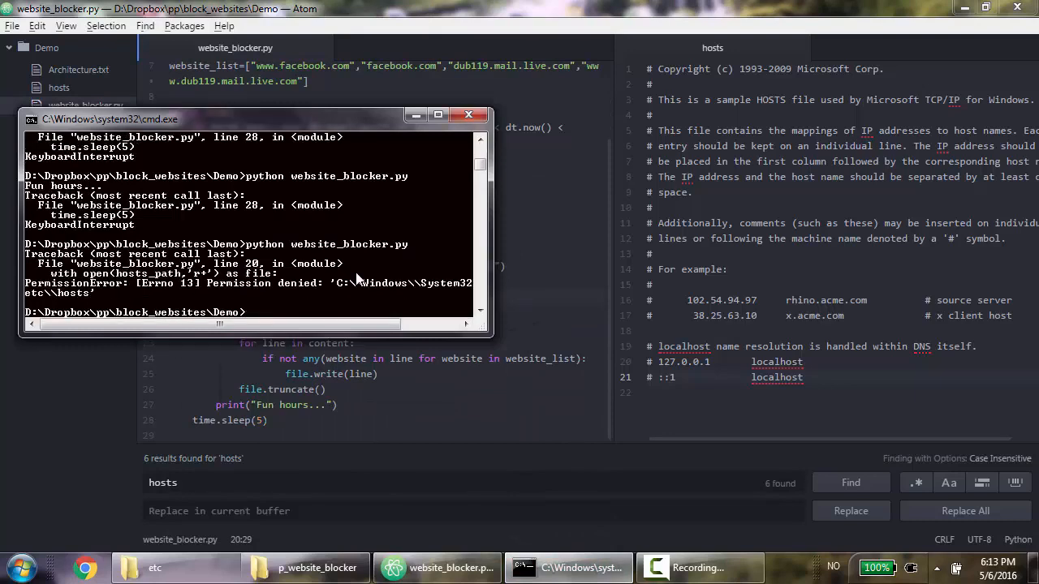
pyautogui.moveTo(91, 292)
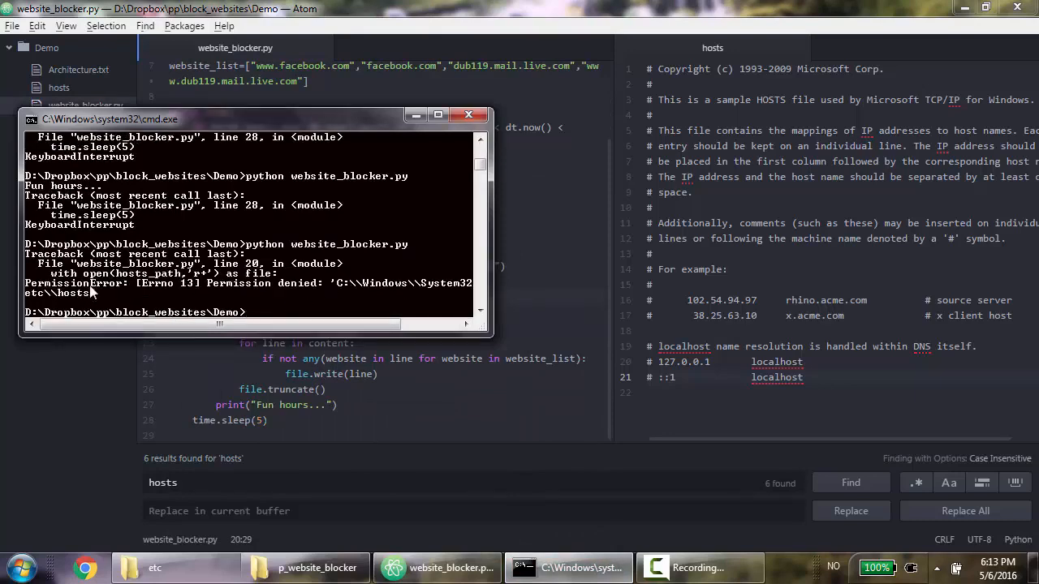
pyautogui.moveTo(241, 286)
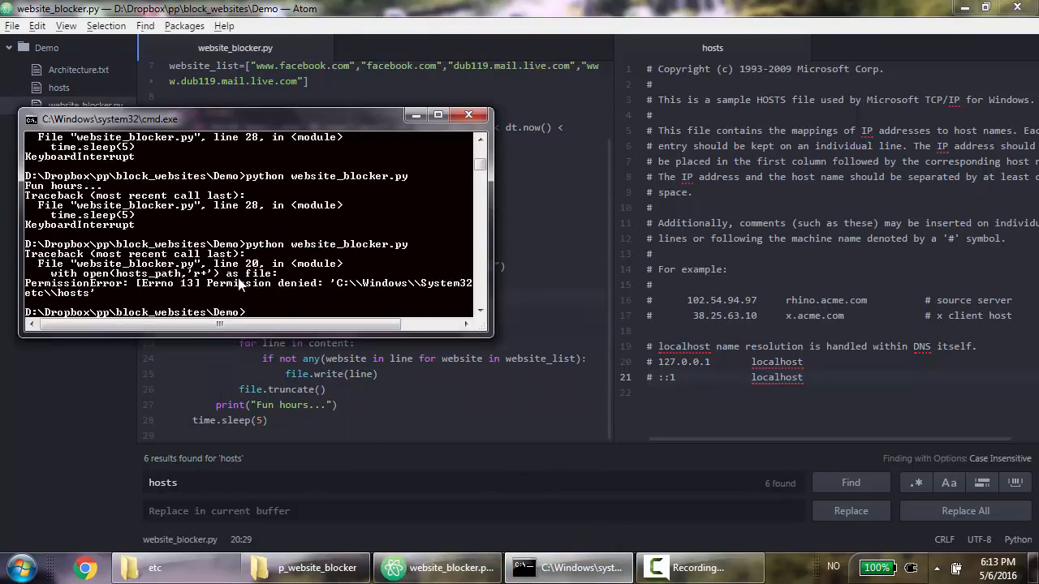
pyautogui.moveTo(258, 295)
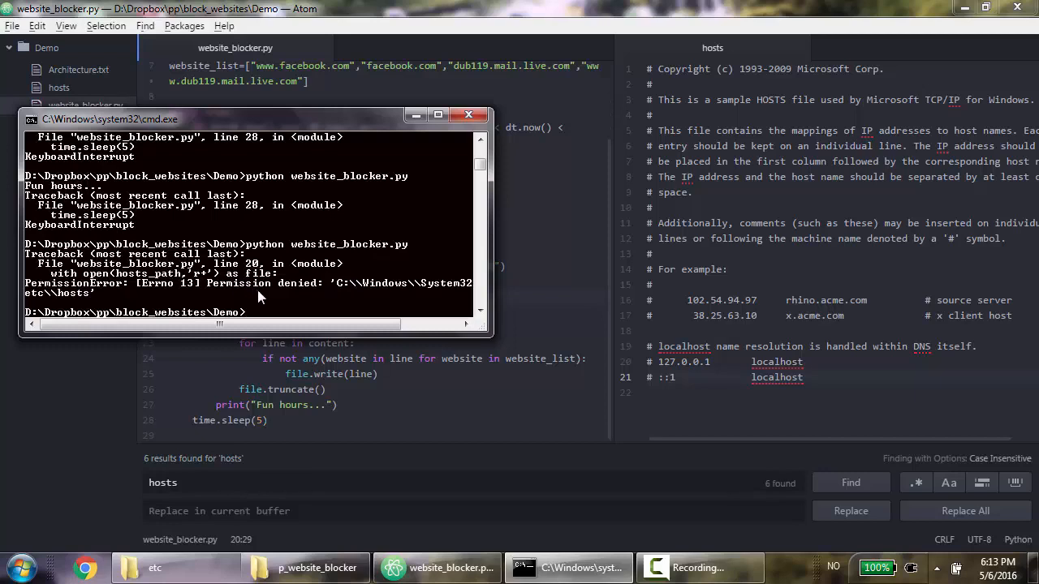
pyautogui.moveTo(270, 312)
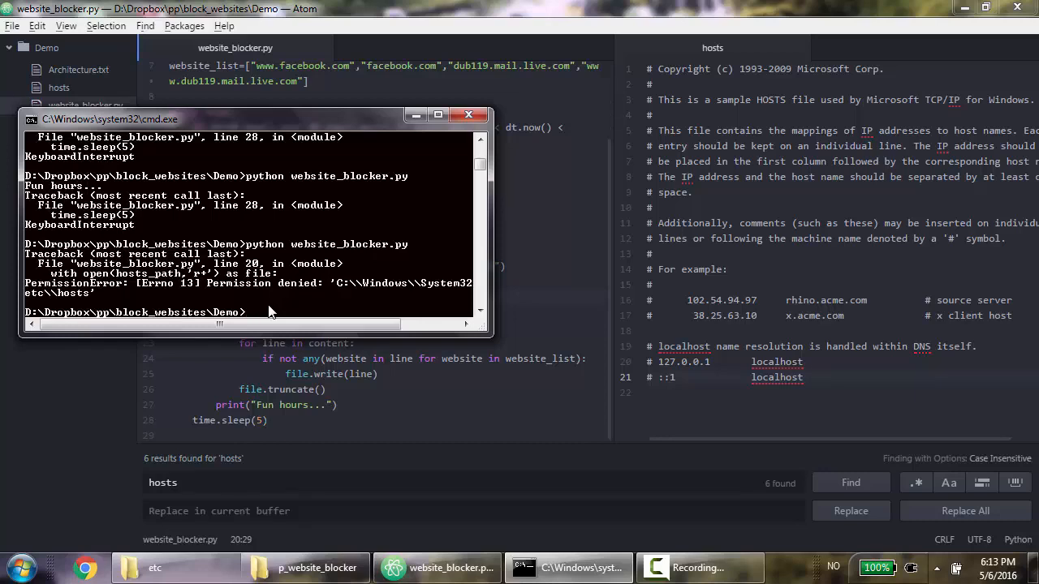
pyautogui.write('sud')
pyautogui.write('cmd')
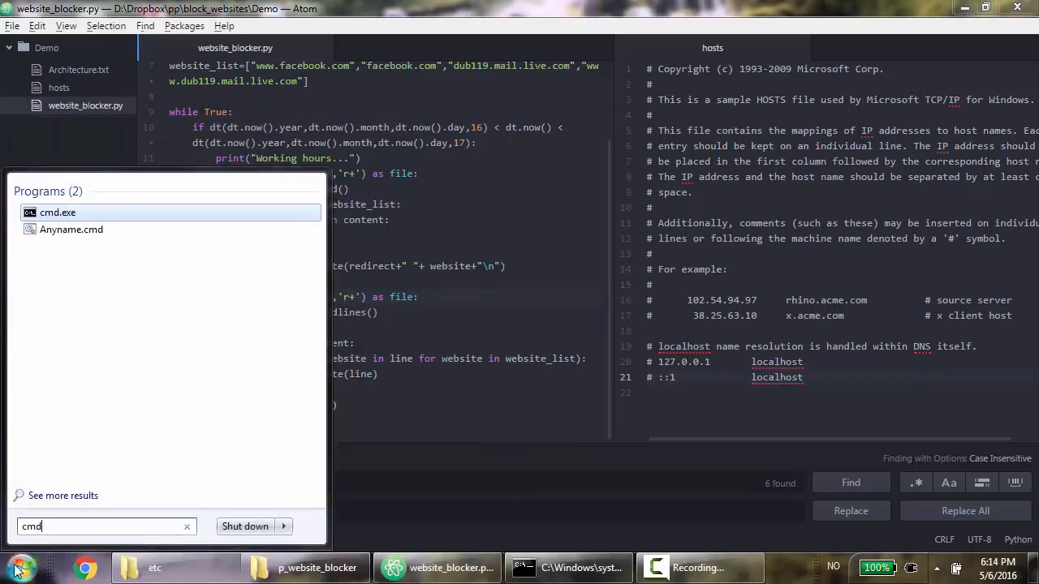
# - Launch cmd as administrator and cd /d into D:\Dropbox\pp\block_websites\Demo
pyautogui.click(63, 495)
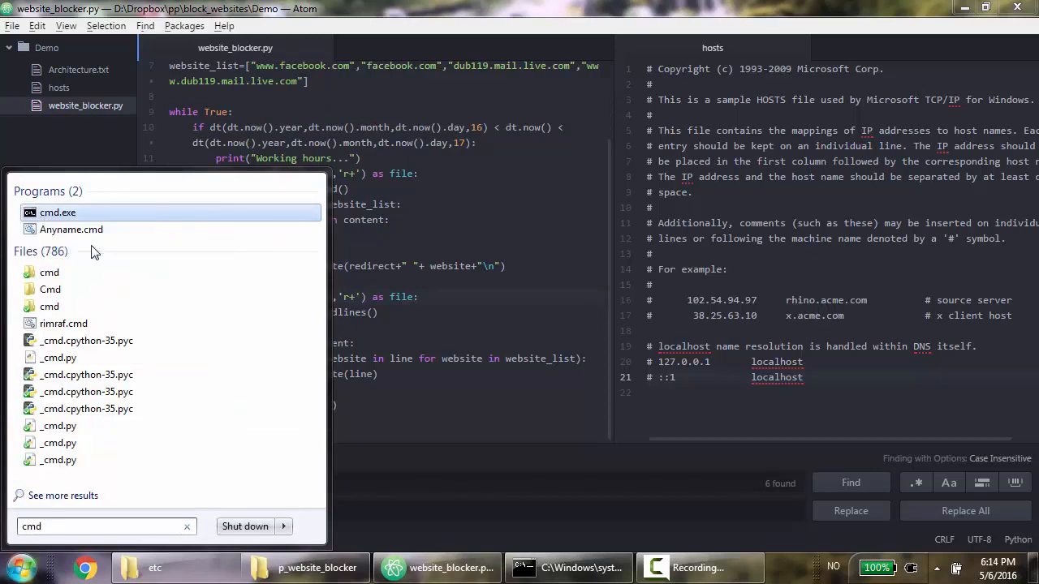
pyautogui.click(58, 212)
pyautogui.write('cd')
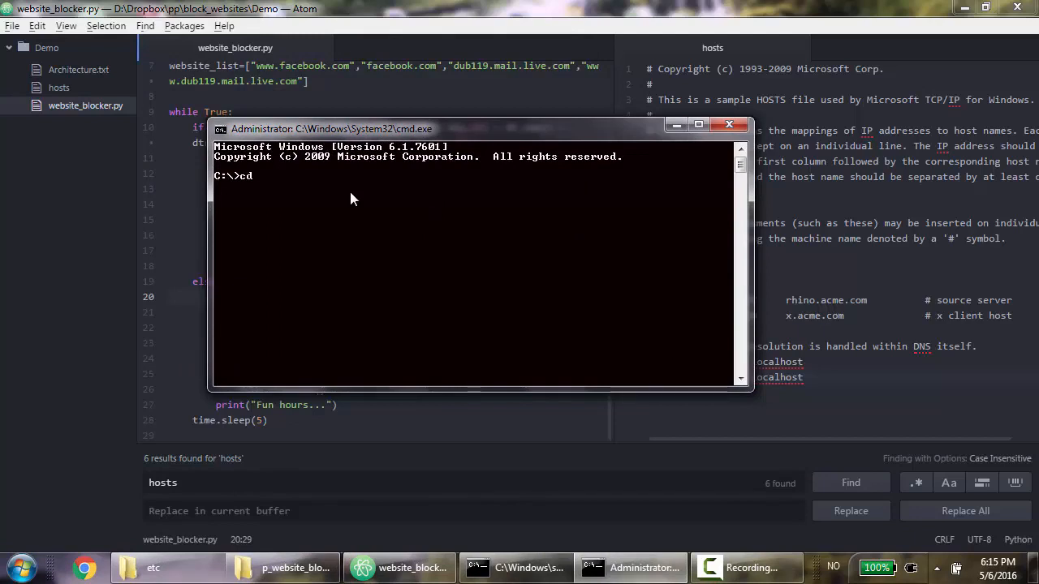
pyautogui.write('/d D:')
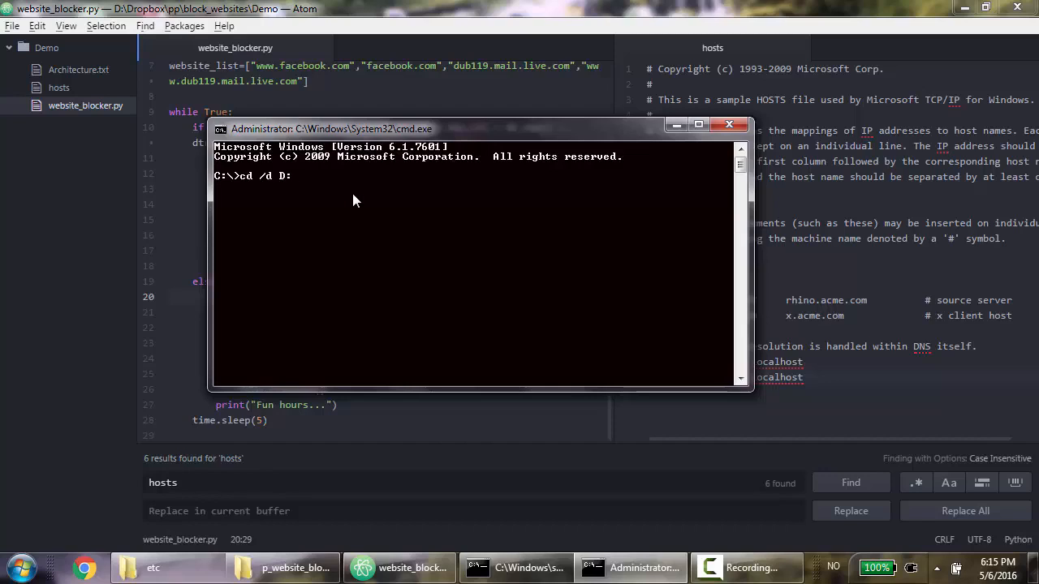
pyautogui.moveTo(225, 182)
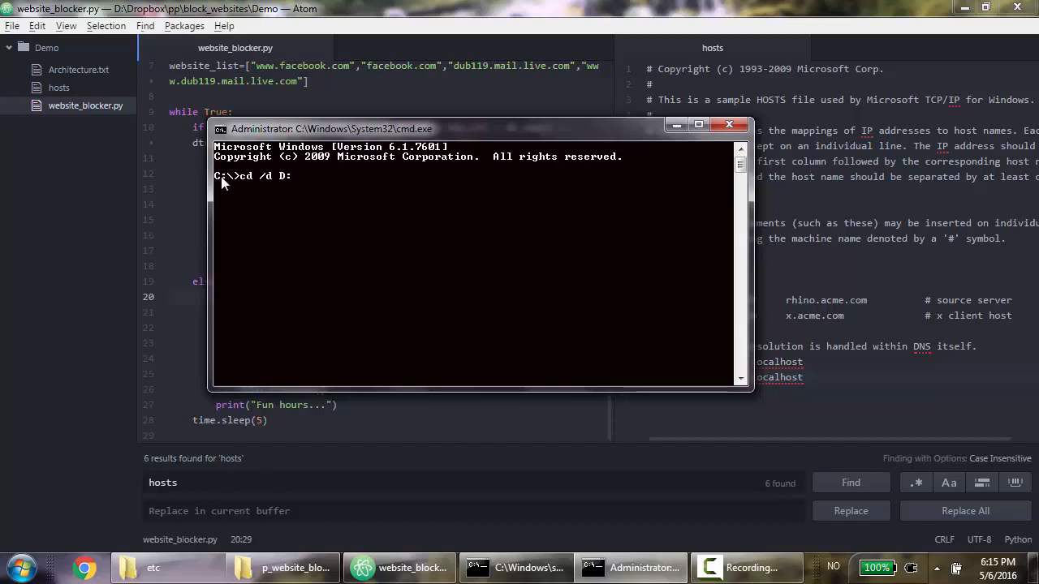
pyautogui.moveTo(268, 177)
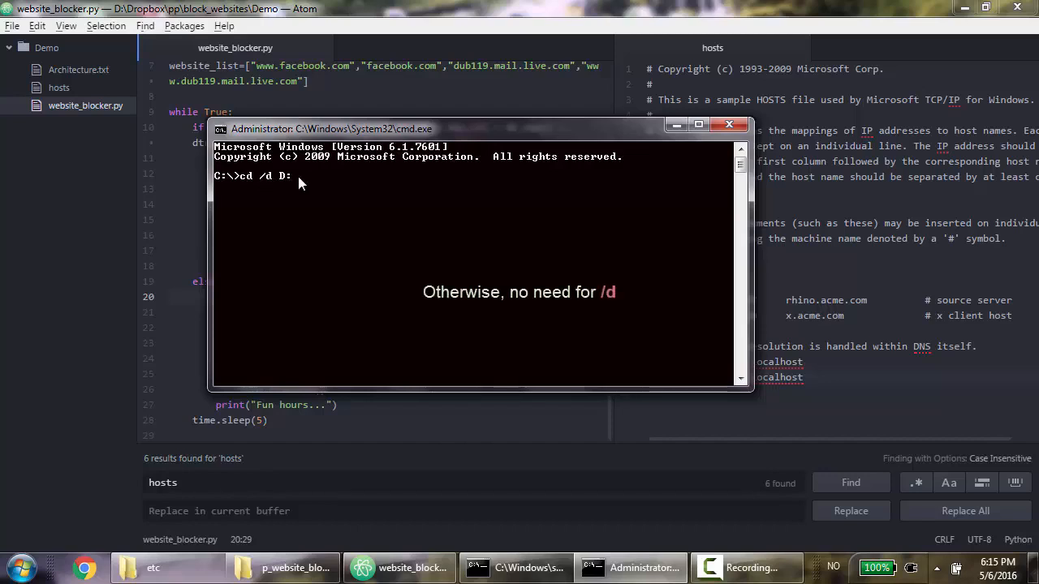
pyautogui.write('Dropbox\\')
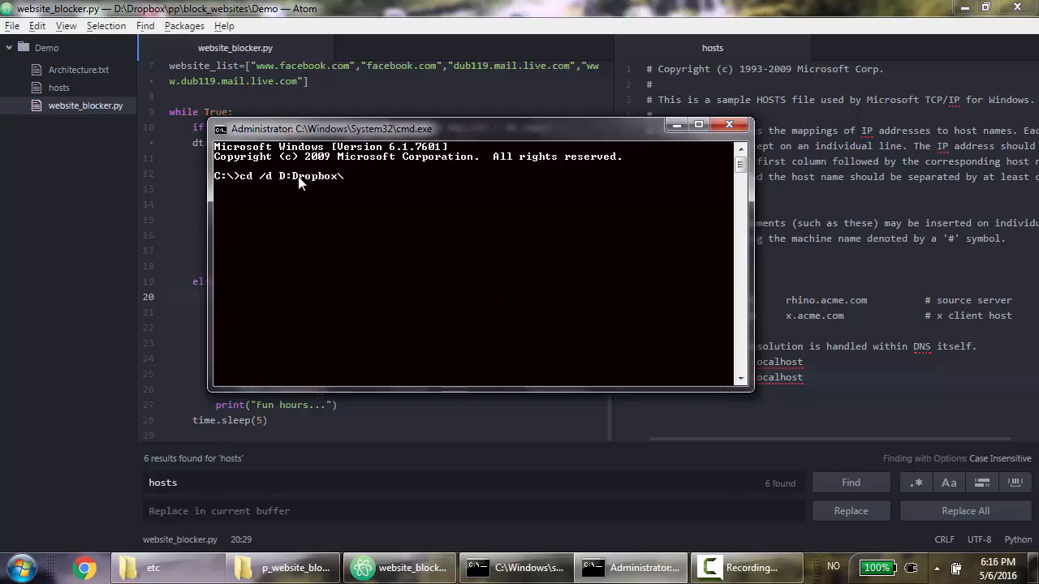
pyautogui.write('pp')
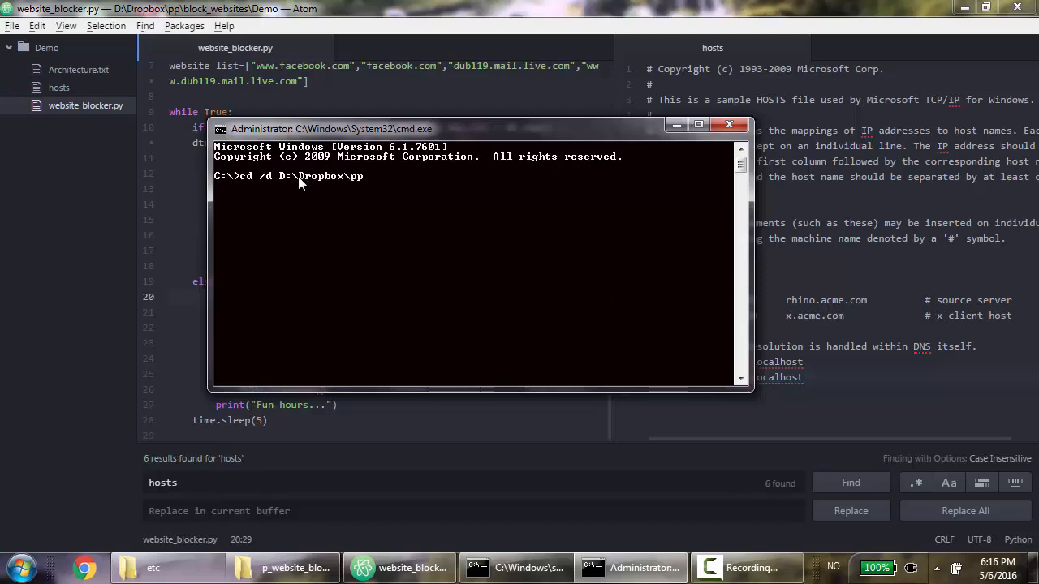
pyautogui.write('\\block')
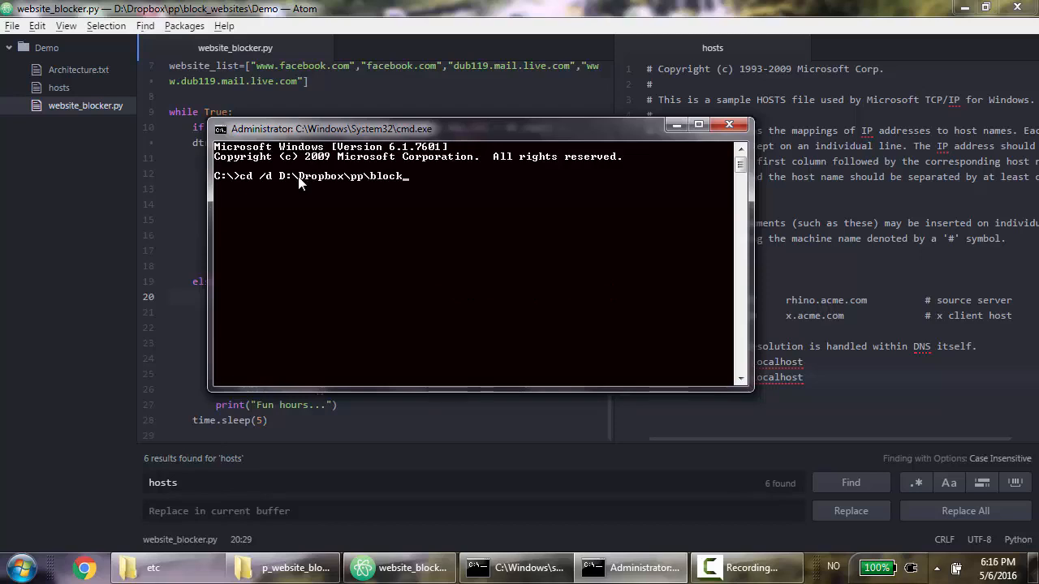
pyautogui.write('websites\\Demo')
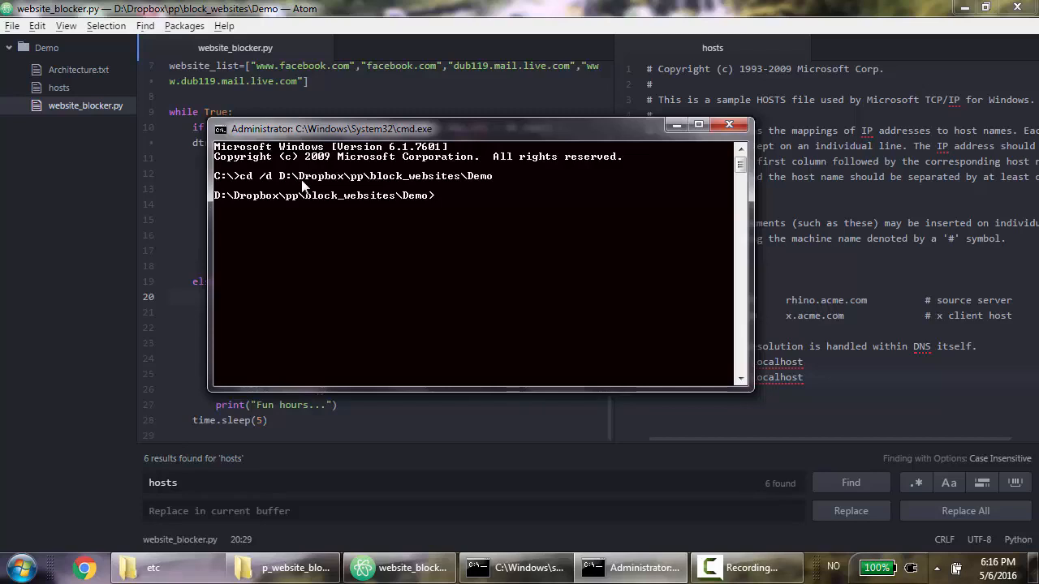
# - Run python website_blocker.py as admin, see "Fun hours...", then stop it with Ctrl+C
pyautogui.write('python')
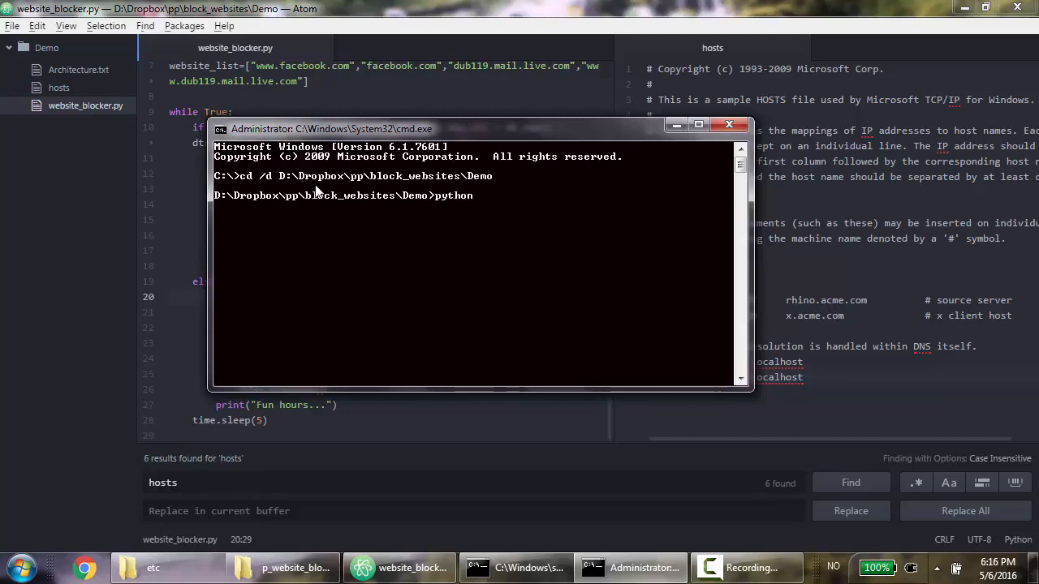
pyautogui.write('website_blocker.py')
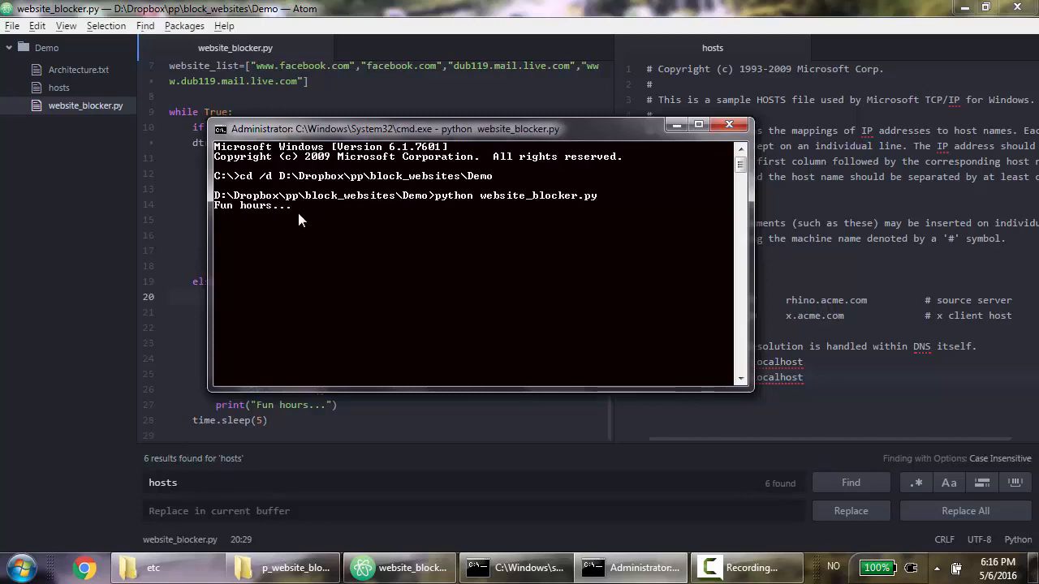
pyautogui.moveTo(268, 219)
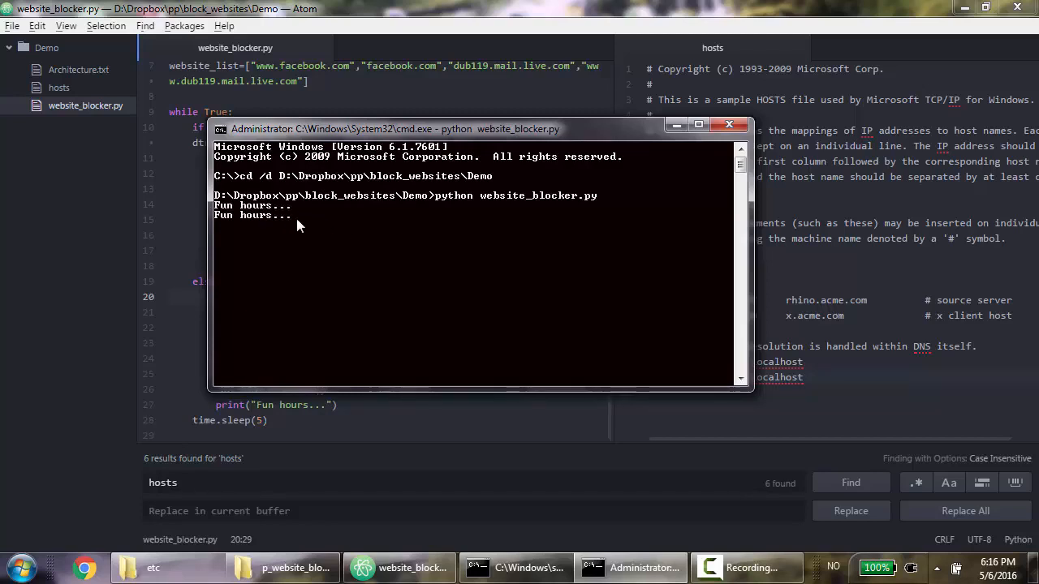
pyautogui.press('ctrl+c')
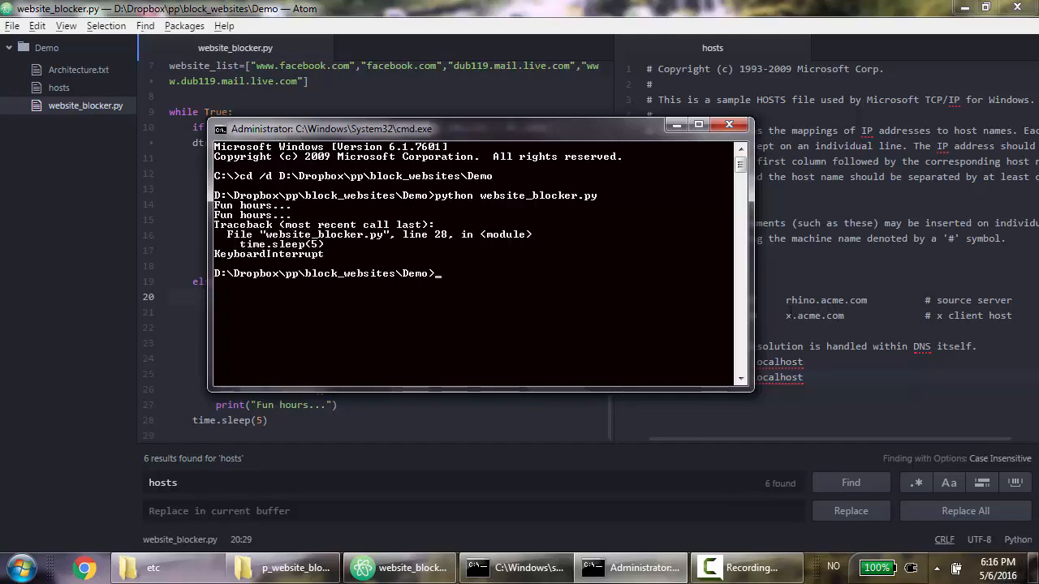
pyautogui.click(398, 567)
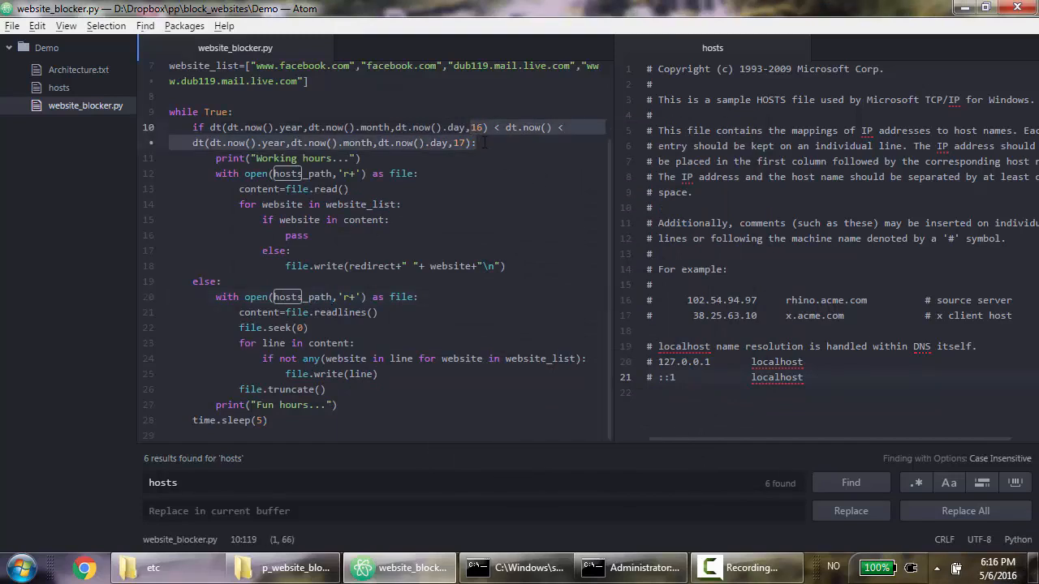
# - Open the real hosts file from the etc folder with Edit with Notepad++
pyautogui.click(154, 567)
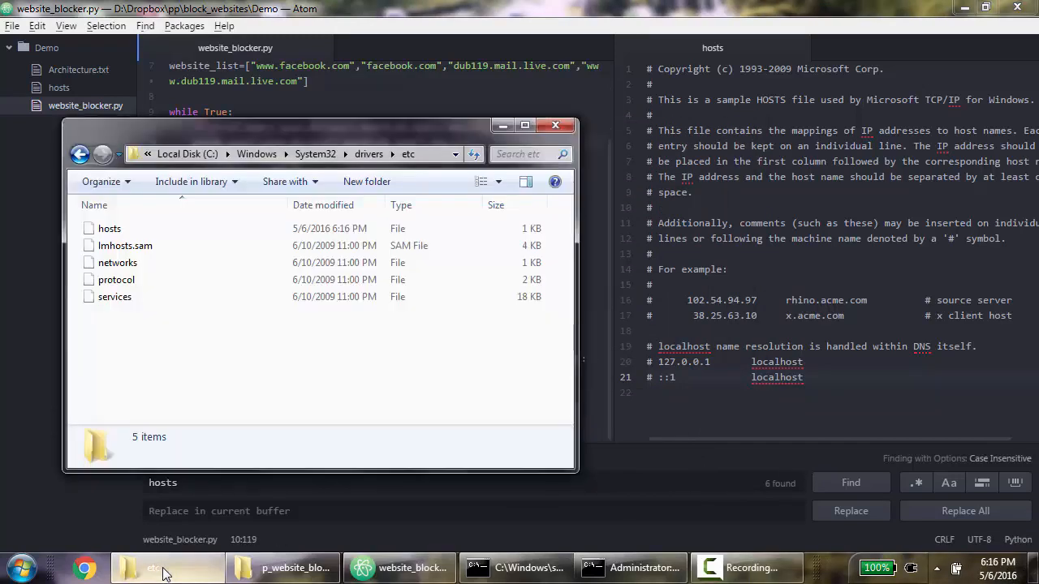
pyautogui.rightClick(110, 228)
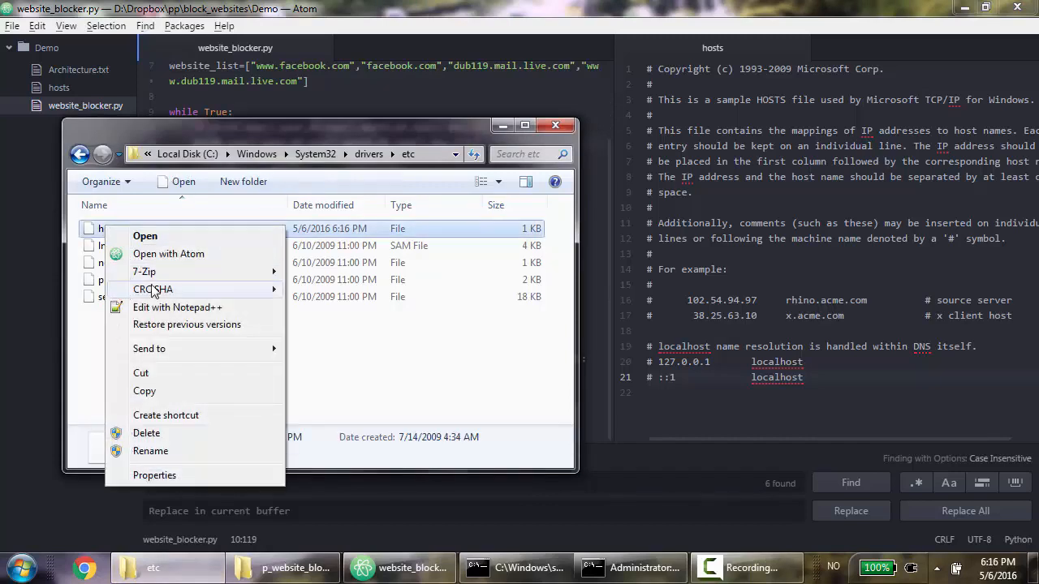
pyautogui.click(177, 306)
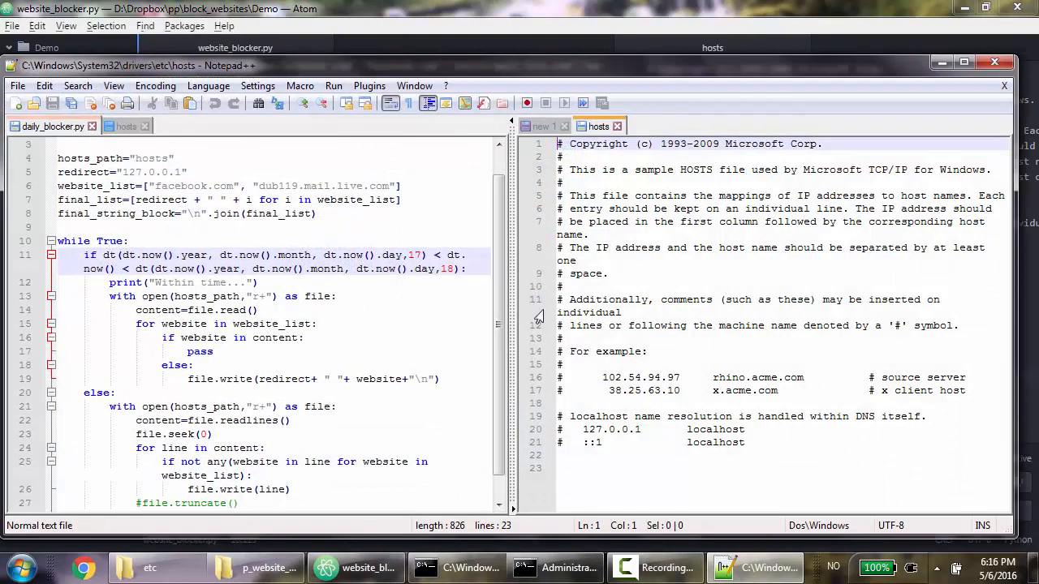
pyautogui.moveTo(709, 361)
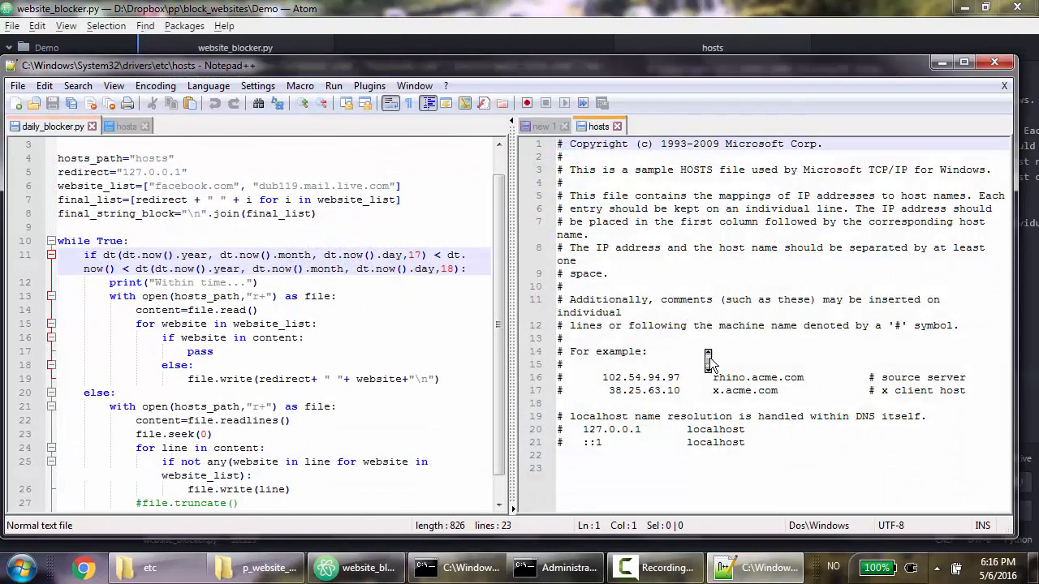
pyautogui.moveTo(872, 152)
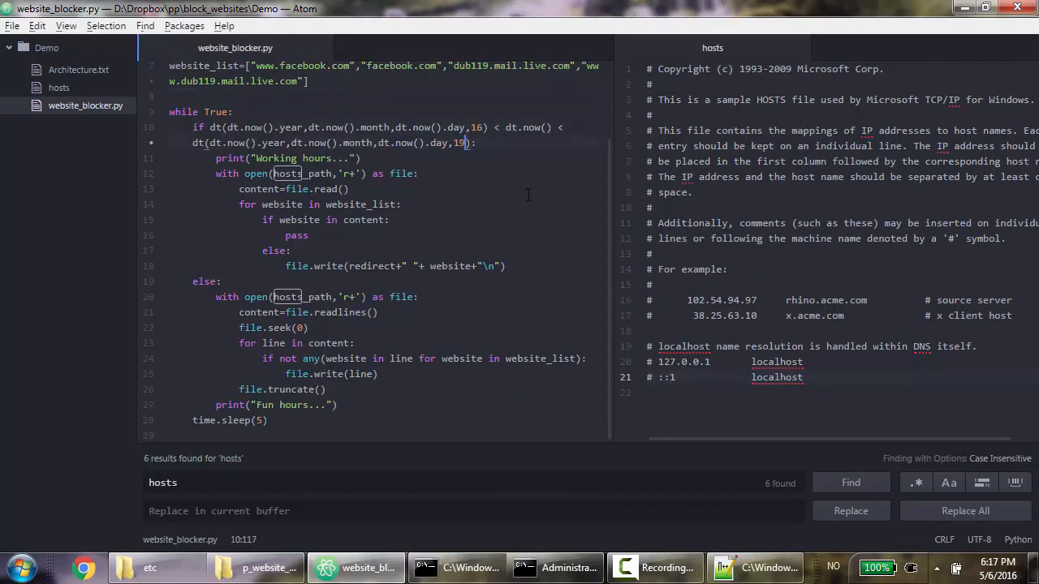
# - Rerun the blocker from the admin prompt and reload the changed hosts file in Notepad++
pyautogui.click(554, 567)
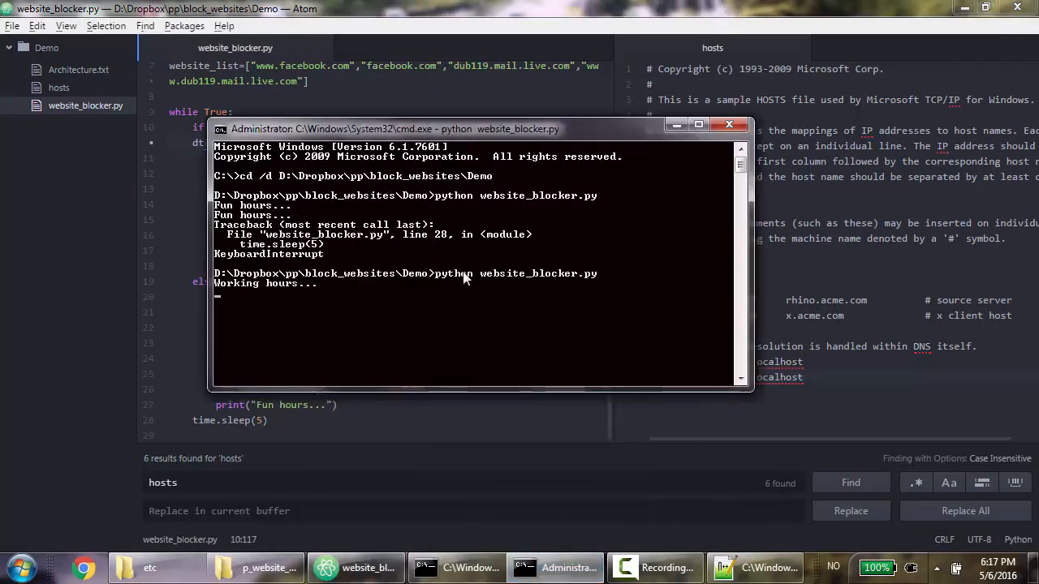
pyautogui.moveTo(300, 302)
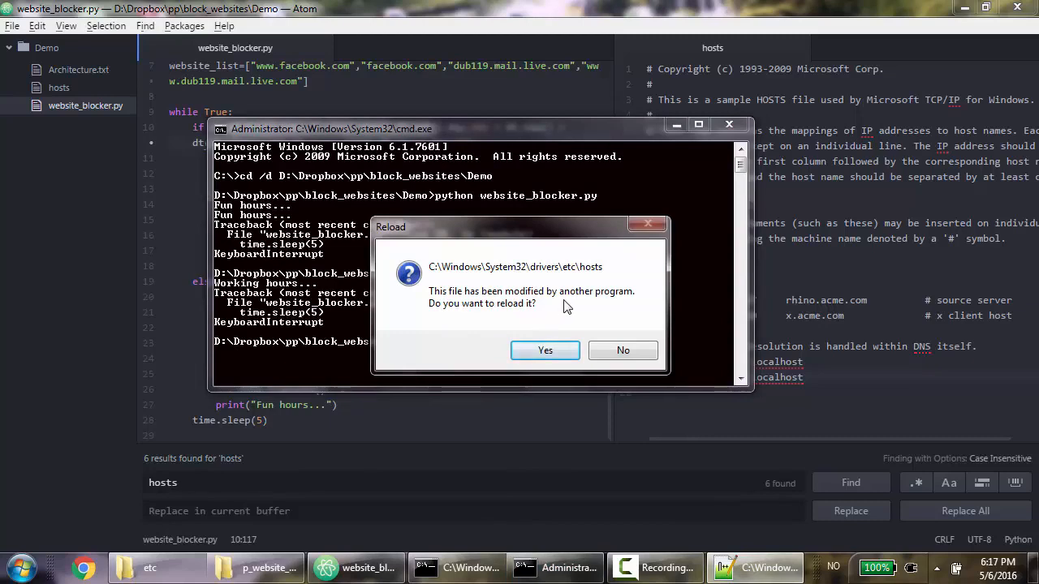
pyautogui.moveTo(545, 350)
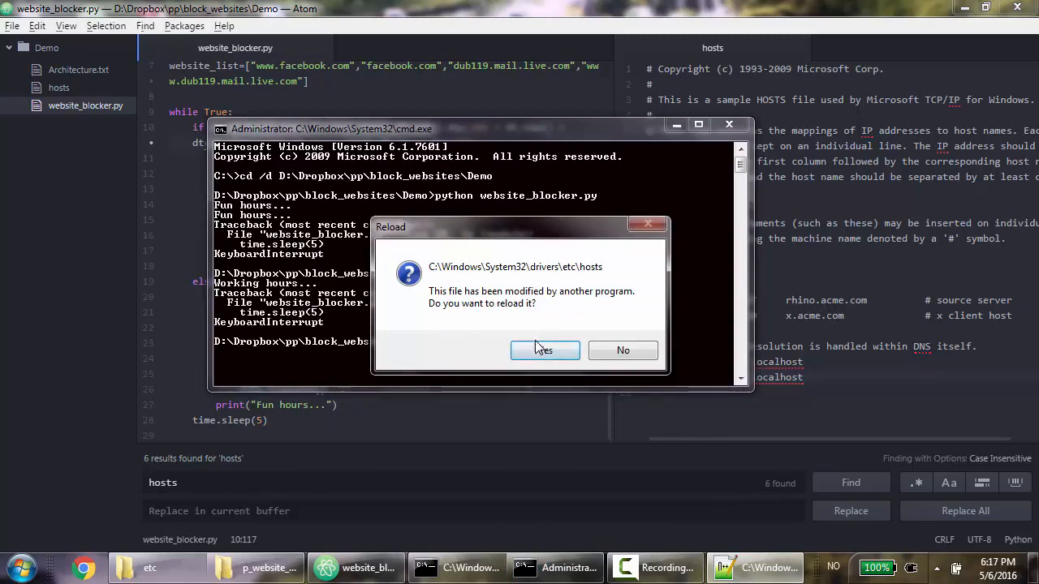
pyautogui.click(544, 349)
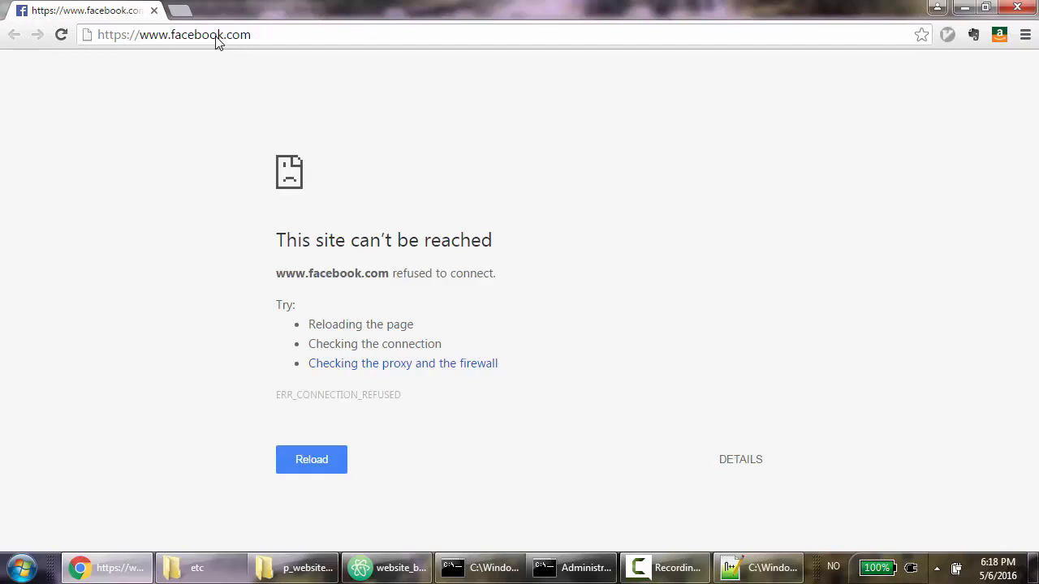
# - Load dub119.mail.live.com in Chrome and confirm it refuses to connect
pyautogui.write('ho')
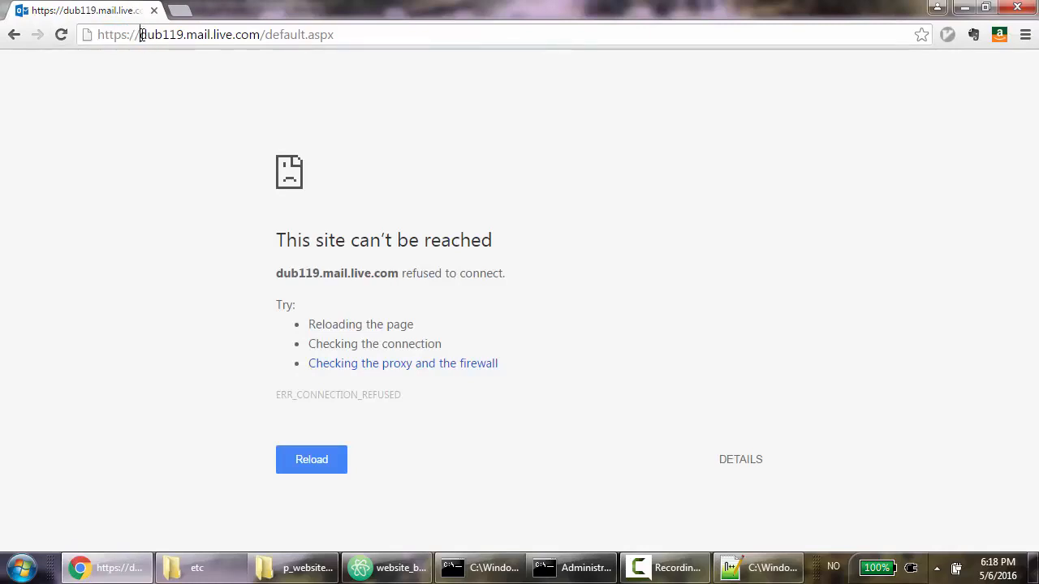
pyautogui.doubleClick(200, 34)
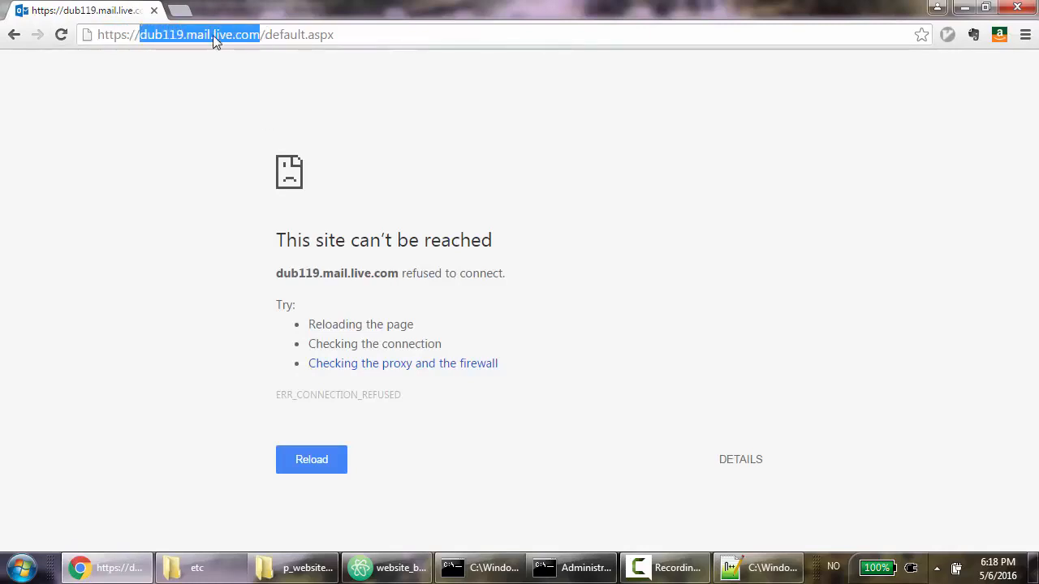
pyautogui.moveTo(378, 499)
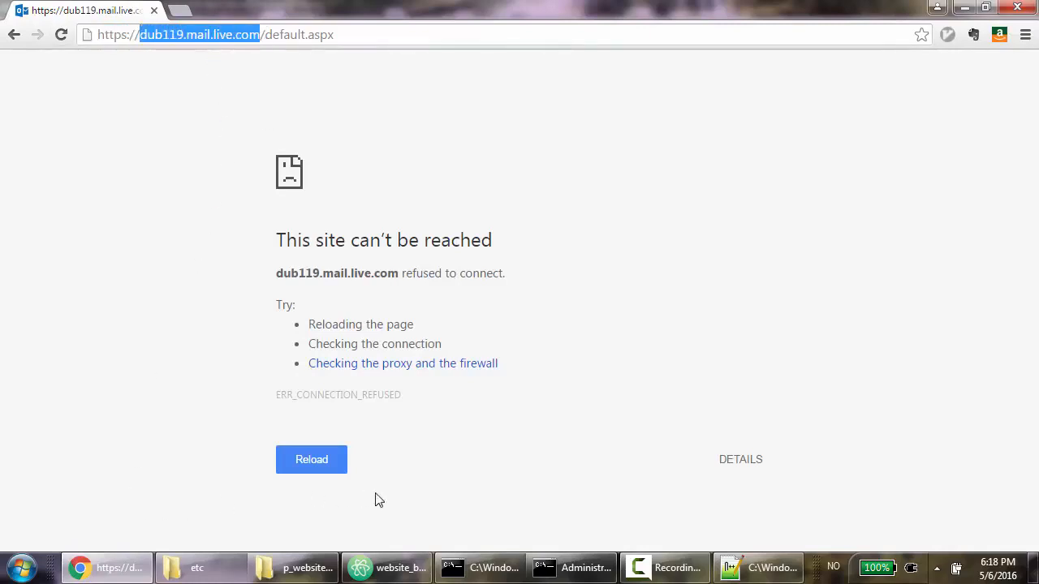
pyautogui.click(386, 567)
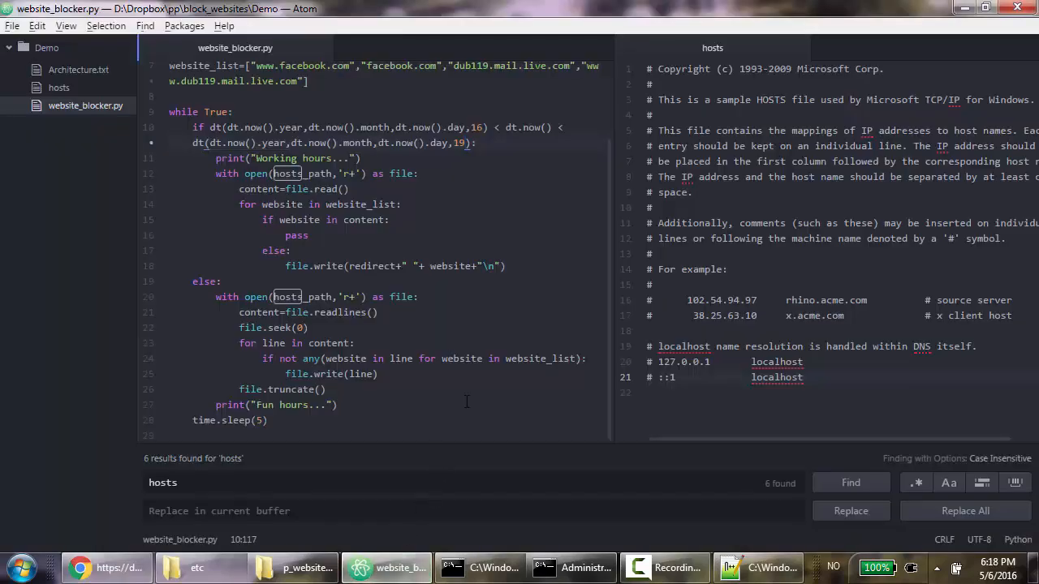